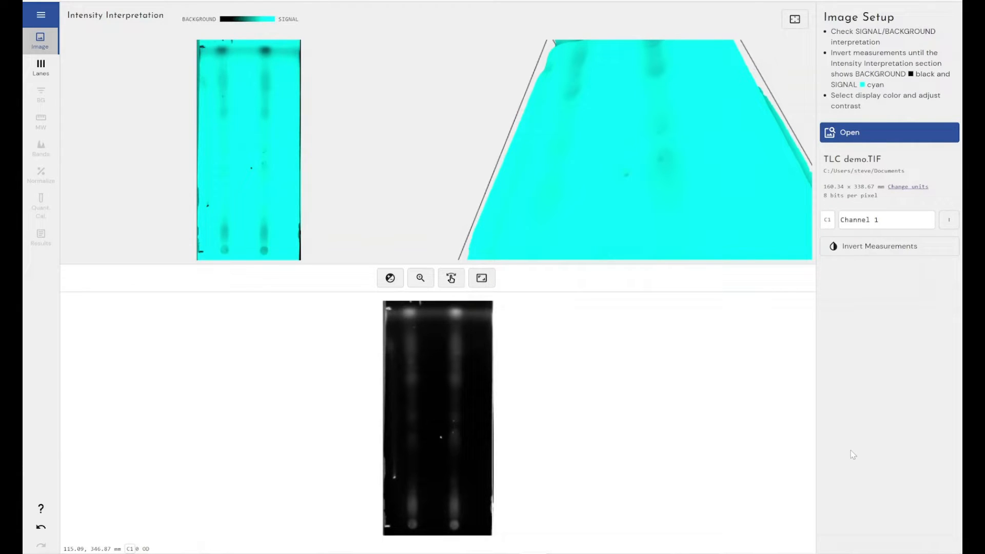
pyautogui.moveTo(797, 368)
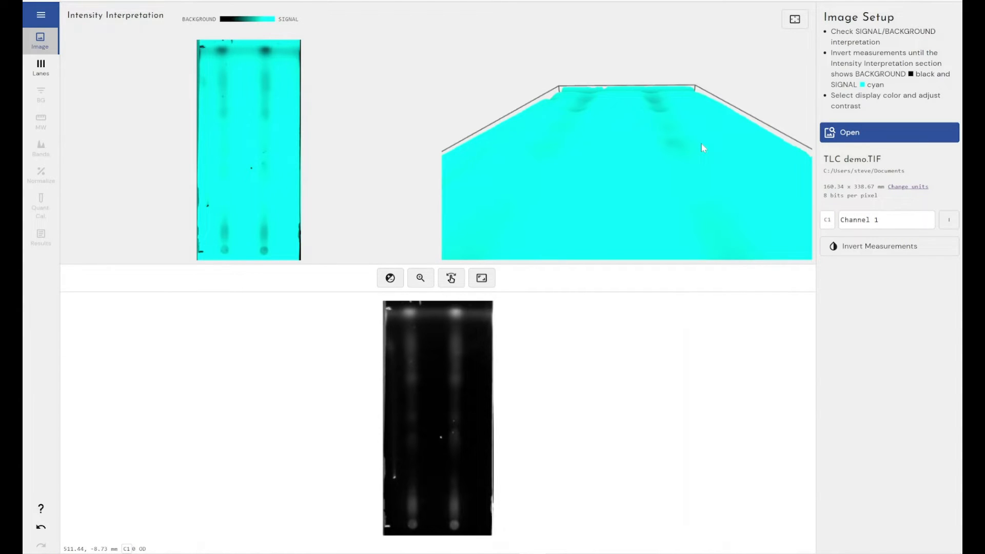
pyautogui.moveTo(672, 281)
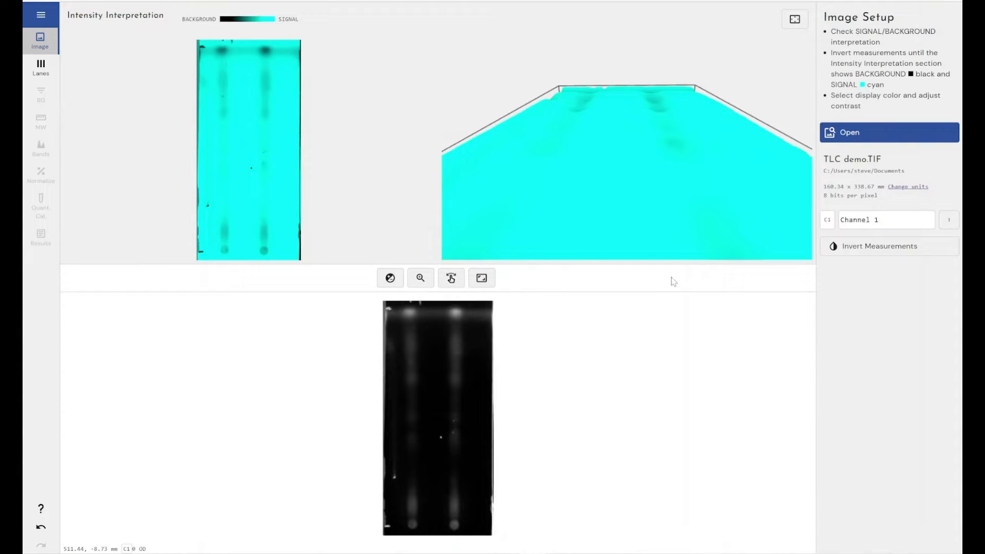
pyautogui.moveTo(688, 295)
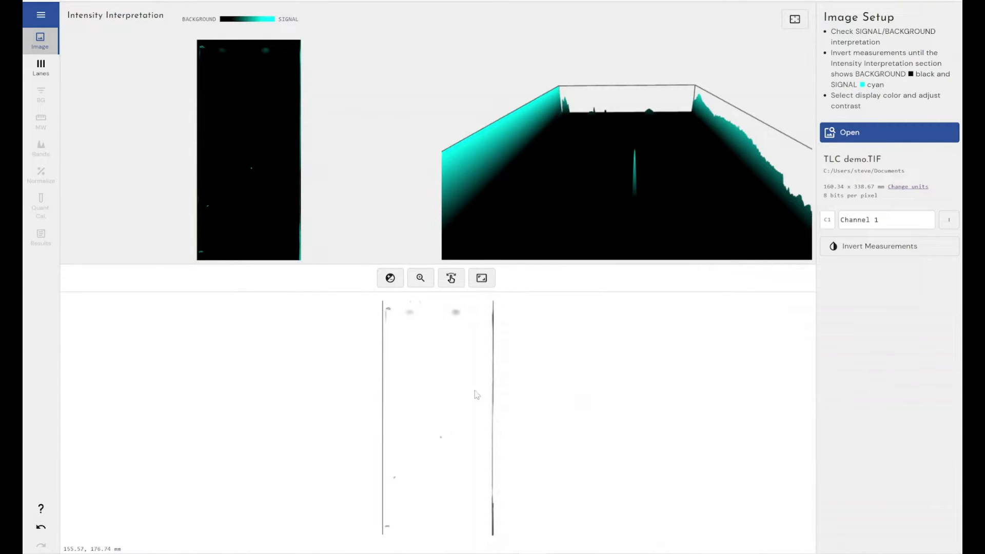
pyautogui.moveTo(562, 316)
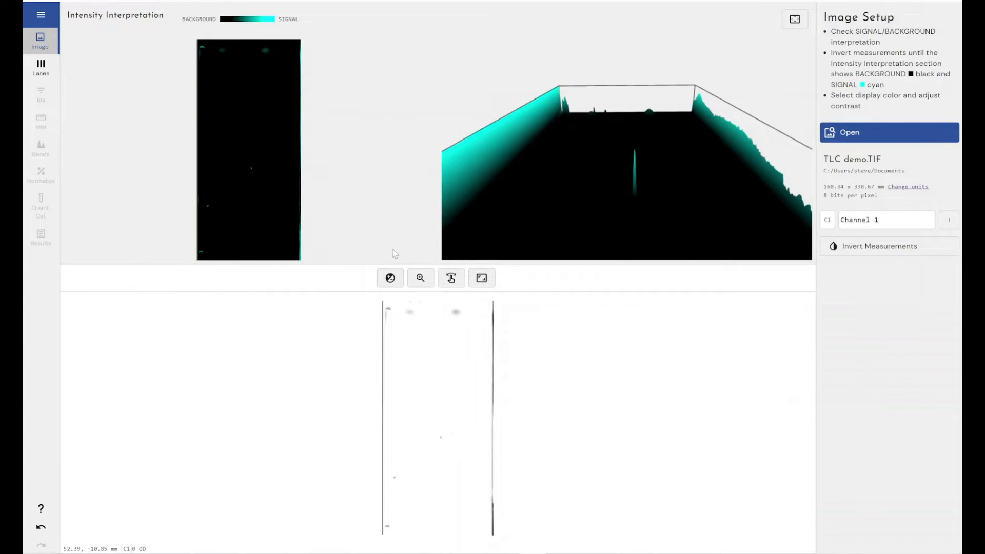
# Step: Auto-fit the Channel 1 display contrast, trying the full intensity range before returning to Auto
pyautogui.click(389, 278)
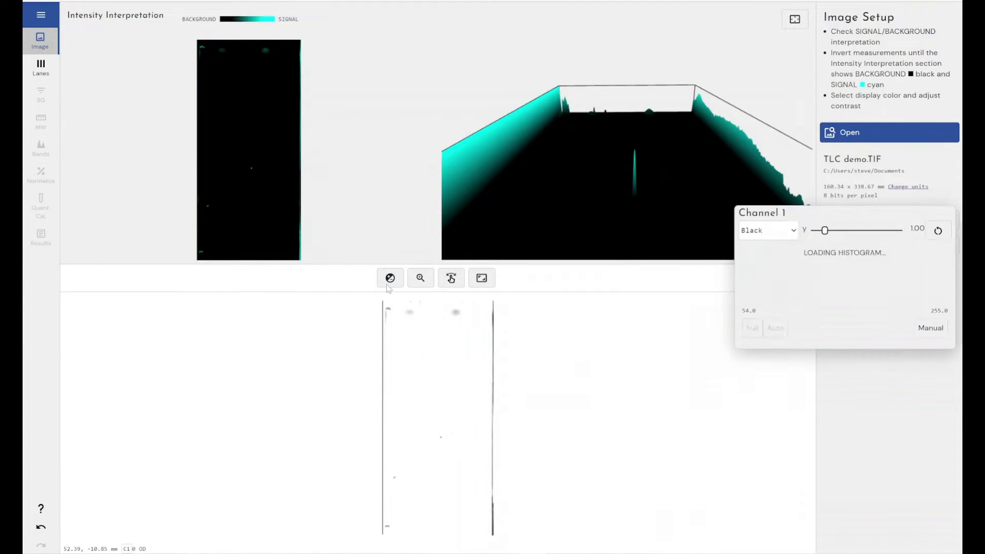
pyautogui.click(775, 328)
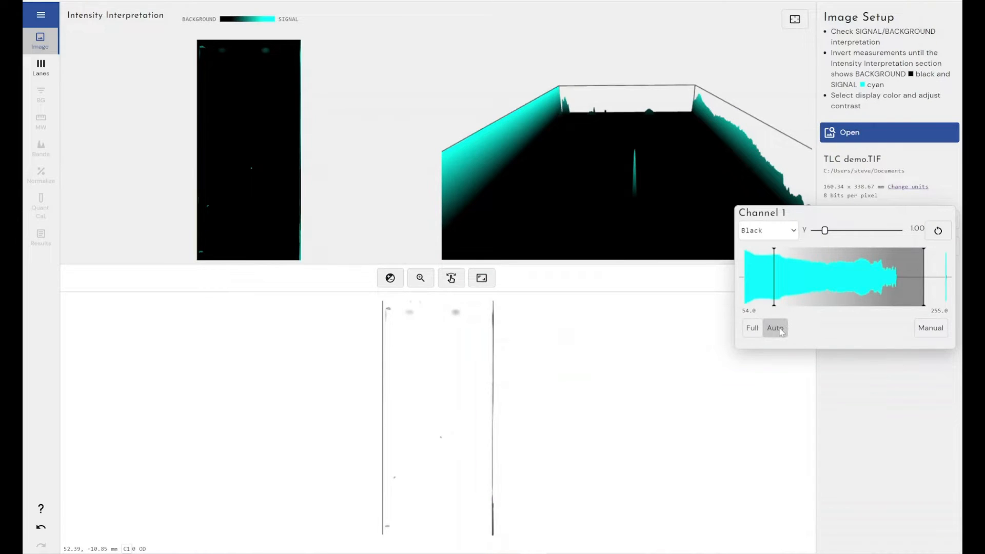
pyautogui.click(775, 327)
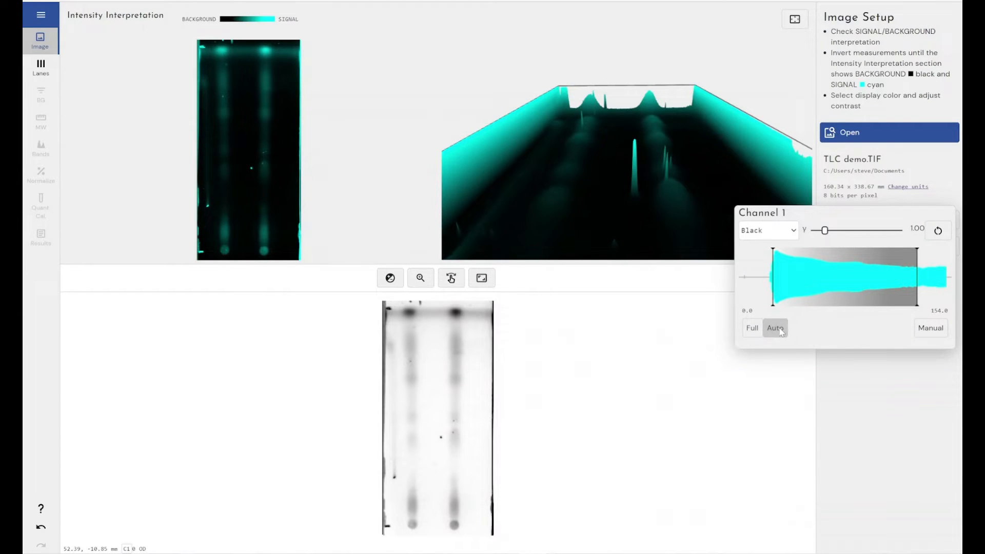
pyautogui.click(751, 328)
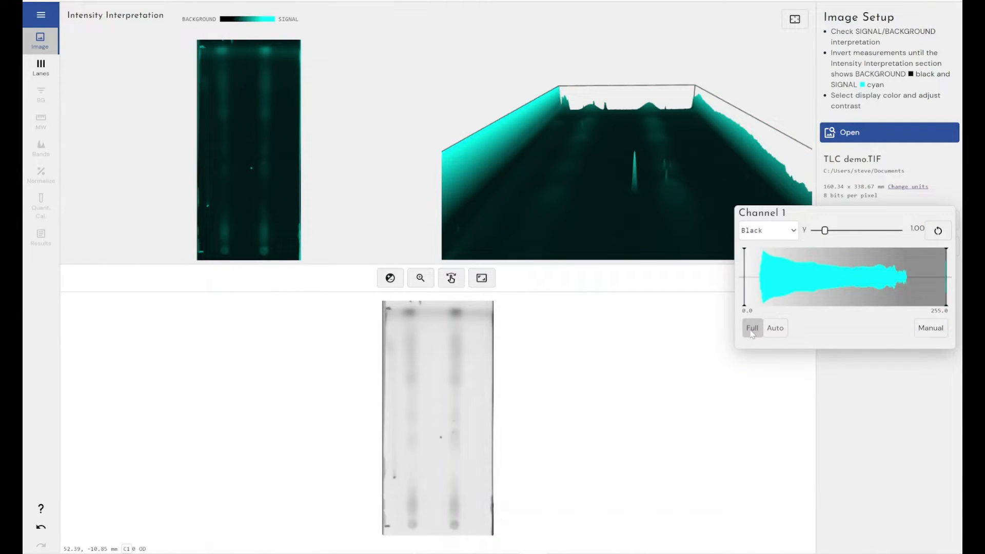
pyautogui.click(775, 328)
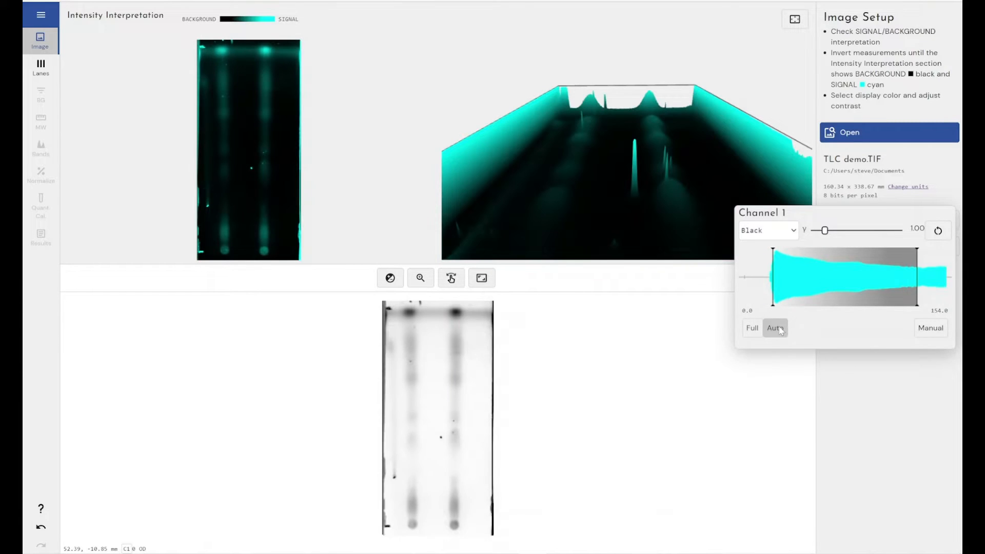
# Step: Adjust the display gamma slider and settle it at 0.88
pyautogui.moveTo(823, 230); pyautogui.dragTo(826, 230)
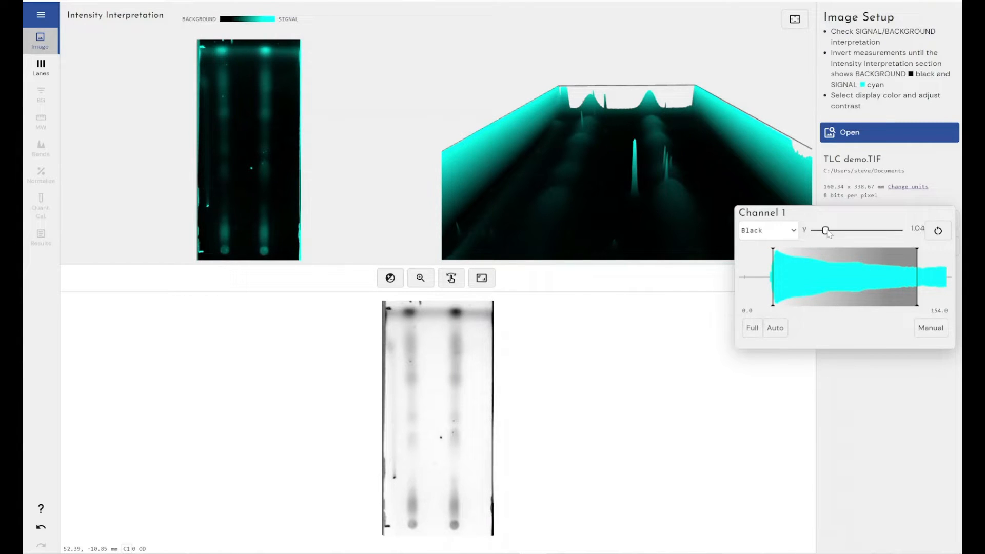
pyautogui.moveTo(825, 230); pyautogui.dragTo(831, 231)
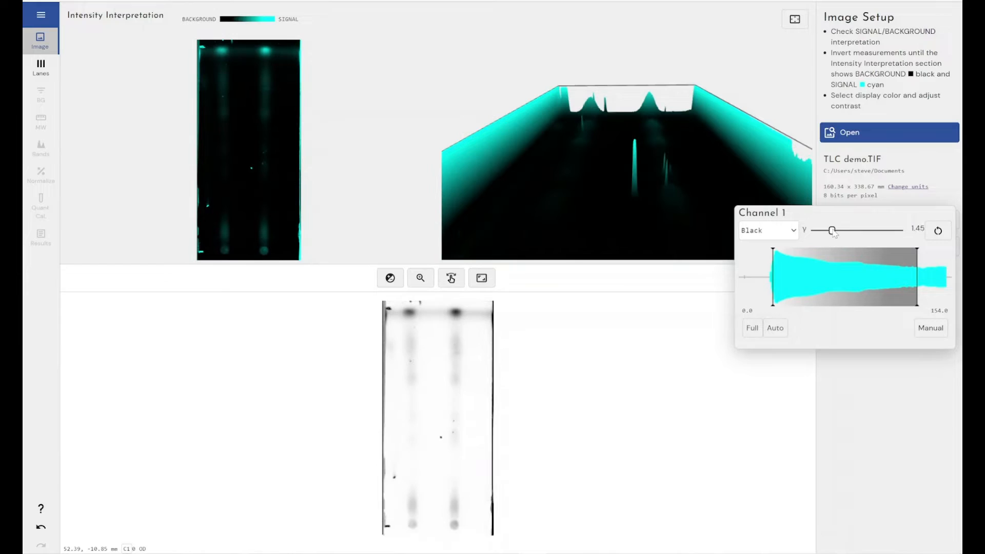
pyautogui.moveTo(831, 230); pyautogui.dragTo(825, 230)
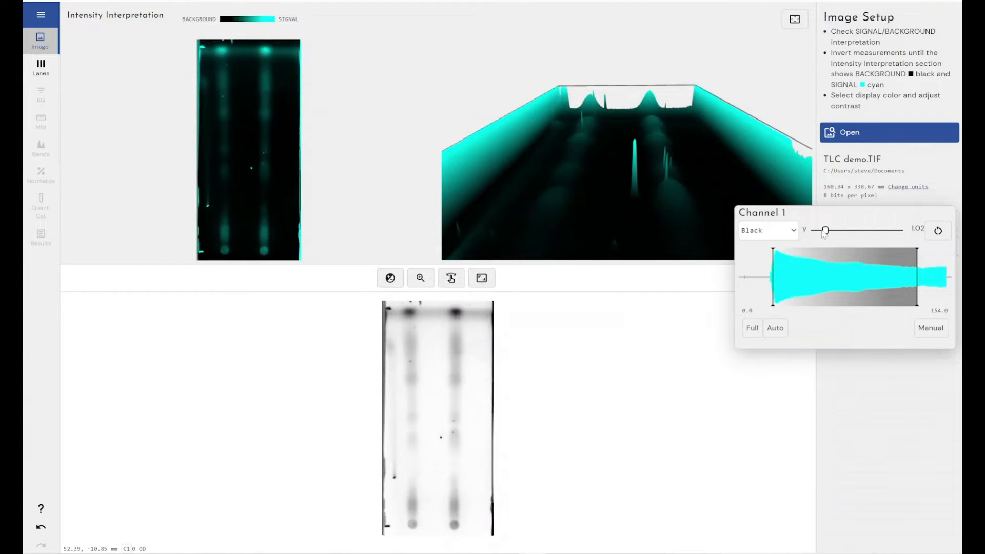
pyautogui.moveTo(825, 231); pyautogui.dragTo(820, 231)
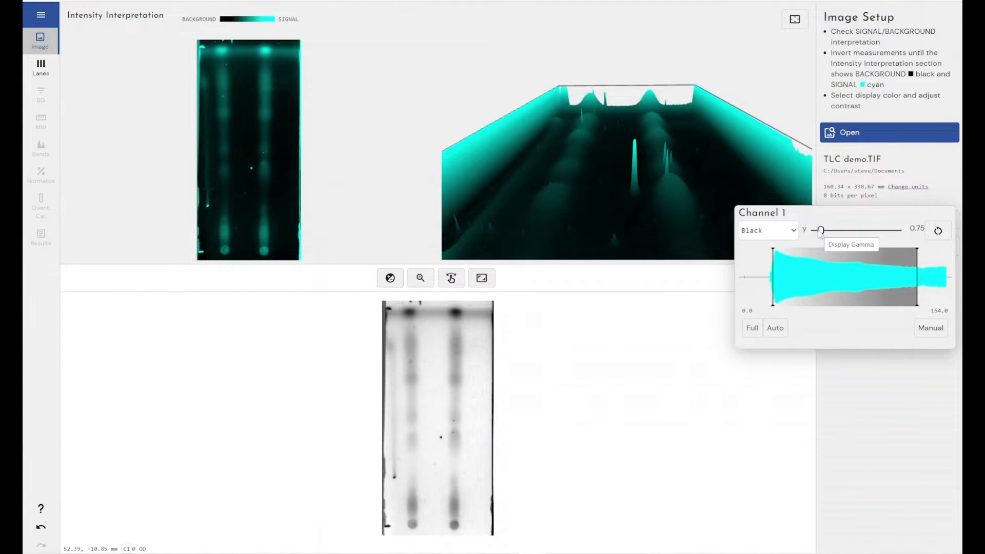
pyautogui.moveTo(822, 230); pyautogui.dragTo(816, 230)
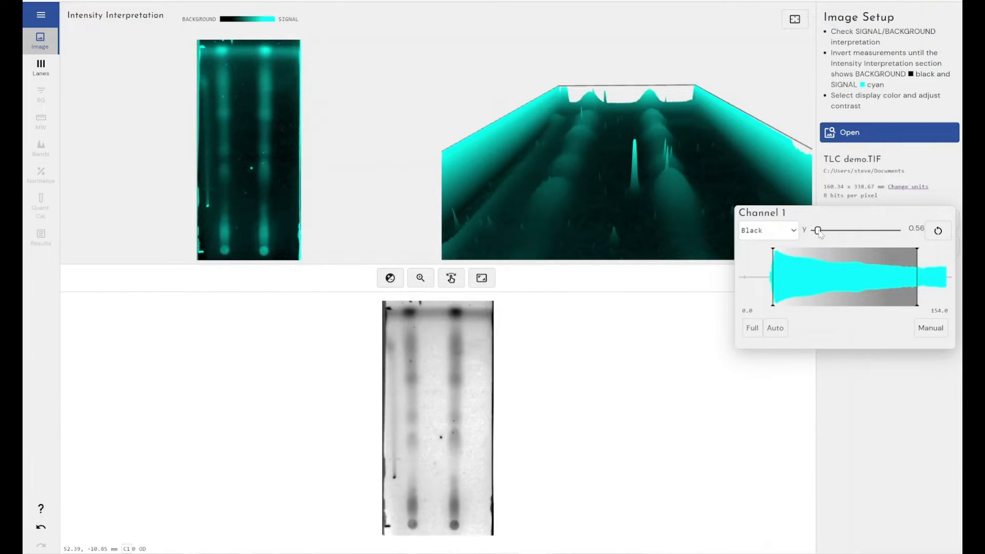
pyautogui.moveTo(818, 230); pyautogui.dragTo(822, 230)
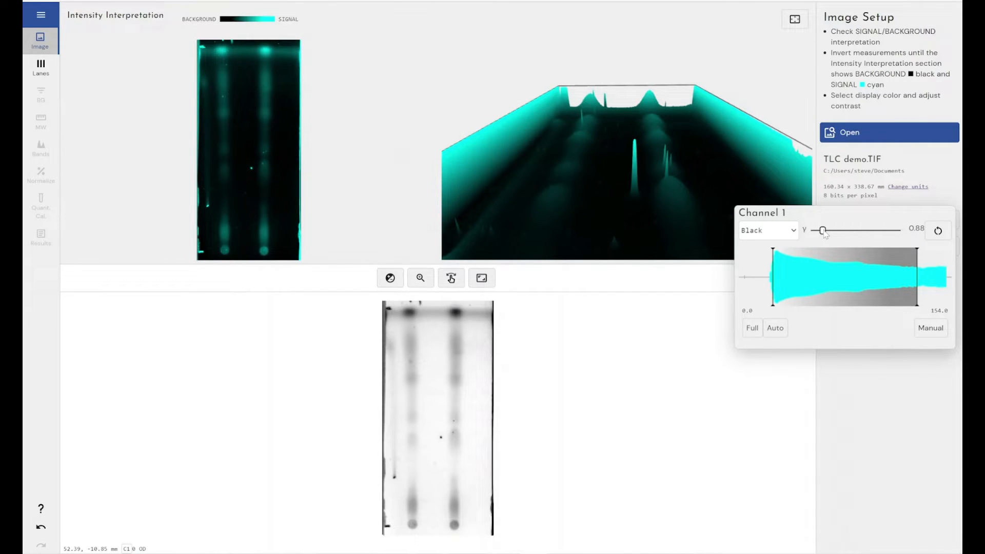
# Step: Try the White, Blue, Cyan and Magenta colour schemes on the plate image
pyautogui.click(767, 230)
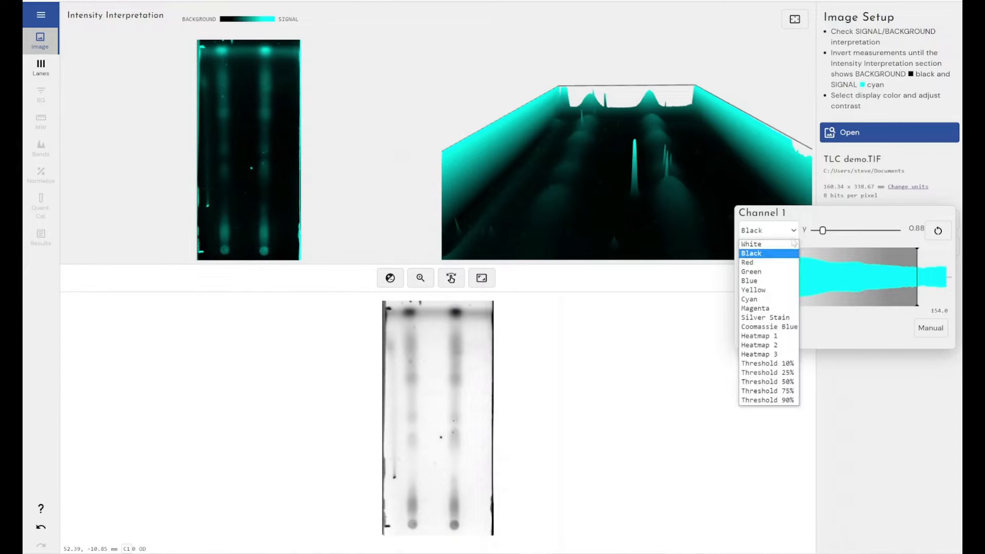
pyautogui.click(758, 253)
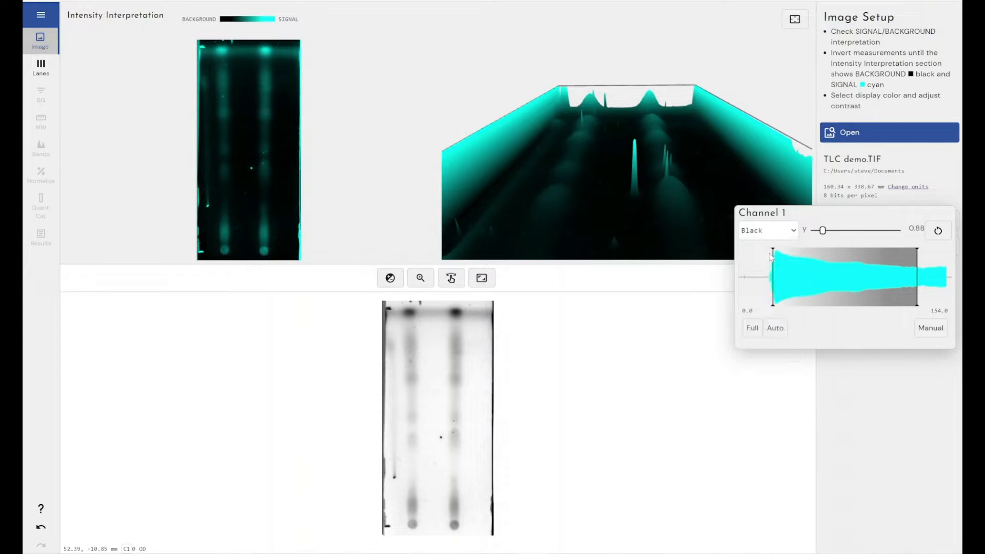
pyautogui.click(767, 230)
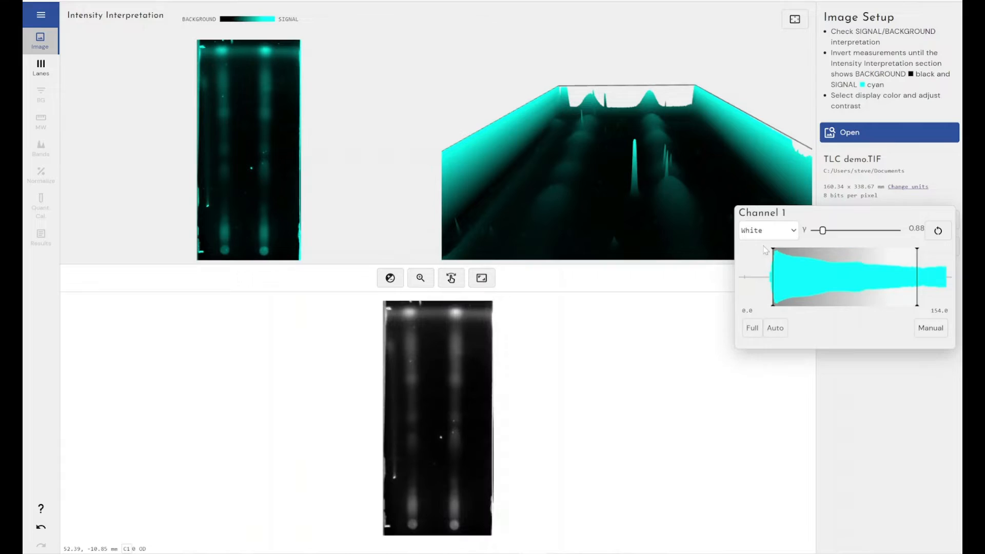
pyautogui.click(766, 230)
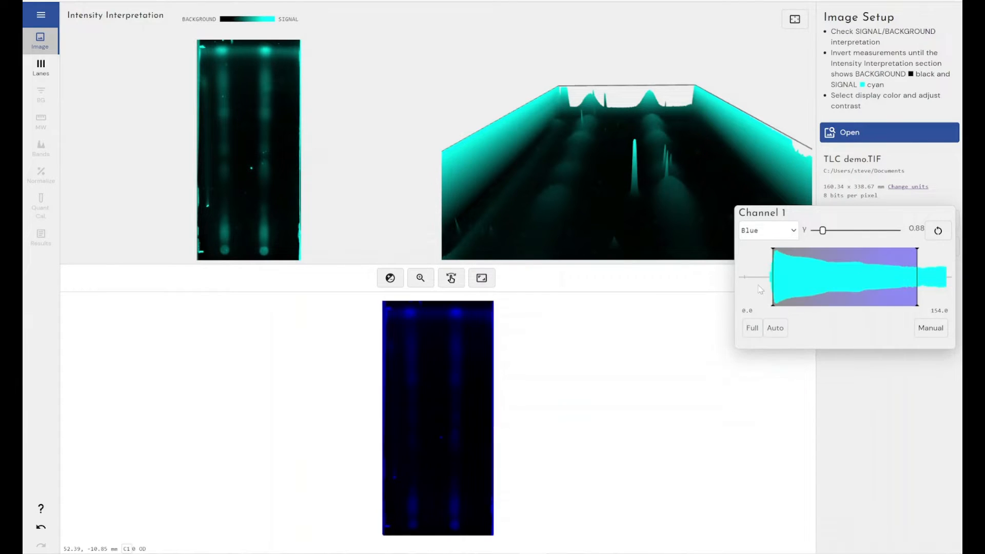
pyautogui.click(767, 229)
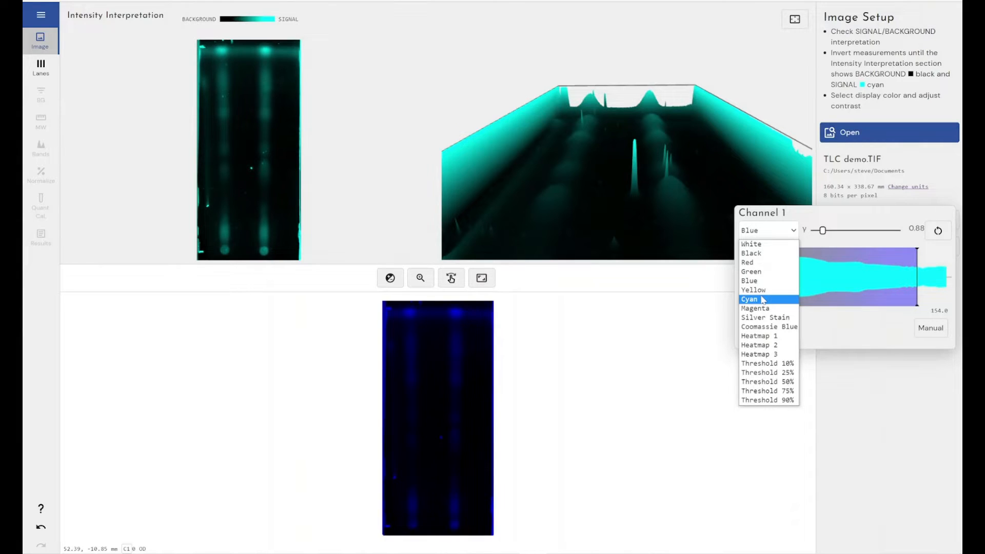
pyautogui.click(748, 299)
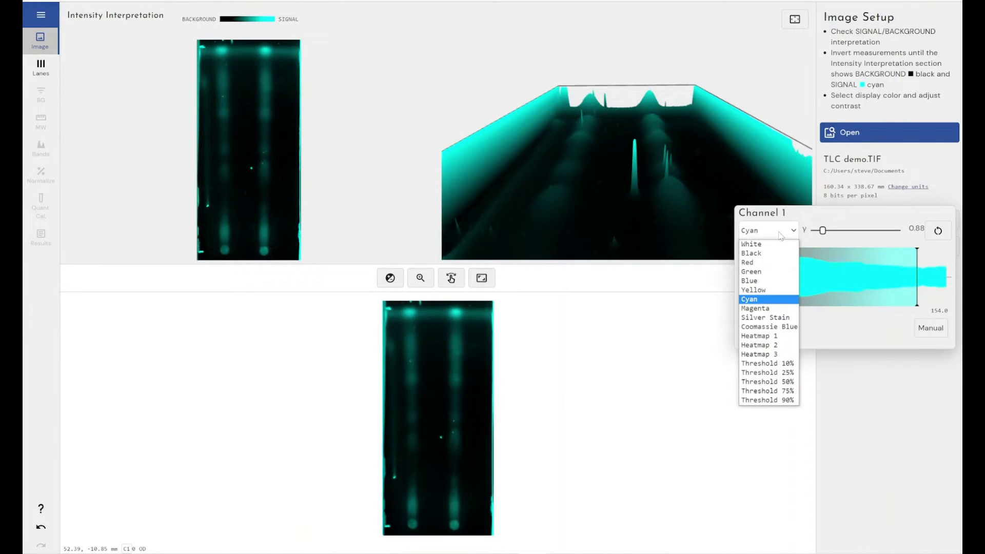
pyautogui.click(755, 308)
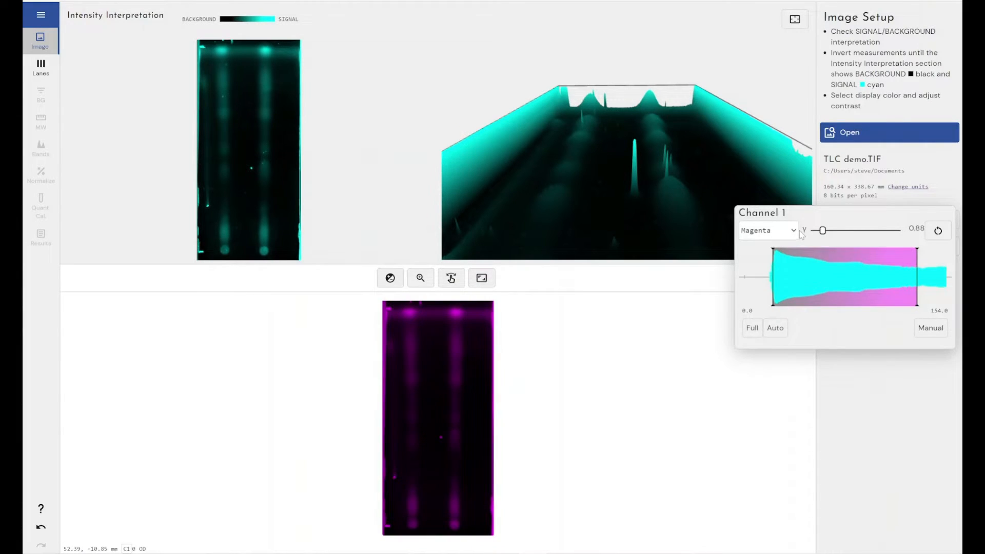
# Step: Try Coomassie Blue, Heatmap 1 and Heatmap 2, then leave the plate in Heatmap 3 colouring
pyautogui.click(767, 230)
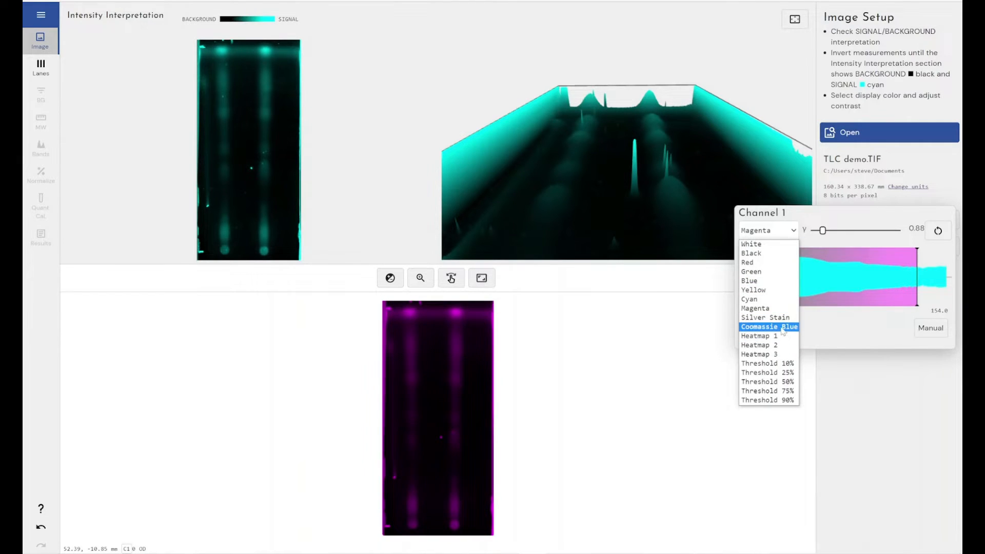
pyautogui.click(768, 326)
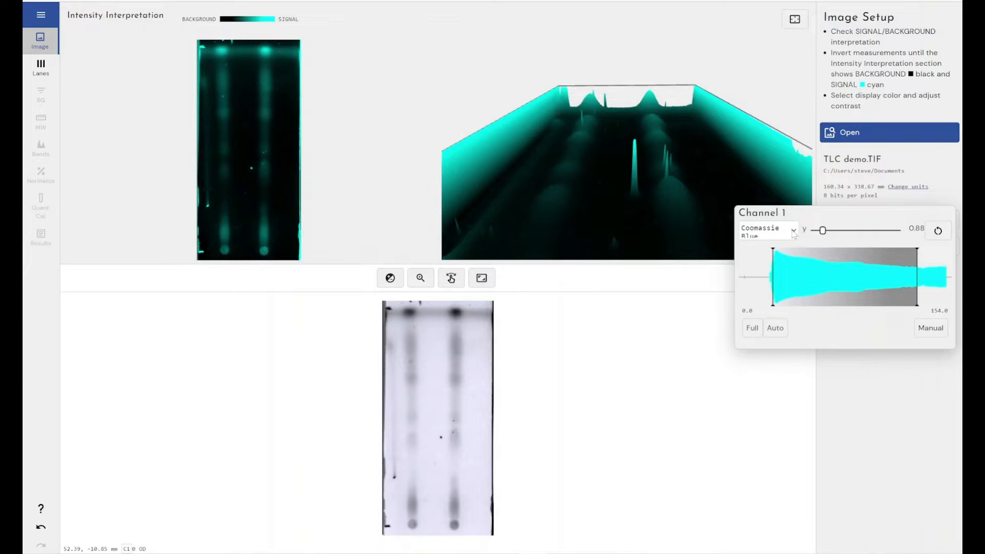
pyautogui.click(767, 230)
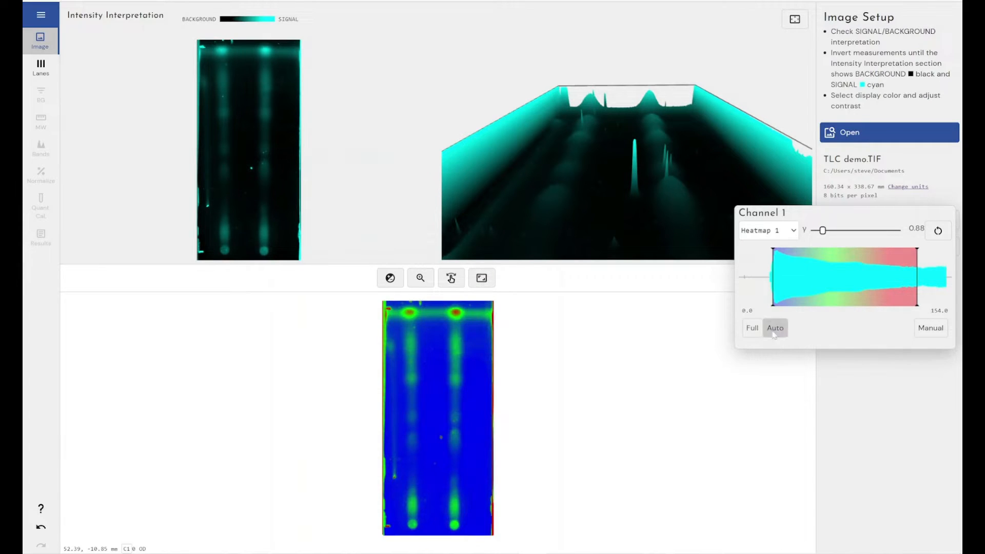
pyautogui.click(767, 229)
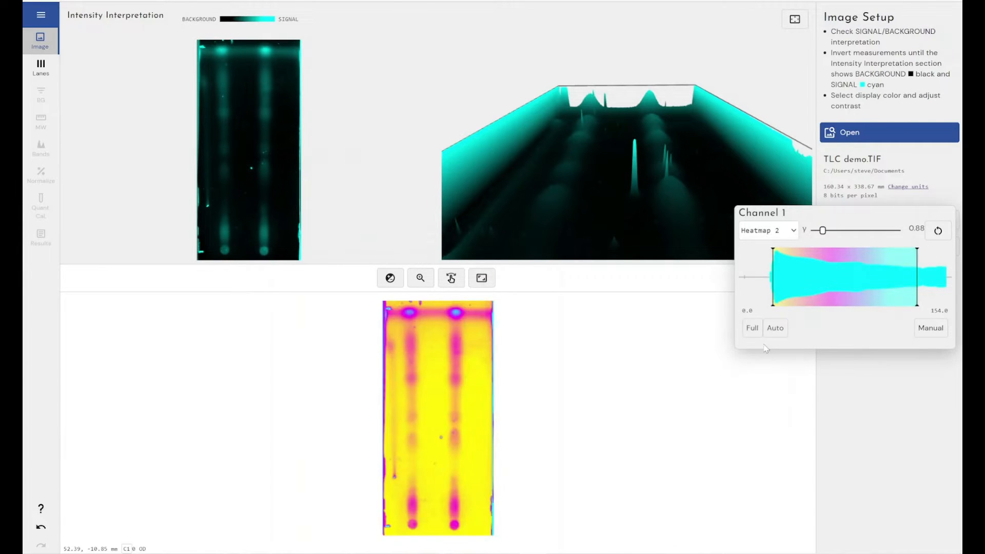
pyautogui.click(767, 230)
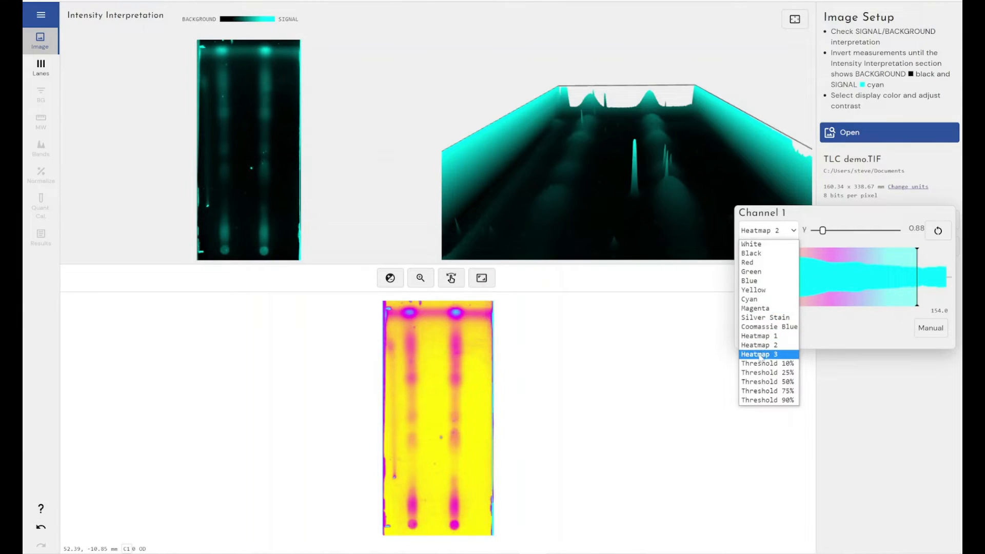
pyautogui.click(758, 354)
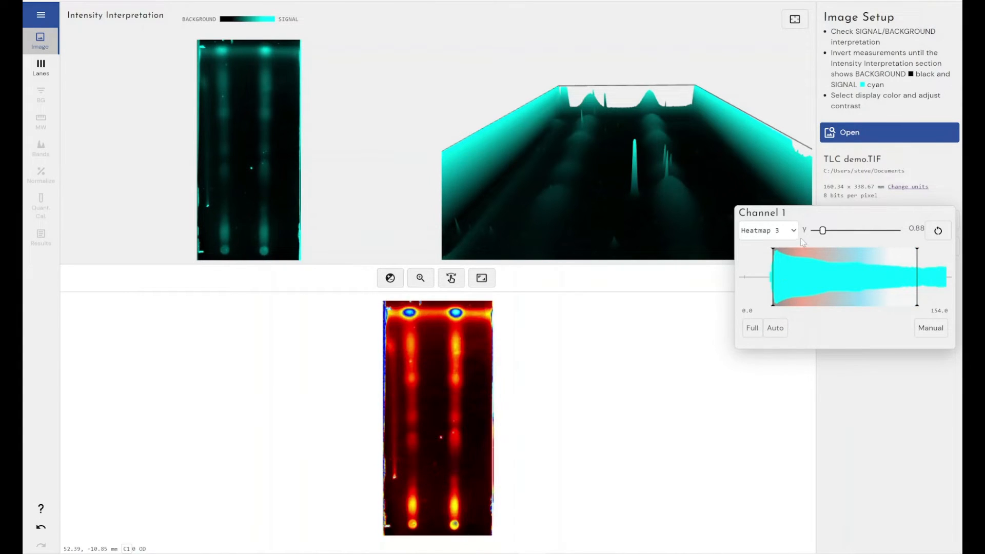
pyautogui.click(767, 230)
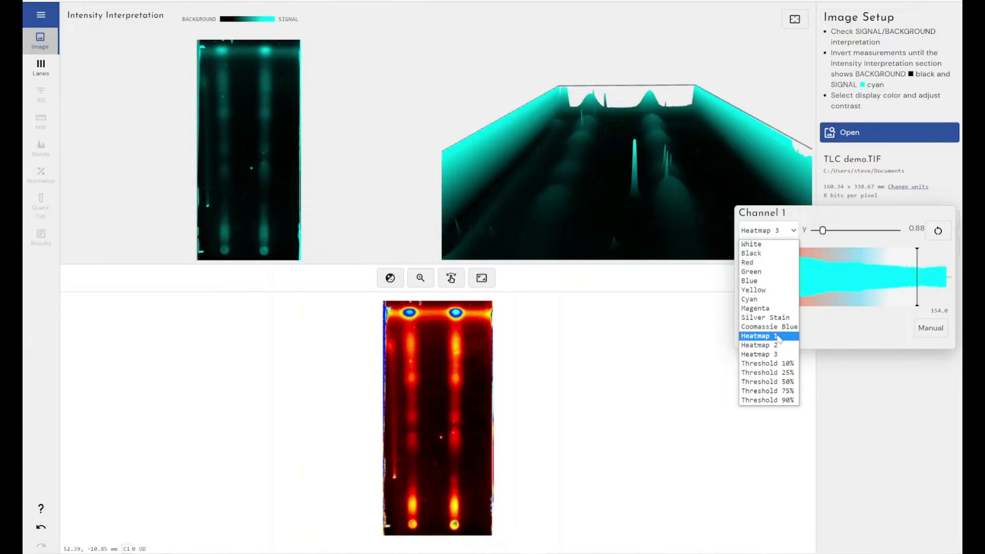
# Step: Switch back to Heatmap 1 colouring and re-tune the display gamma to about 0.86
pyautogui.click(756, 336)
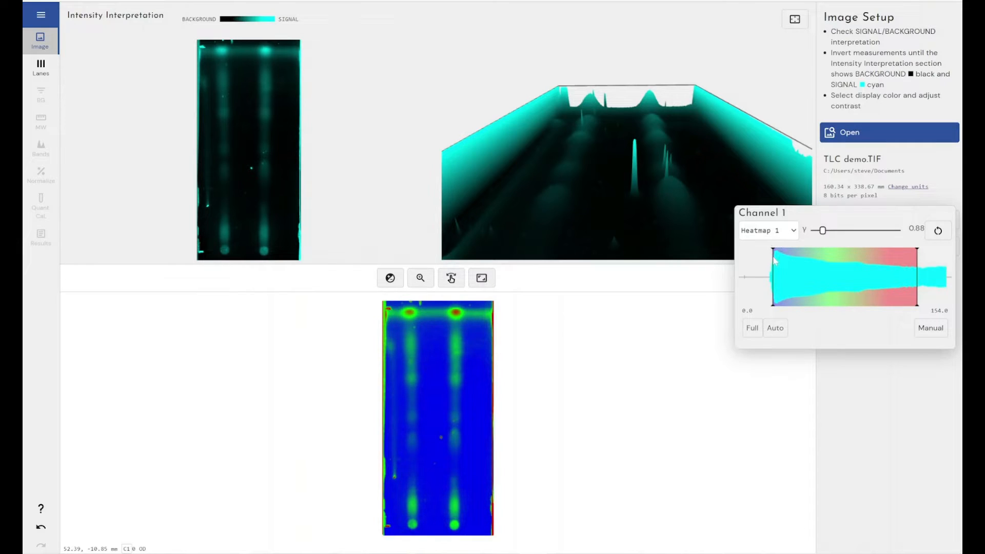
pyautogui.moveTo(823, 230); pyautogui.dragTo(821, 230)
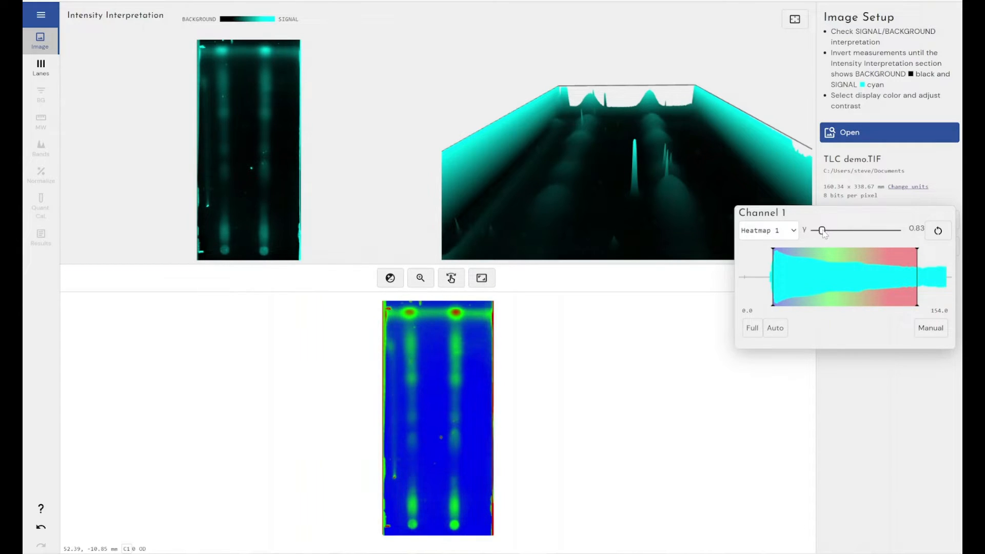
pyautogui.moveTo(820, 229); pyautogui.dragTo(826, 230)
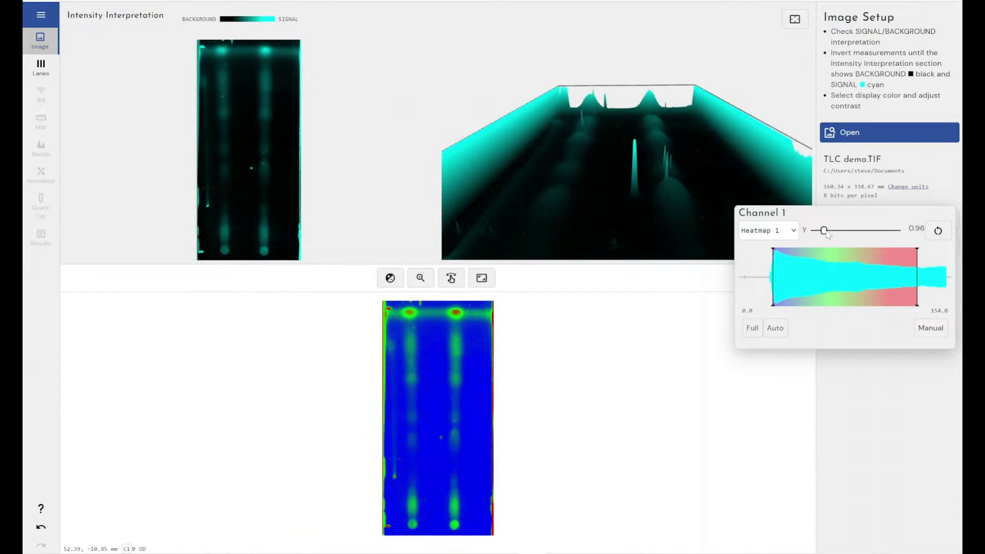
pyautogui.moveTo(824, 230); pyautogui.dragTo(821, 231)
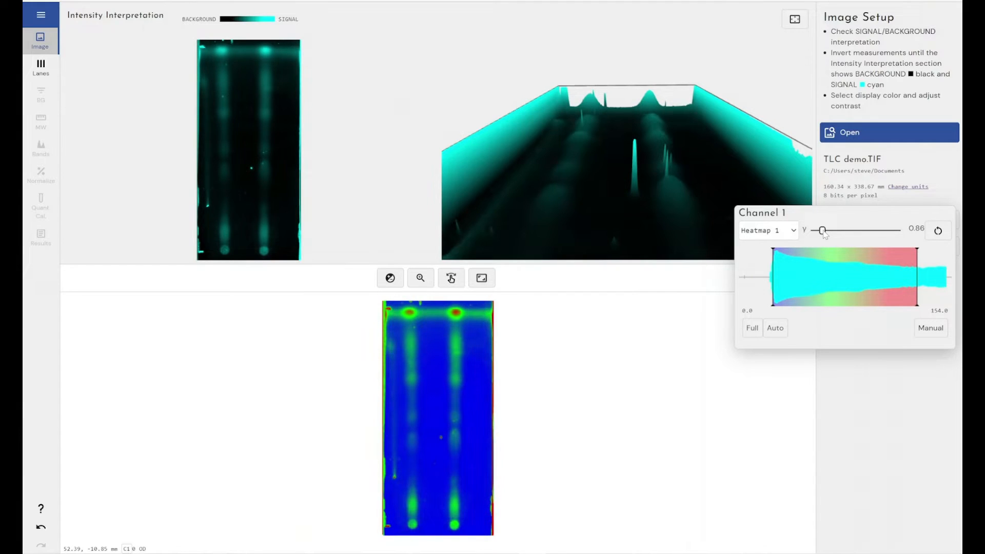
pyautogui.moveTo(820, 231); pyautogui.dragTo(817, 230)
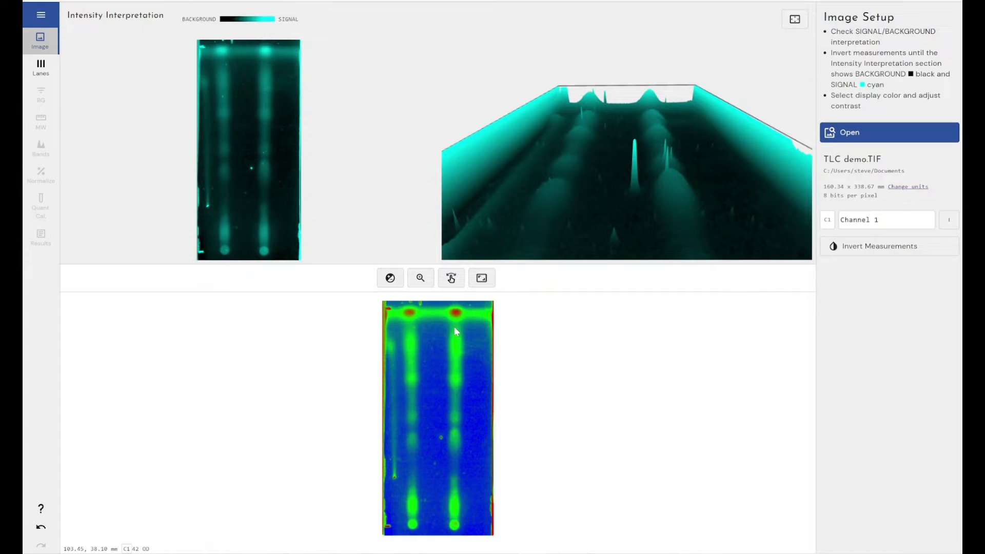
pyautogui.moveTo(98, 90)
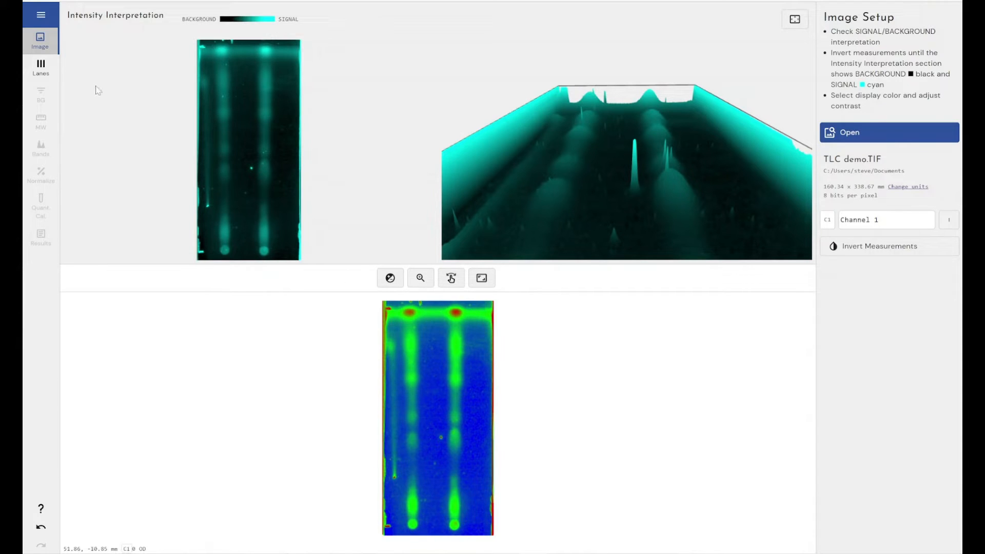
# Step: Move from image setup to the Lanes stage of the analysis
pyautogui.click(40, 66)
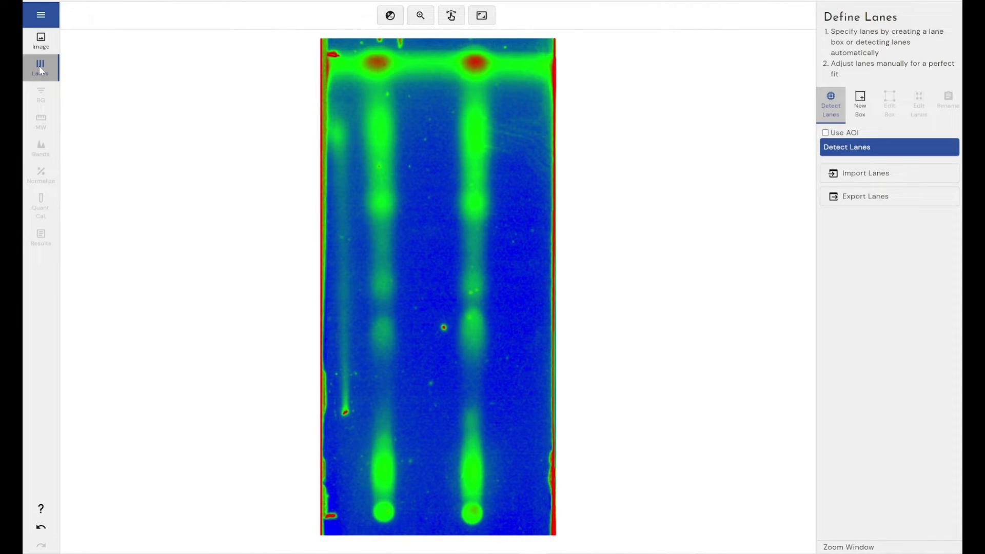
pyautogui.moveTo(724, 111)
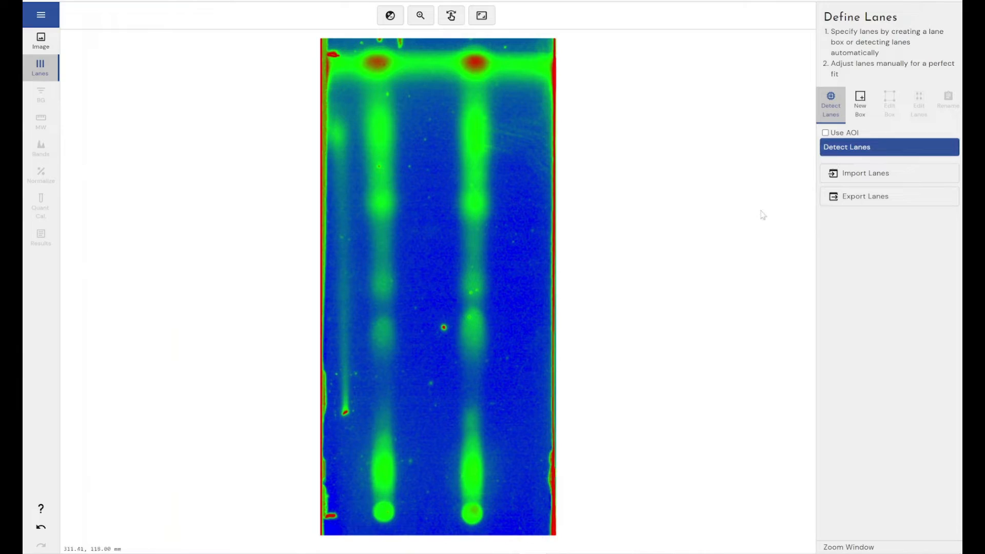
pyautogui.moveTo(404, 347)
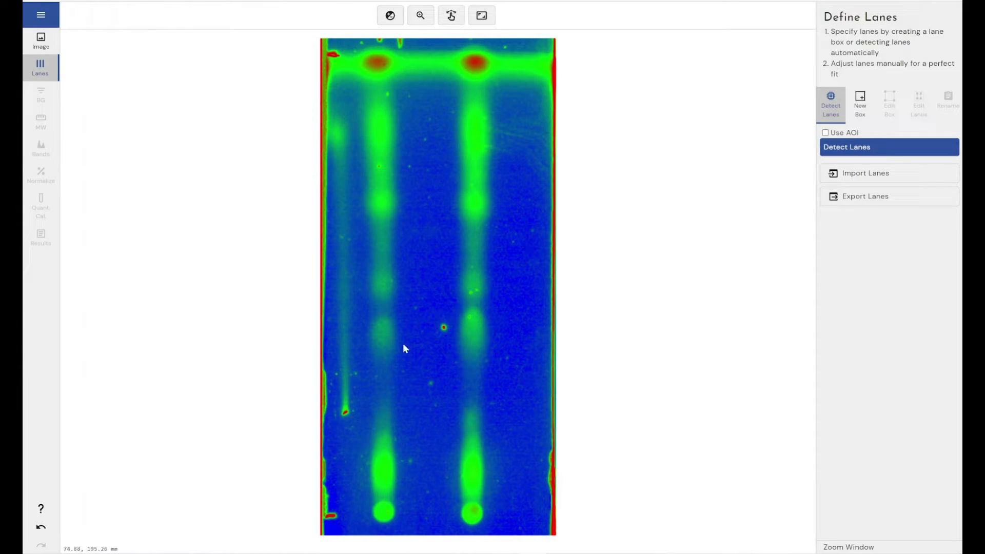
pyautogui.moveTo(368, 185)
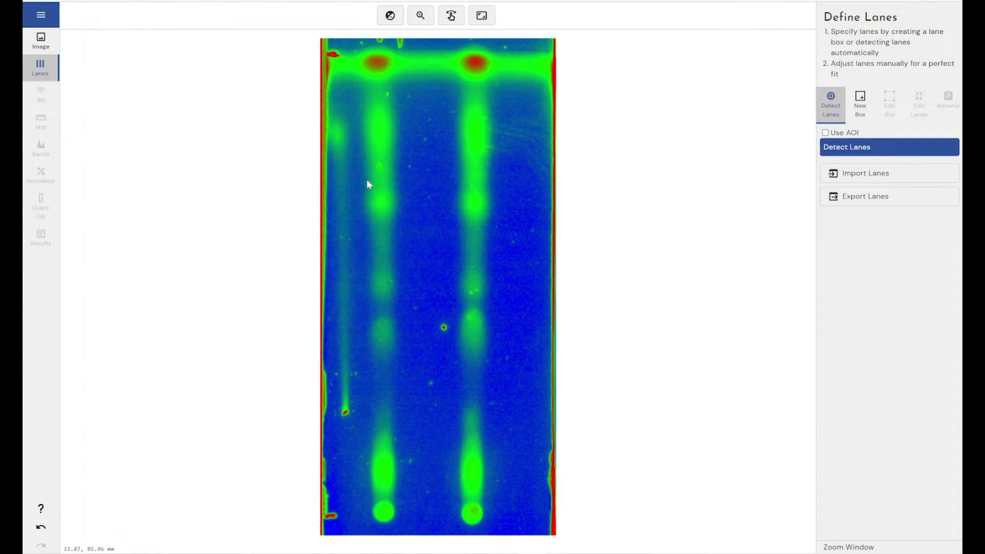
pyautogui.moveTo(388, 117)
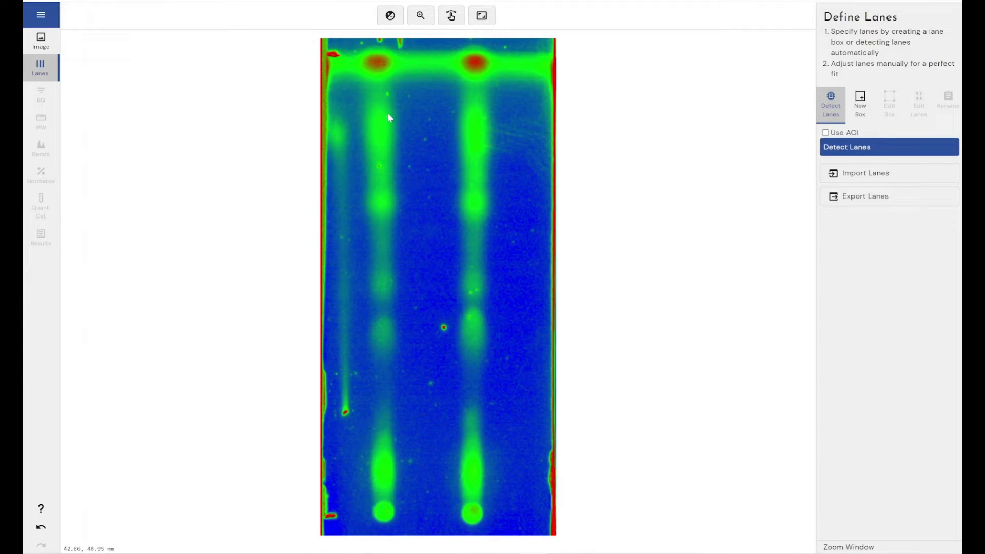
pyautogui.moveTo(421, 329)
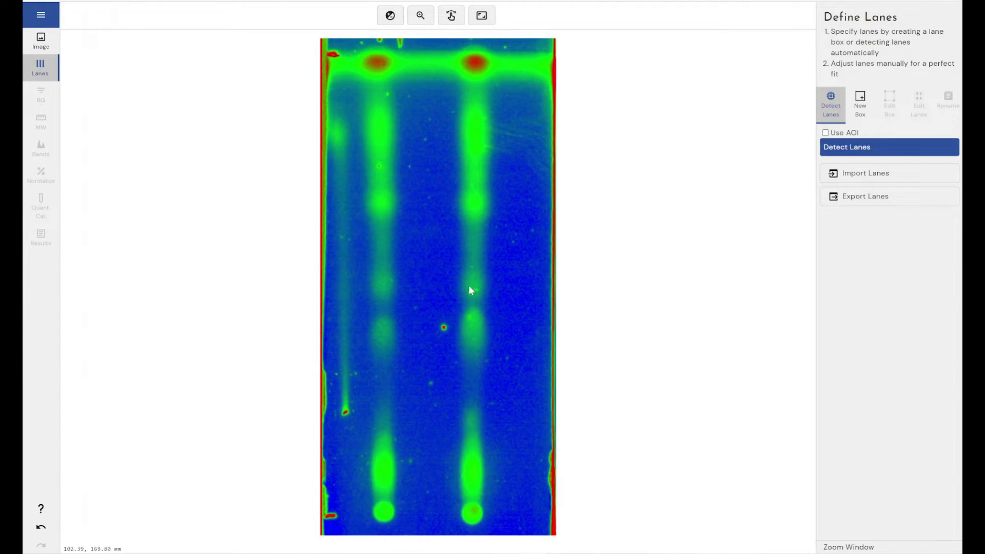
pyautogui.moveTo(467, 276)
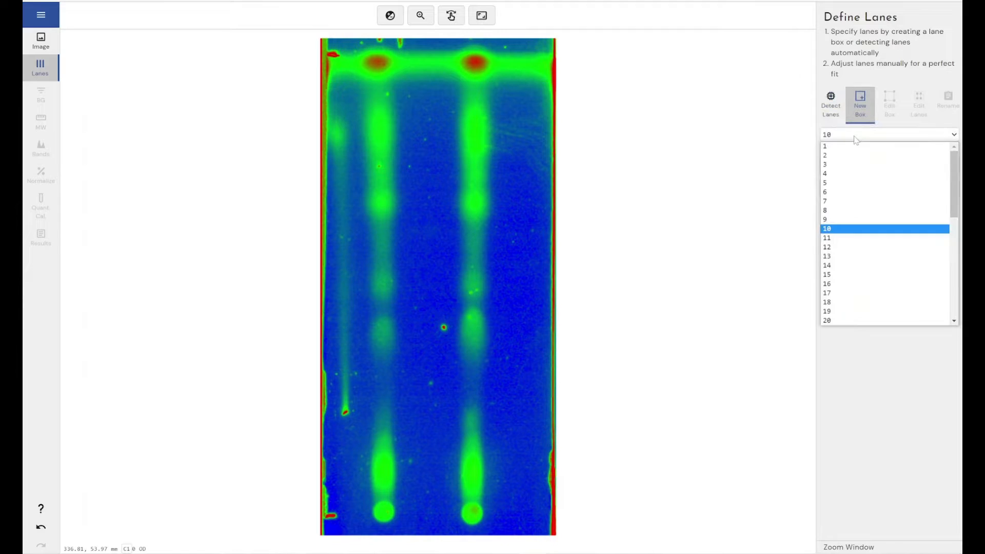
# Step: Draw a three-lane box over the spot columns and shift lane 1 to the plate's left edge
pyautogui.click(825, 155)
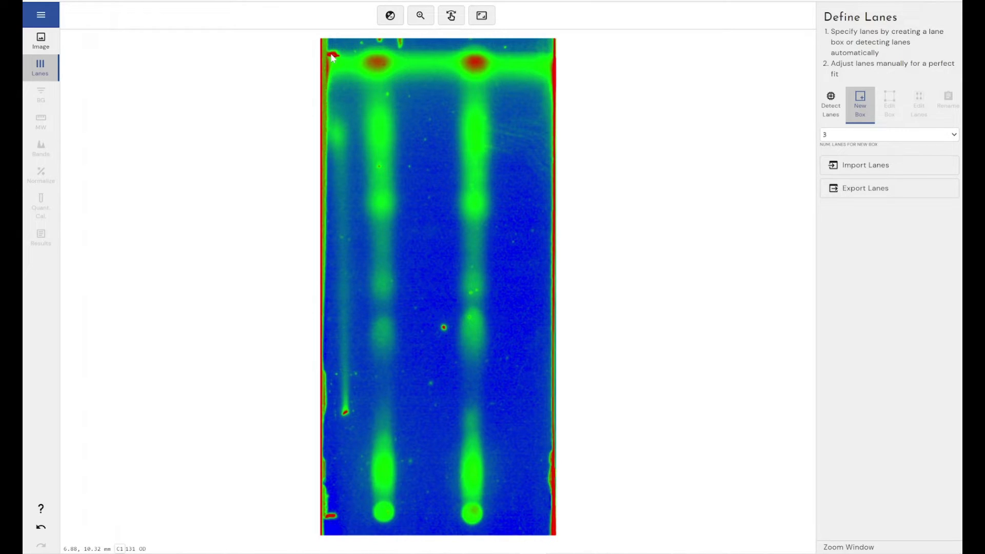
pyautogui.moveTo(328, 50); pyautogui.dragTo(397, 124)
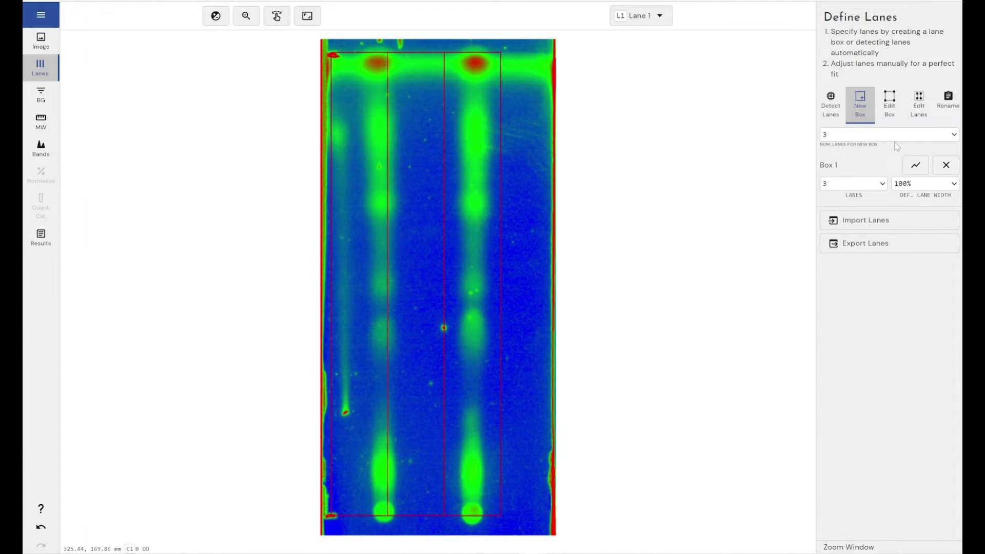
pyautogui.click(918, 103)
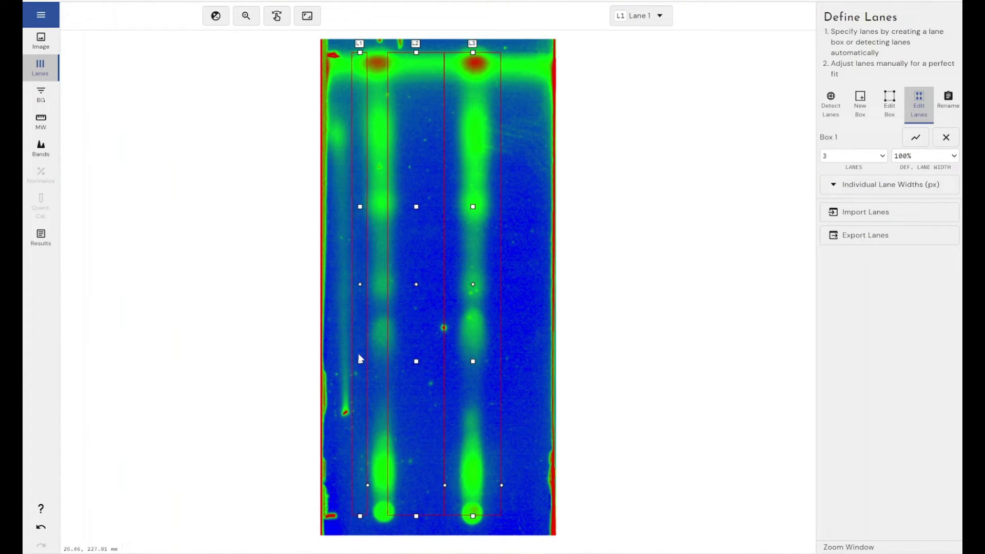
pyautogui.moveTo(360, 361); pyautogui.dragTo(346, 363)
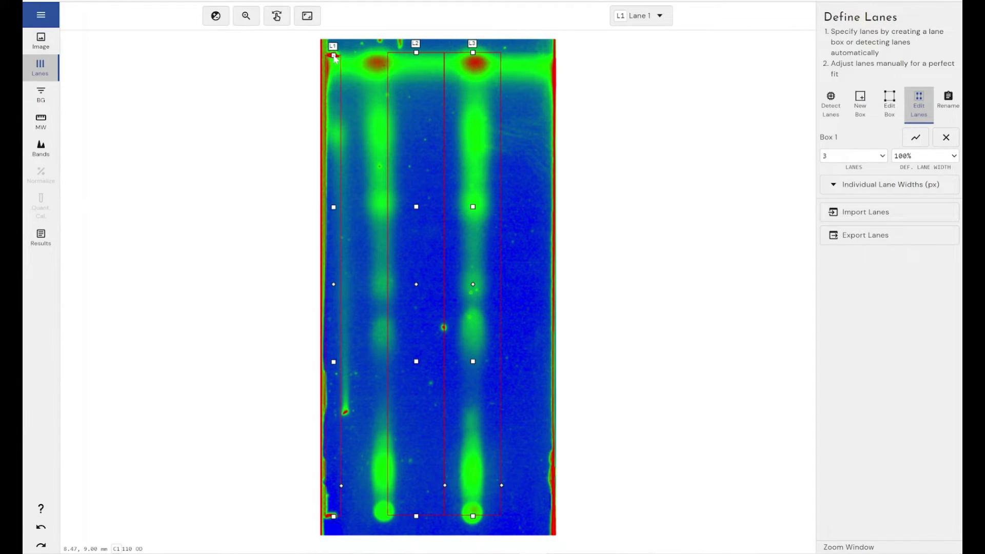
pyautogui.moveTo(336, 87)
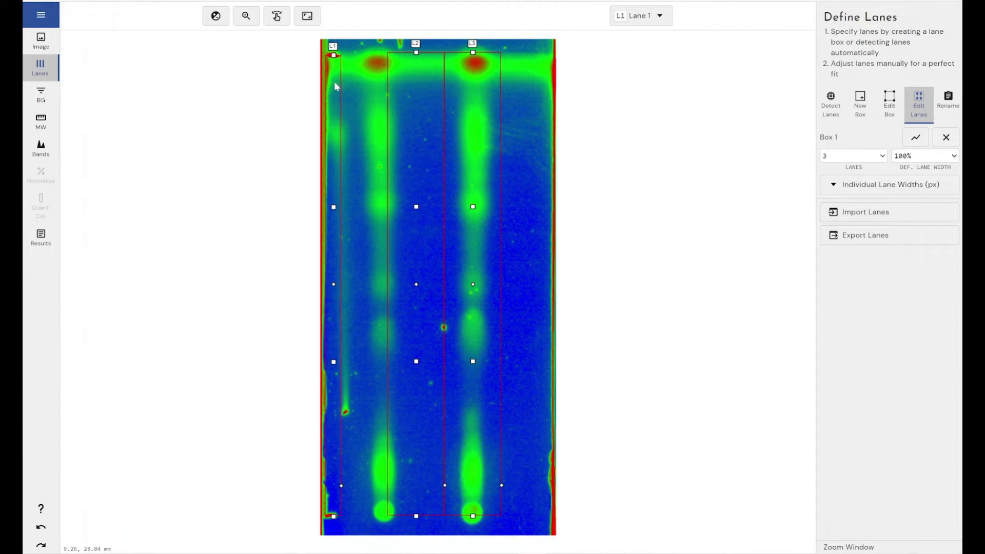
pyautogui.moveTo(338, 64)
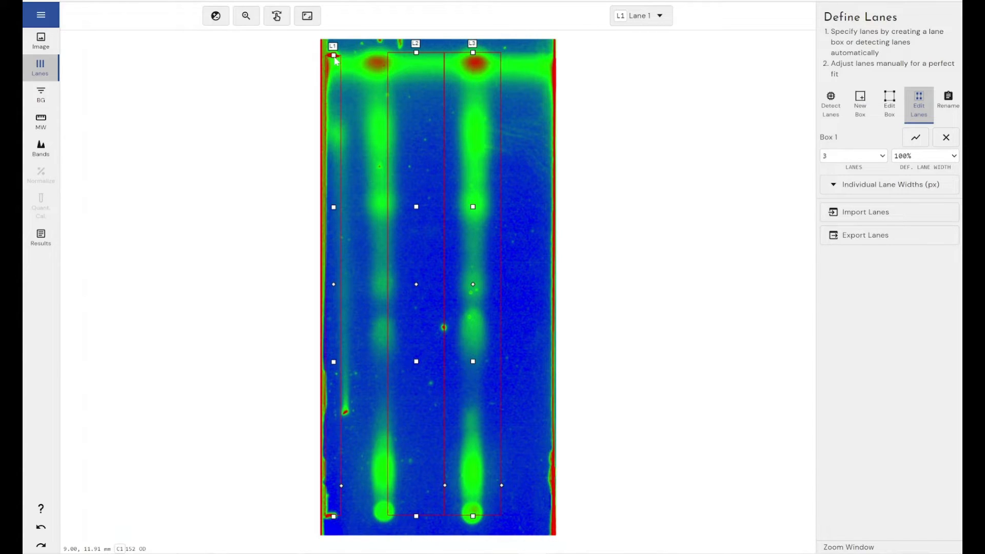
pyautogui.moveTo(416, 57)
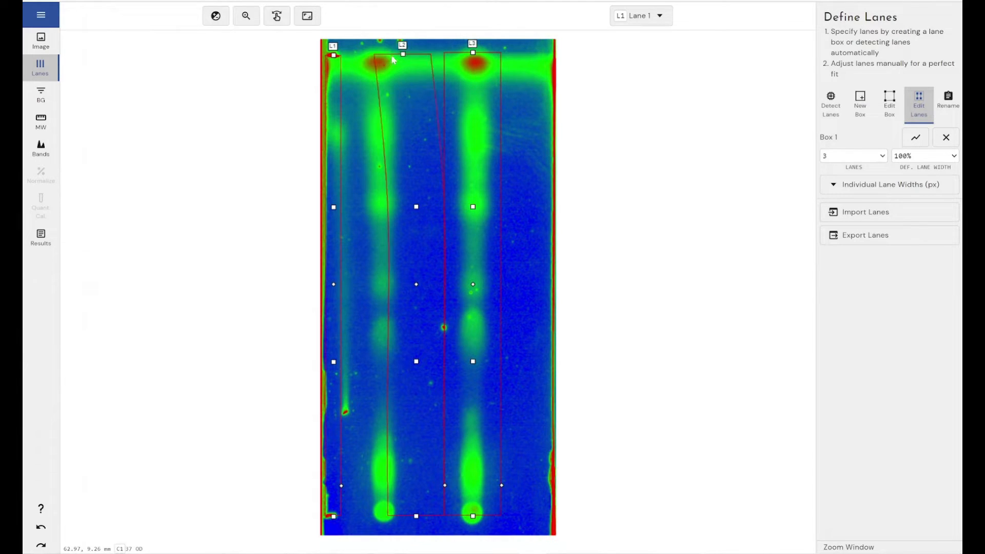
# Step: Drag lane 2 so it runs down through the left column of spots
pyautogui.moveTo(402, 46); pyautogui.dragTo(369, 46)
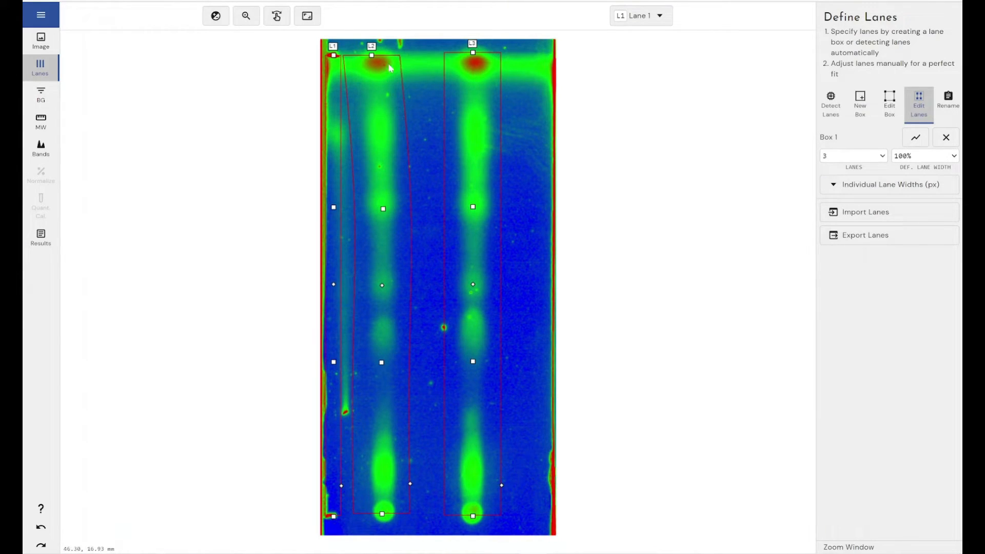
pyautogui.moveTo(381, 119)
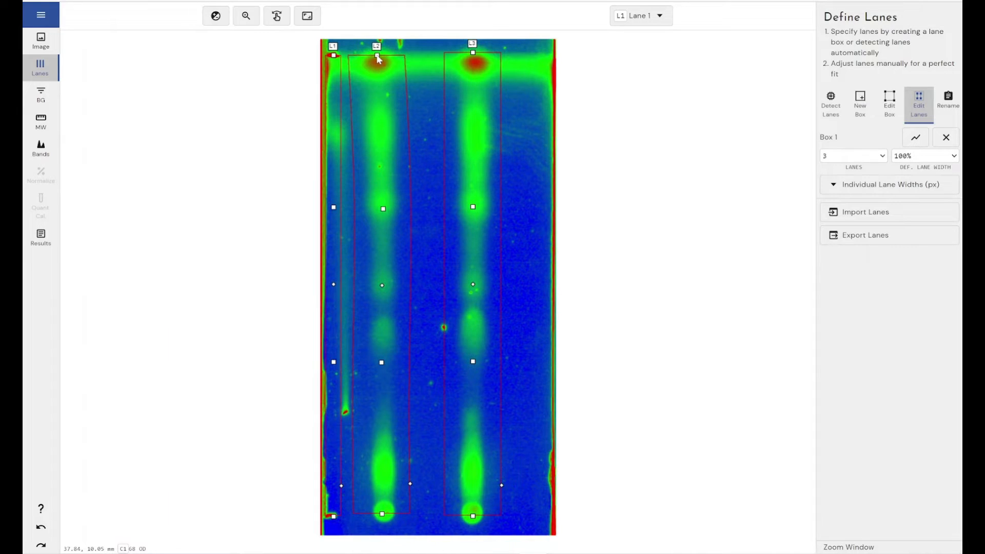
pyautogui.moveTo(392, 487)
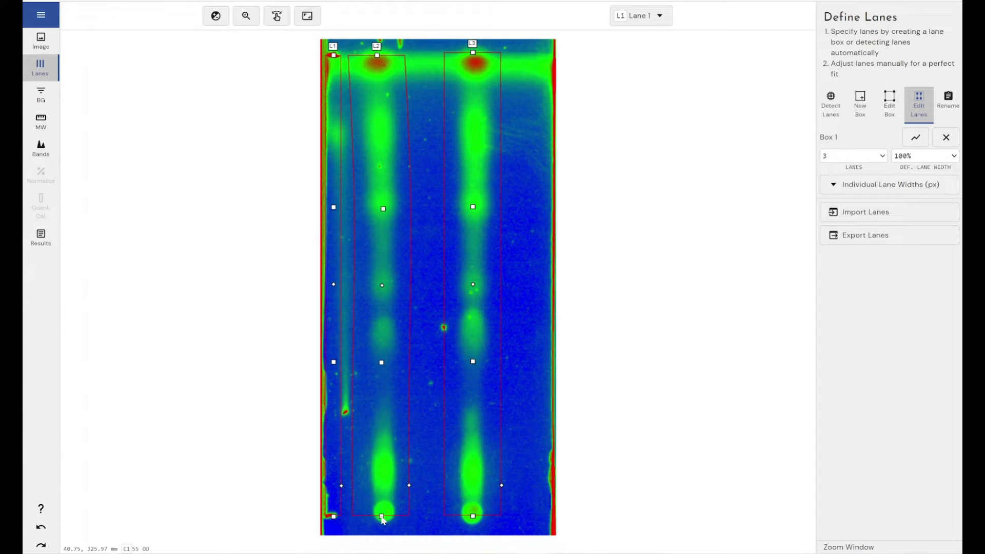
pyautogui.moveTo(544, 284)
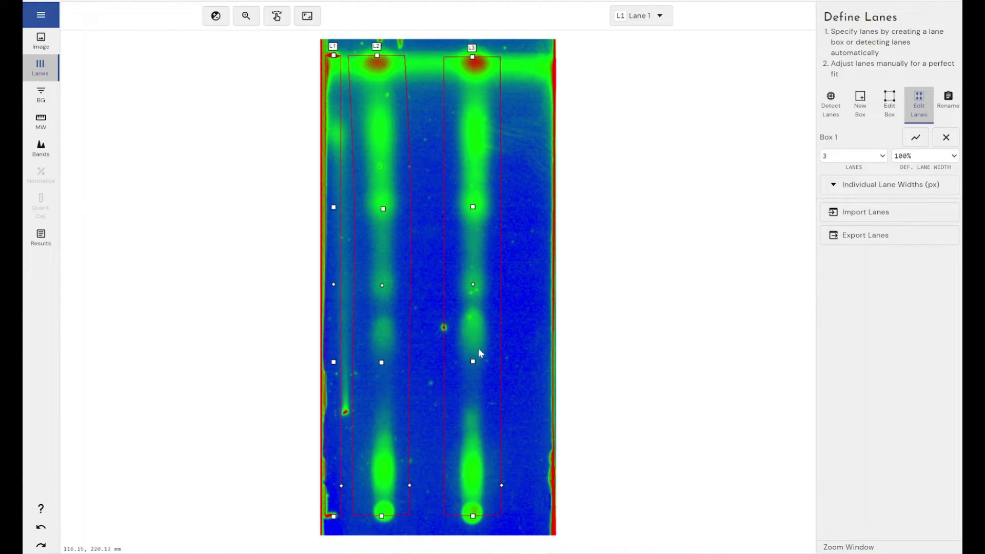
pyautogui.moveTo(503, 491)
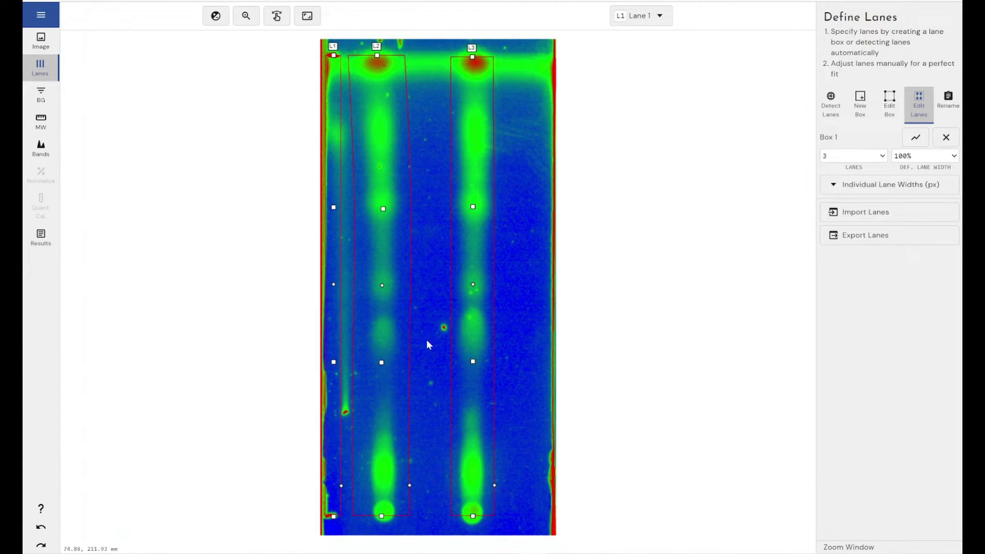
pyautogui.moveTo(471, 390)
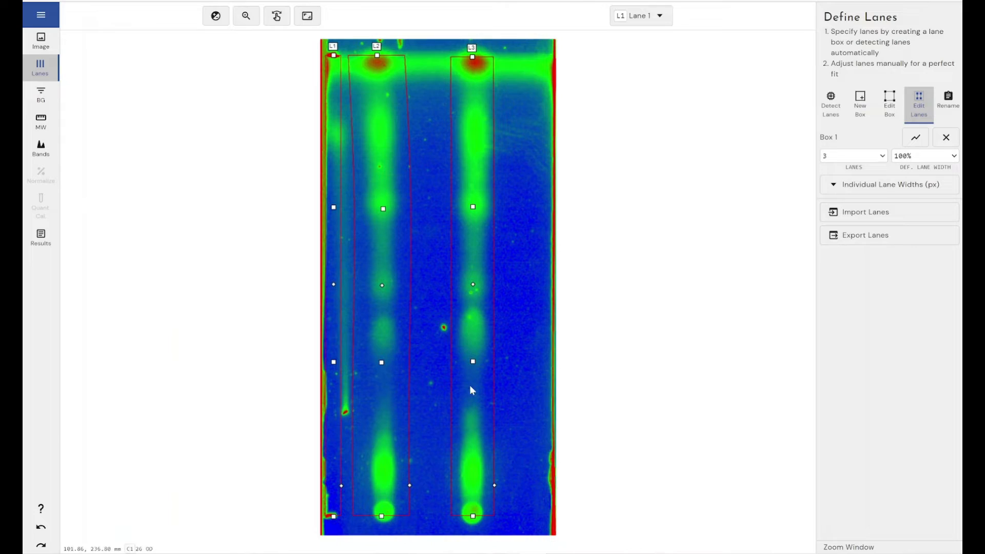
pyautogui.moveTo(493, 489)
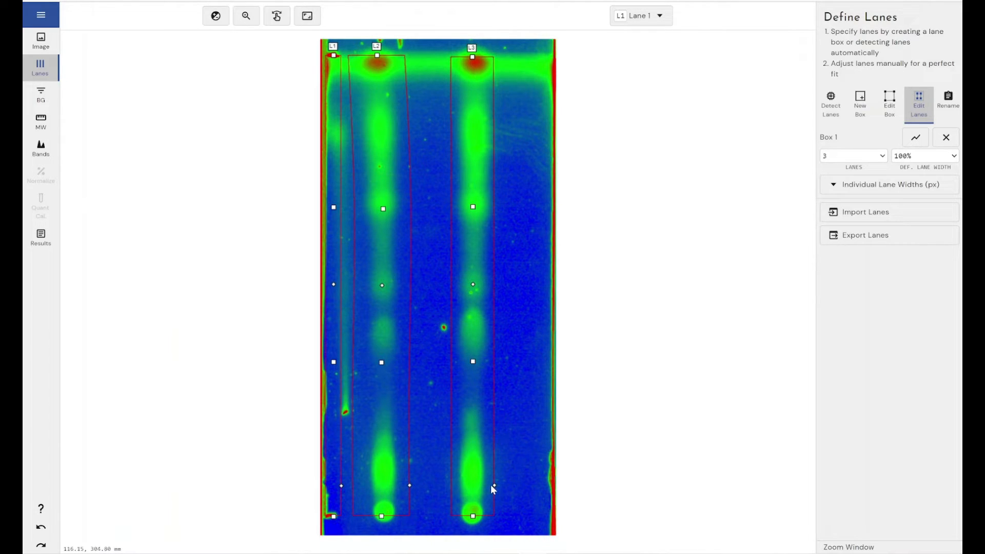
pyautogui.moveTo(496, 489)
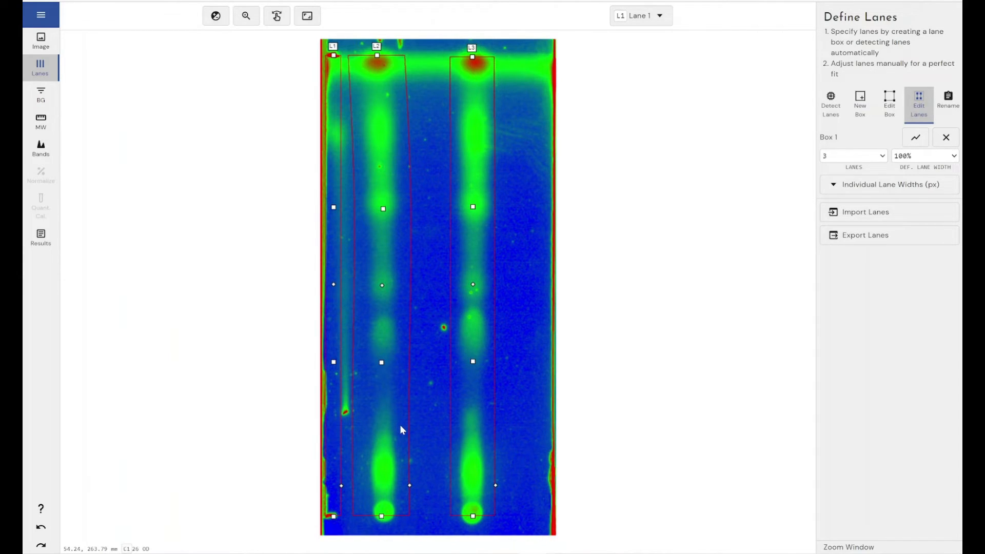
pyautogui.moveTo(99, 128)
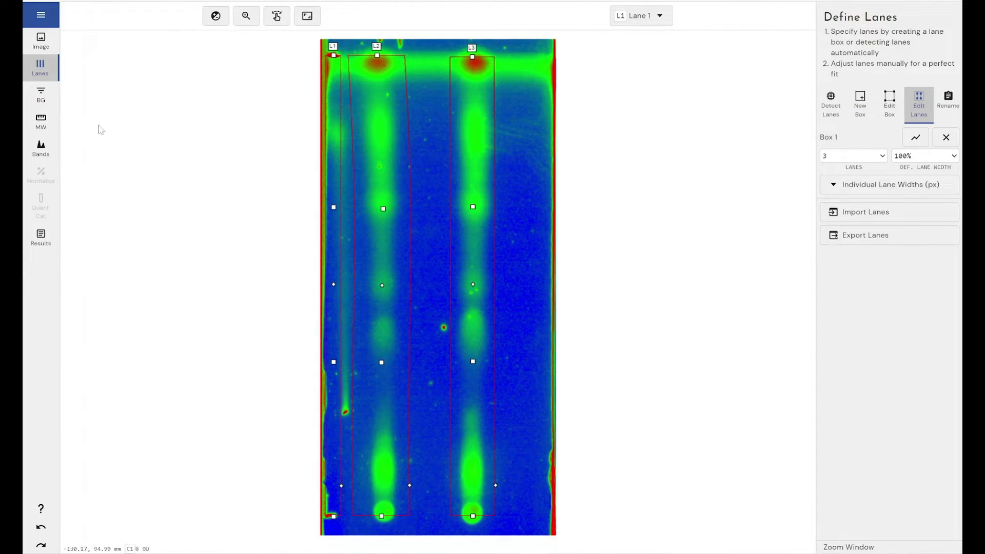
pyautogui.click(40, 94)
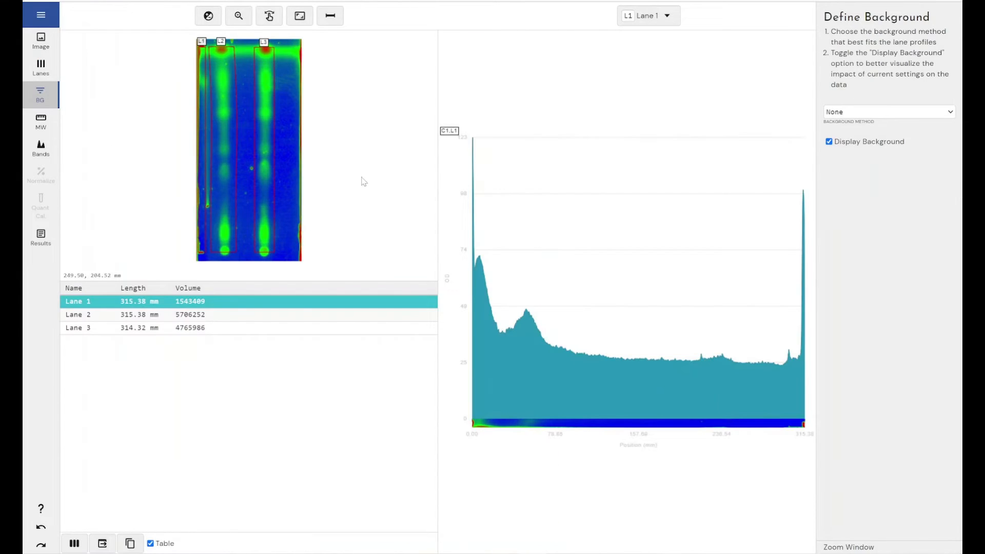
pyautogui.moveTo(346, 78)
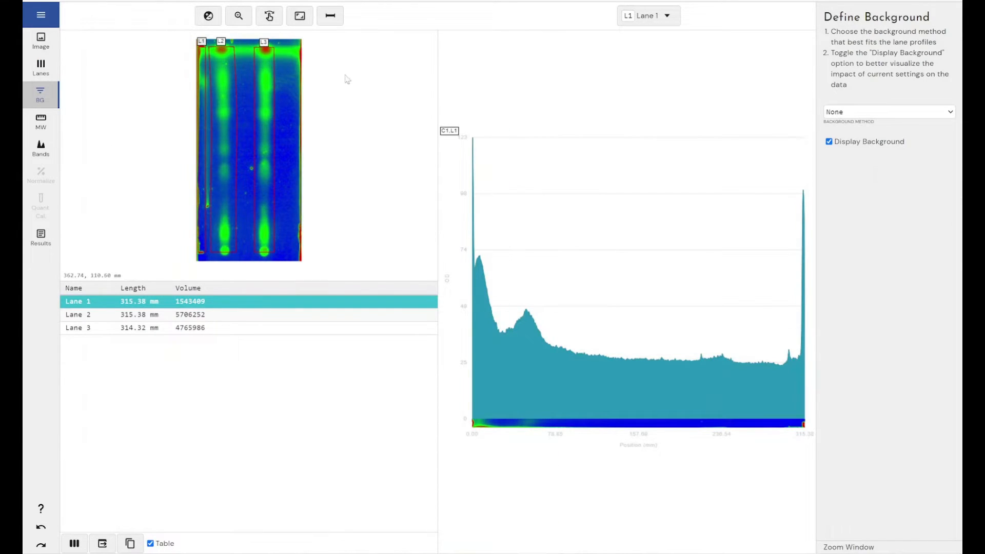
pyautogui.click(78, 314)
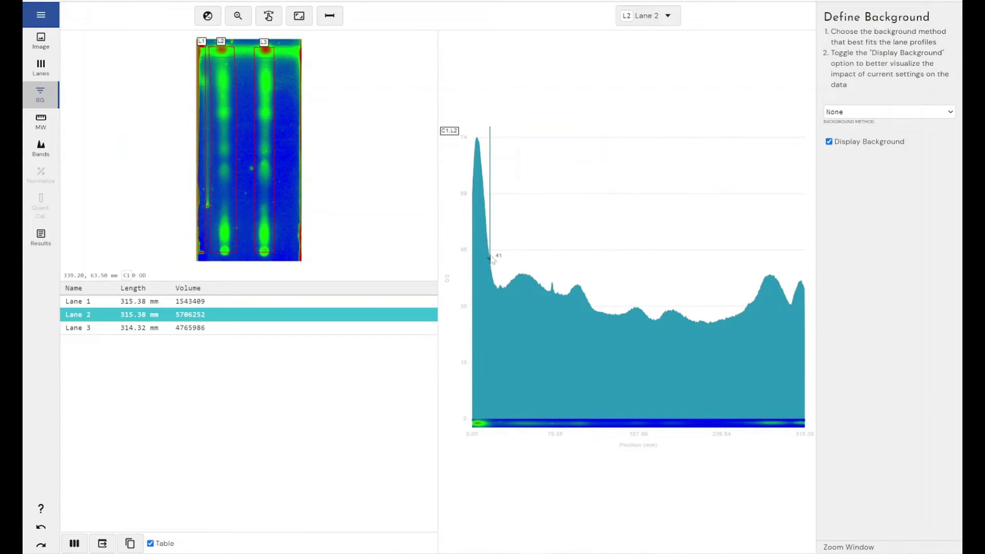
pyautogui.moveTo(551, 283)
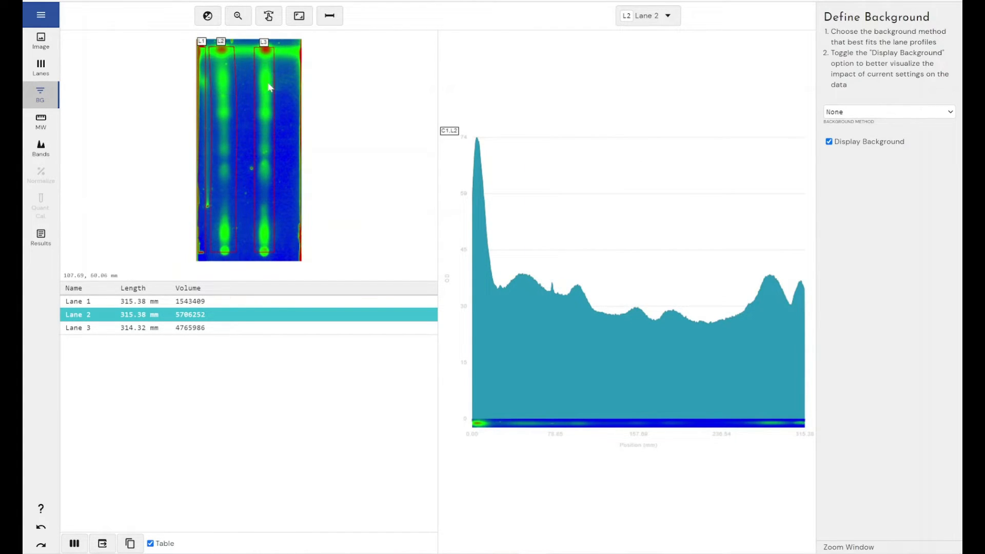
pyautogui.moveTo(265, 106)
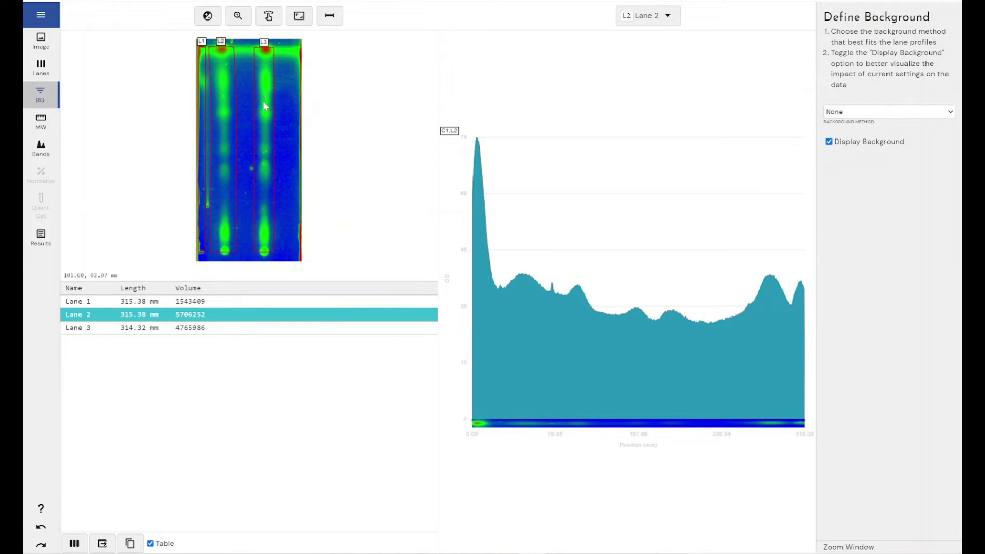
pyautogui.moveTo(266, 130)
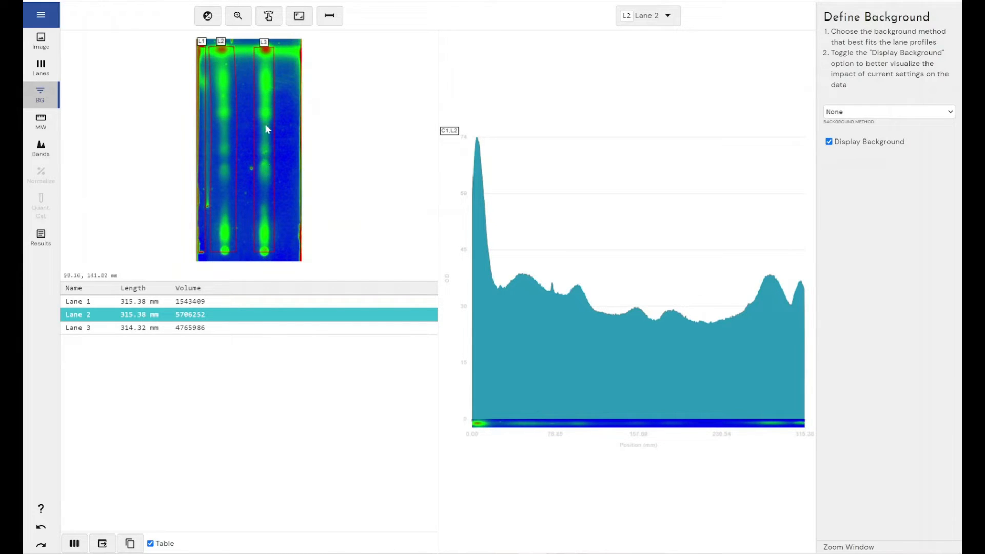
pyautogui.moveTo(263, 195)
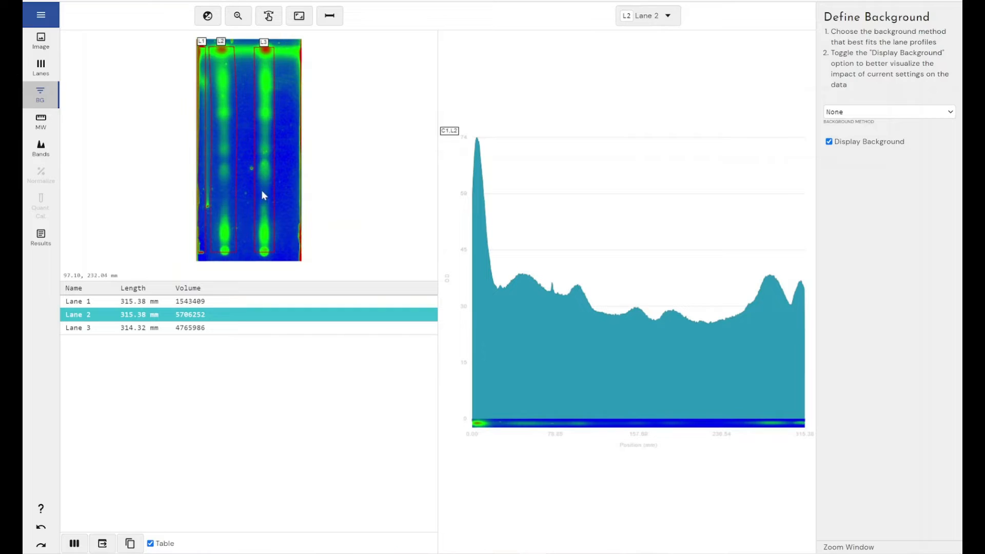
pyautogui.moveTo(265, 137)
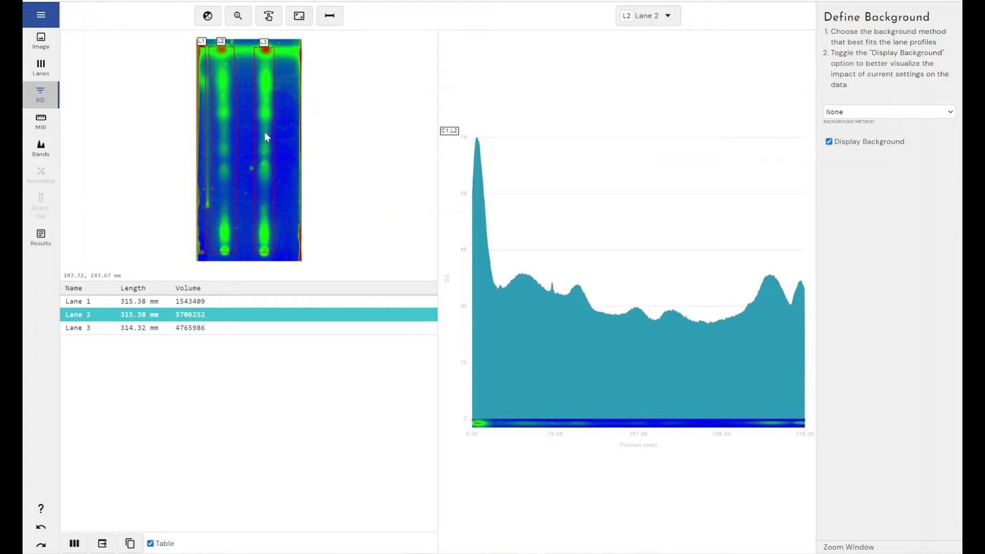
# Step: Choose Rolling Ball background subtraction and set its radius to 41
pyautogui.click(887, 112)
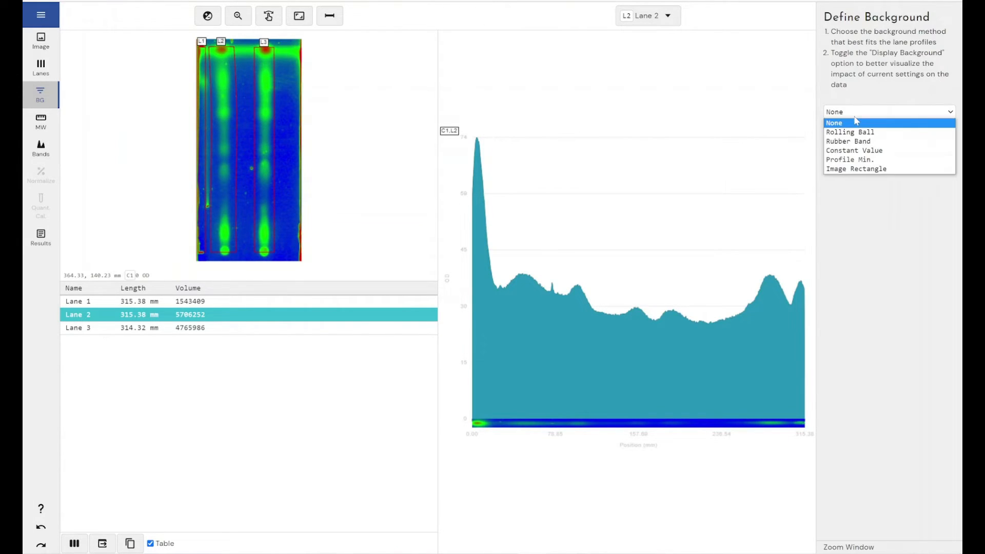
pyautogui.click(849, 132)
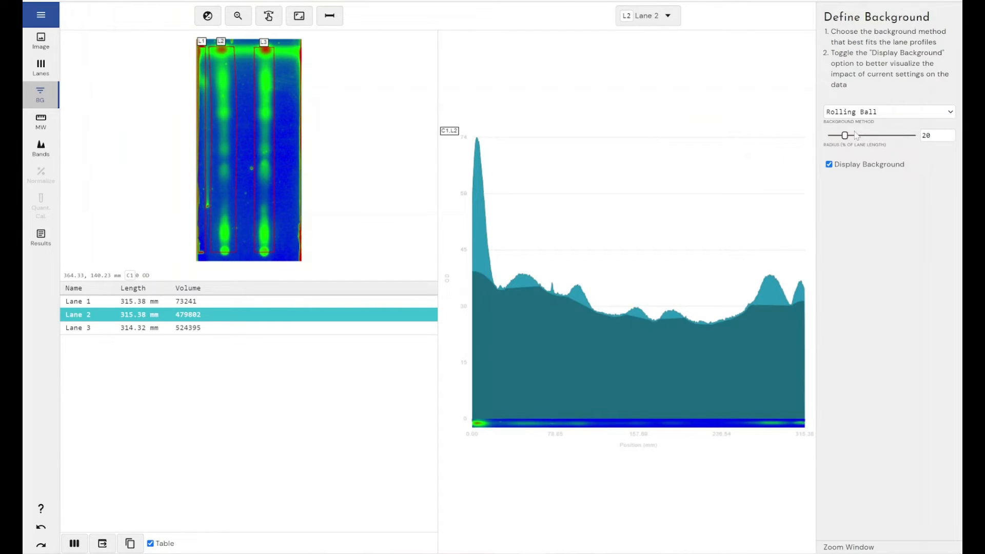
pyautogui.moveTo(847, 135); pyautogui.dragTo(840, 134)
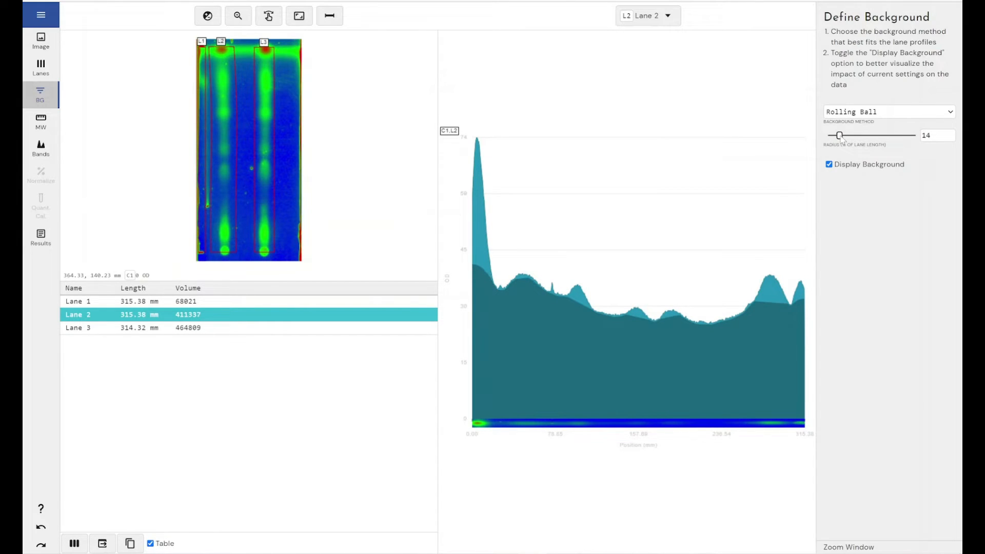
pyautogui.moveTo(839, 134); pyautogui.dragTo(852, 135)
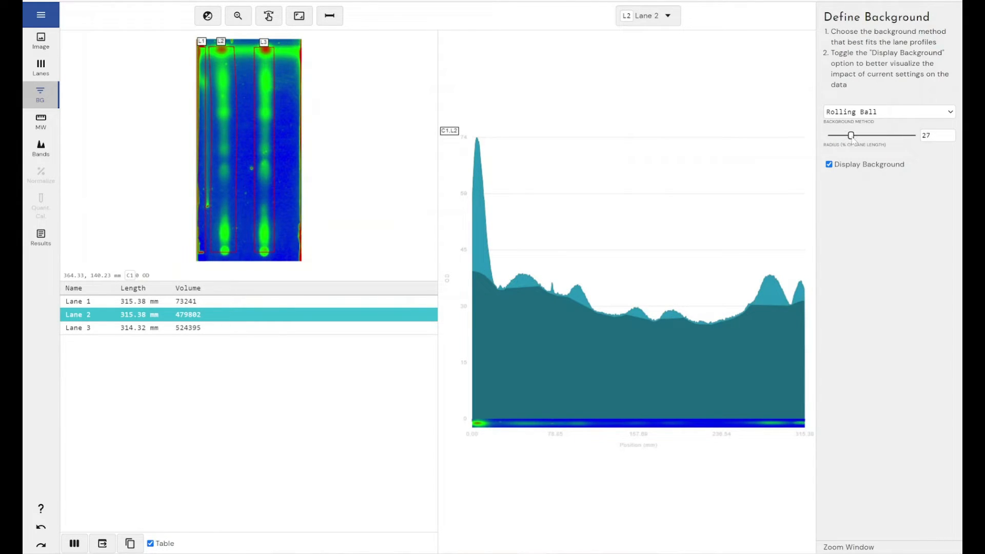
pyautogui.moveTo(850, 135); pyautogui.dragTo(860, 135)
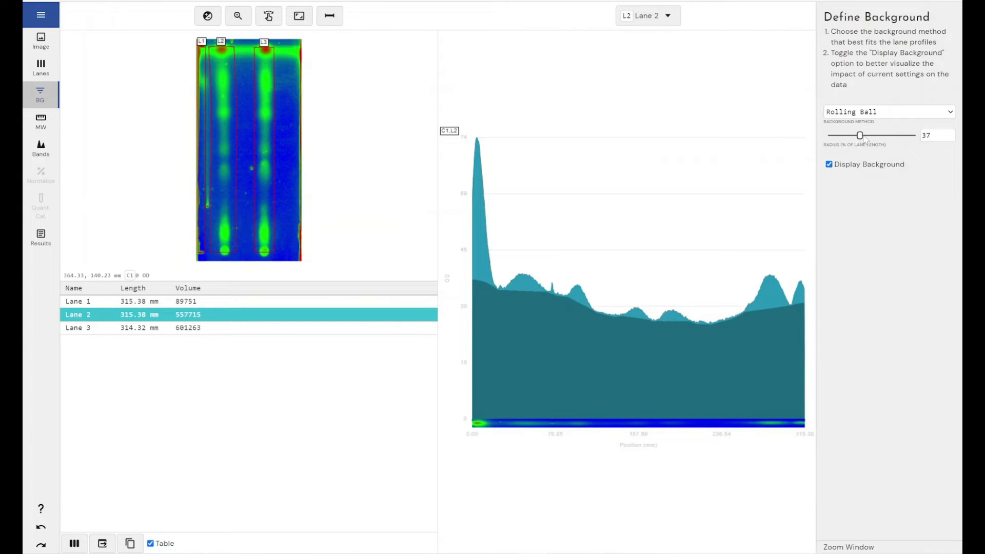
pyautogui.moveTo(859, 134); pyautogui.dragTo(865, 135)
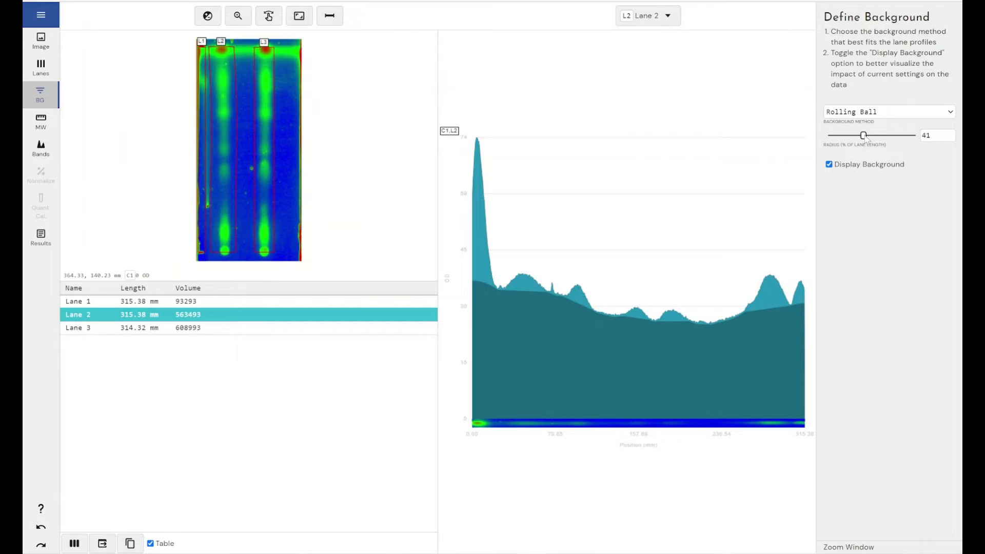
# Step: Switch the background method to Constant Value 20 and check the lane profile display
pyautogui.click(888, 111)
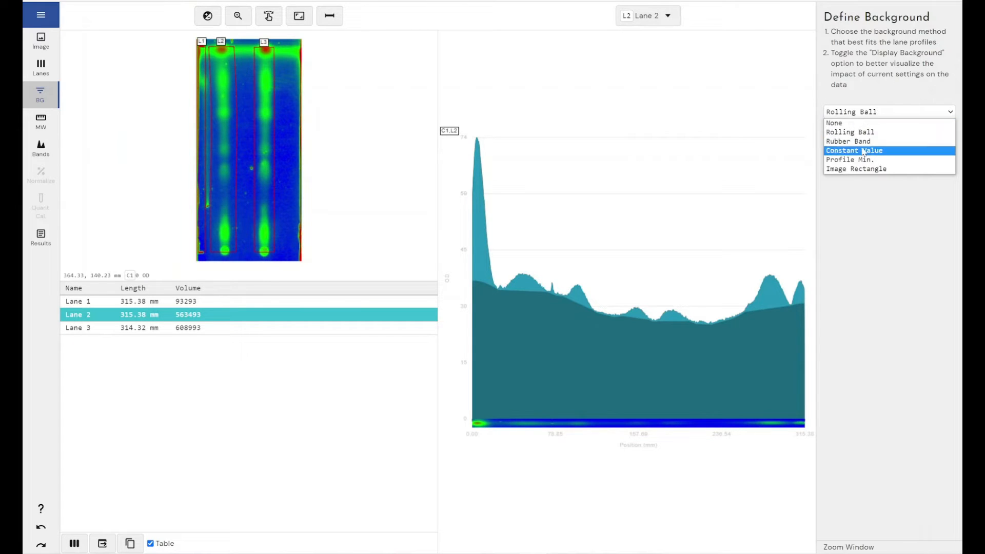
pyautogui.click(853, 150)
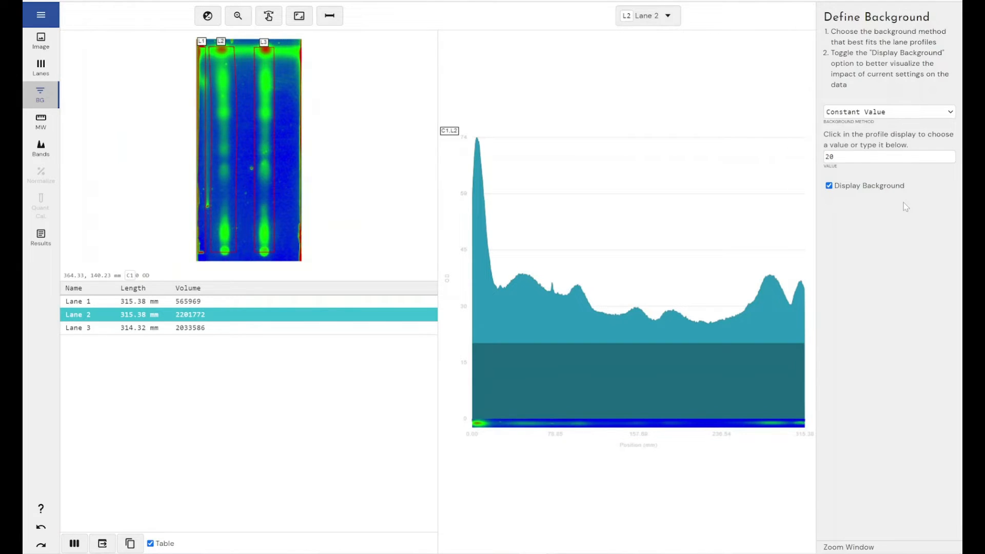
pyautogui.click(725, 313)
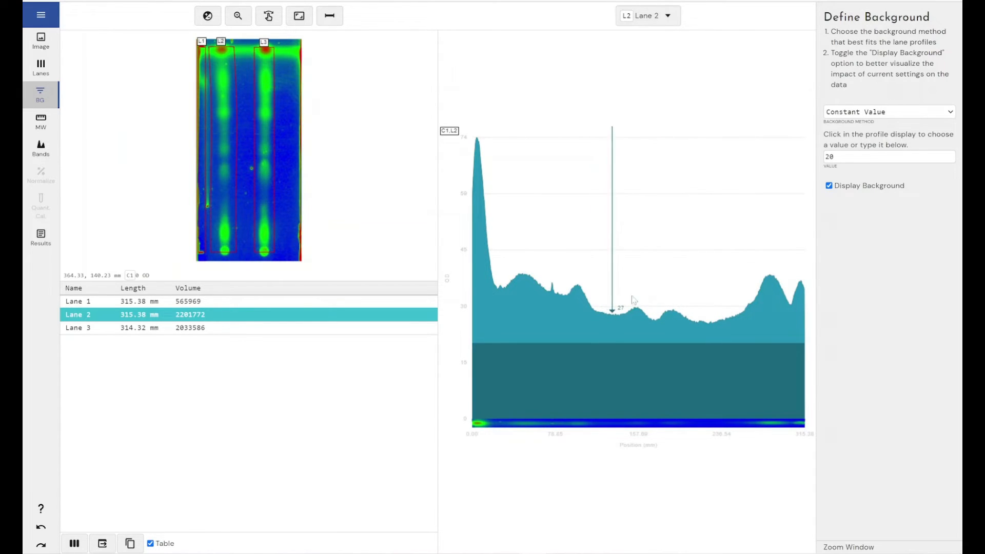
pyautogui.click(887, 111)
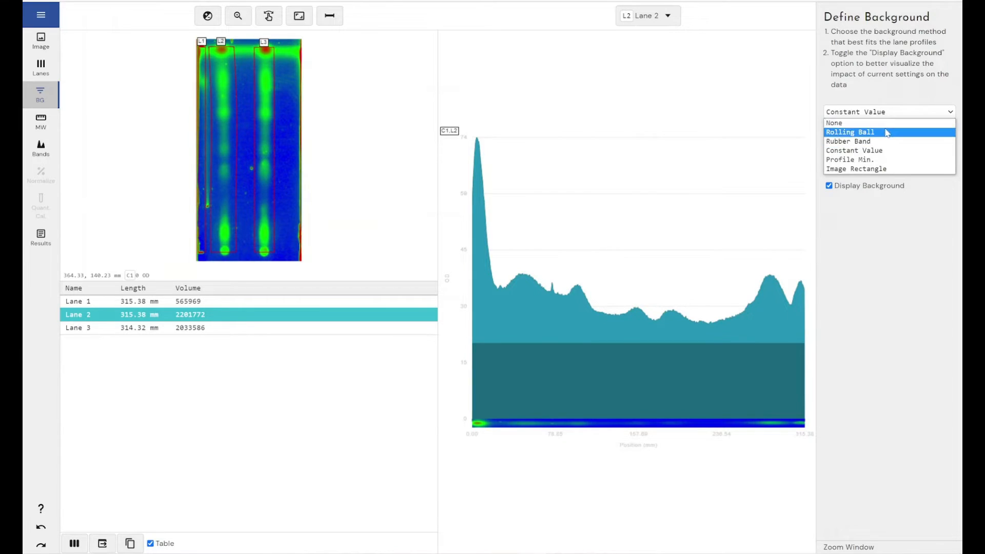
# Step: Restore the Rolling Ball background at radius 41 and move on to molecular size definition
pyautogui.click(849, 131)
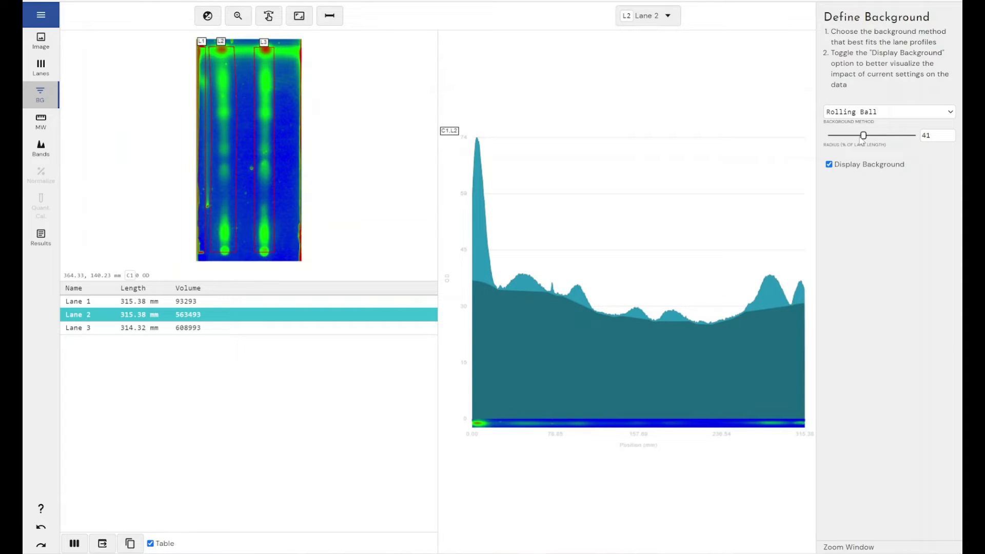
pyautogui.moveTo(259, 54)
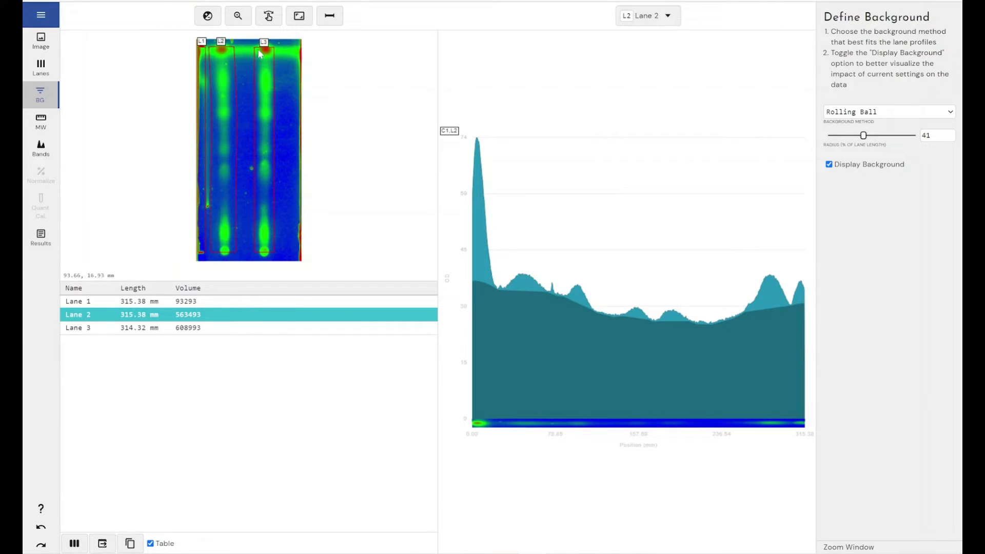
pyautogui.click(78, 327)
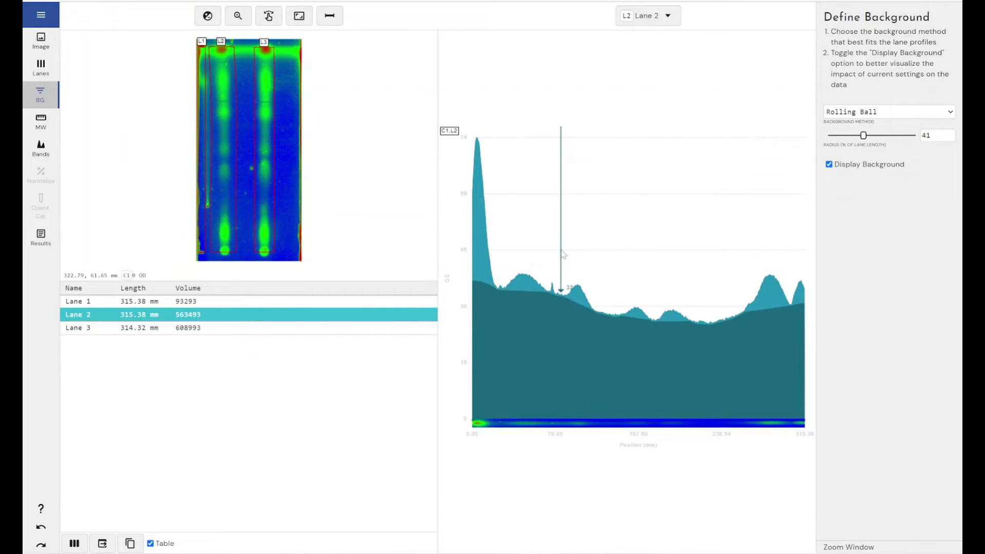
pyautogui.moveTo(661, 279)
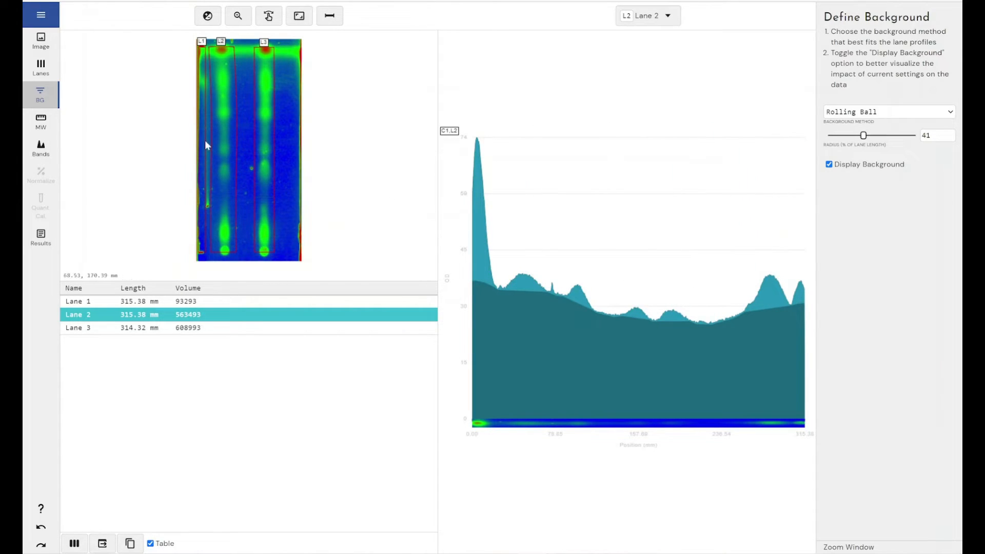
pyautogui.moveTo(453, 181)
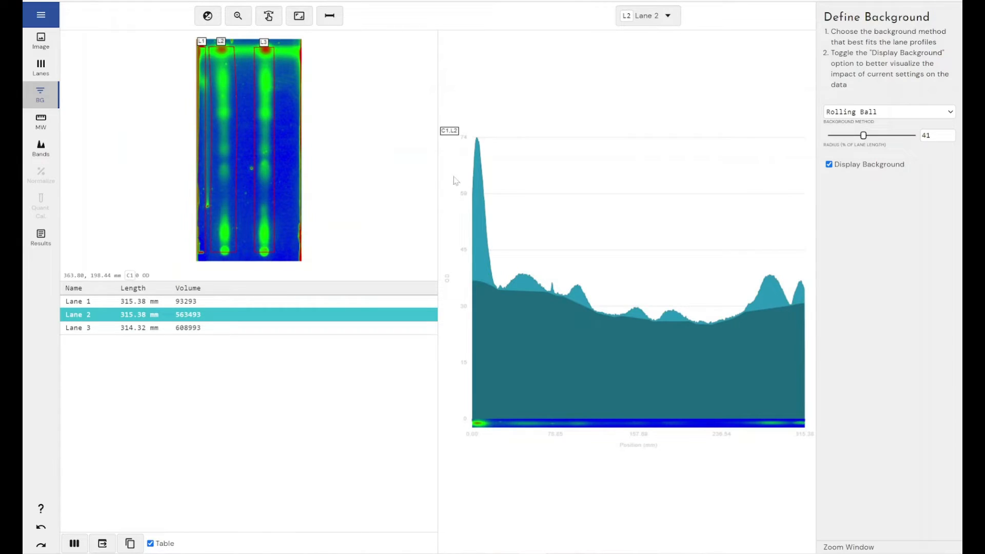
pyautogui.moveTo(471, 184)
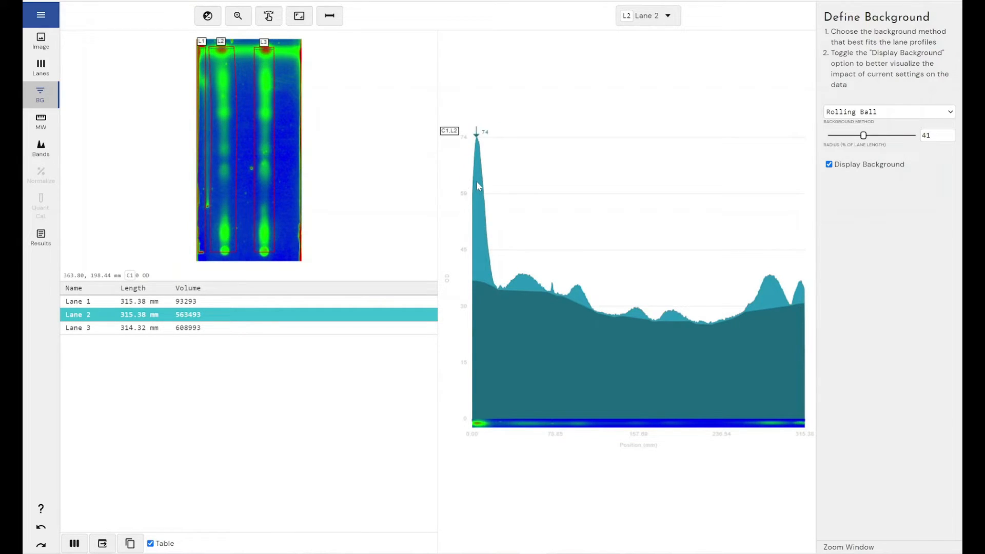
pyautogui.click(40, 122)
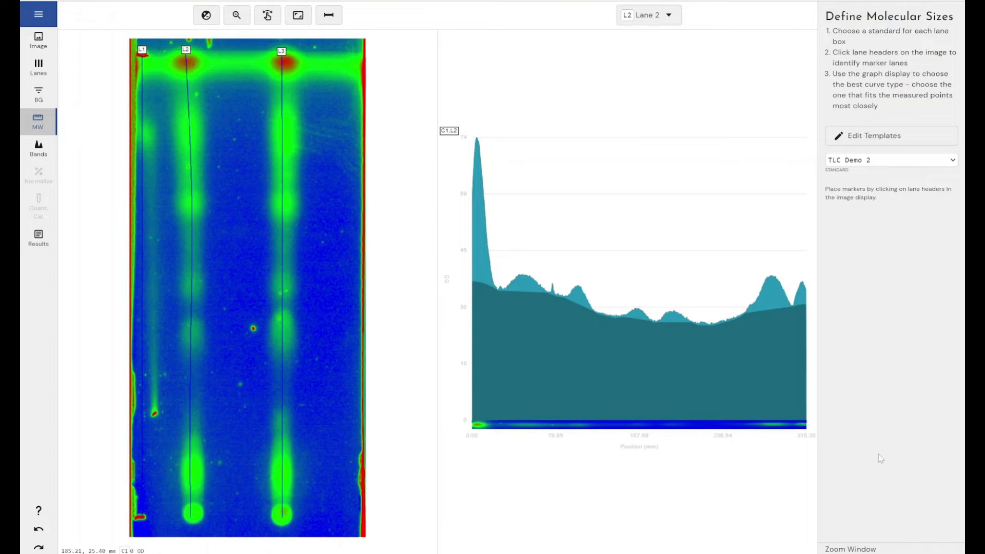
pyautogui.moveTo(168, 109)
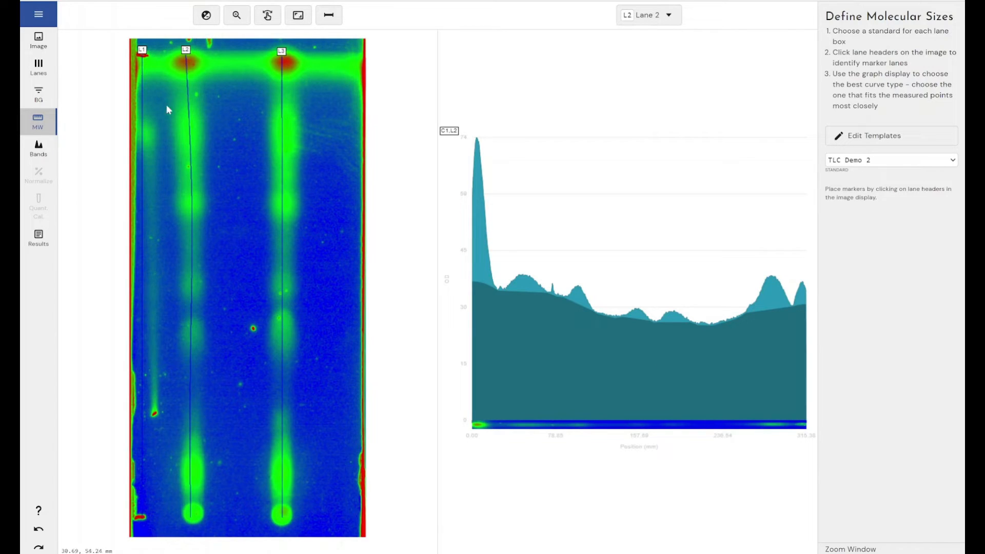
pyautogui.moveTo(145, 519)
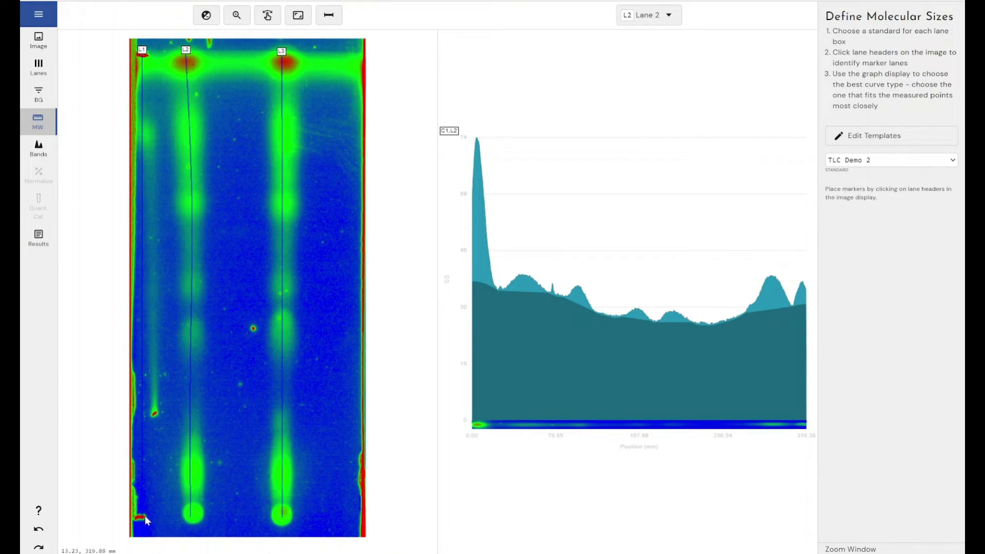
pyautogui.moveTo(149, 90)
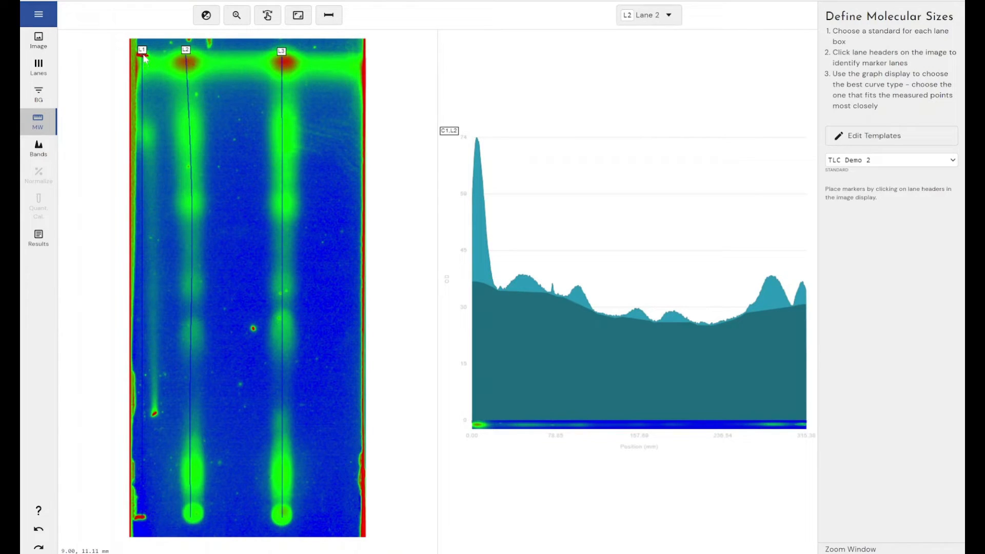
pyautogui.moveTo(144, 524)
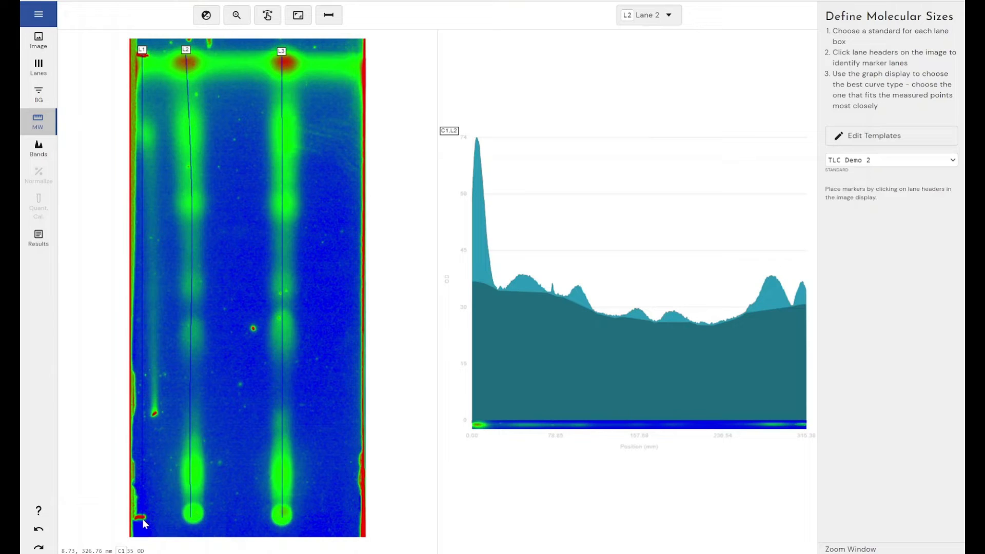
pyautogui.moveTo(855, 154)
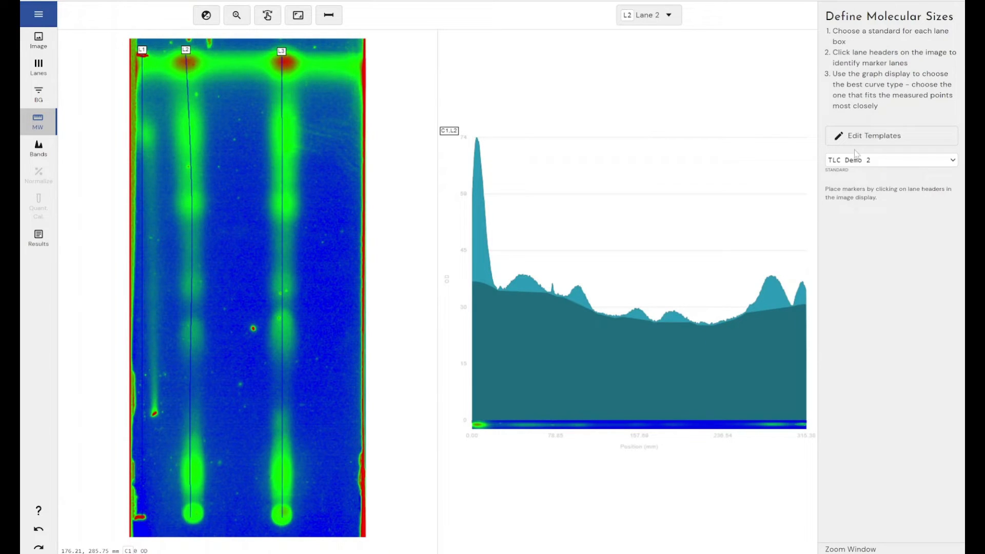
pyautogui.click(872, 136)
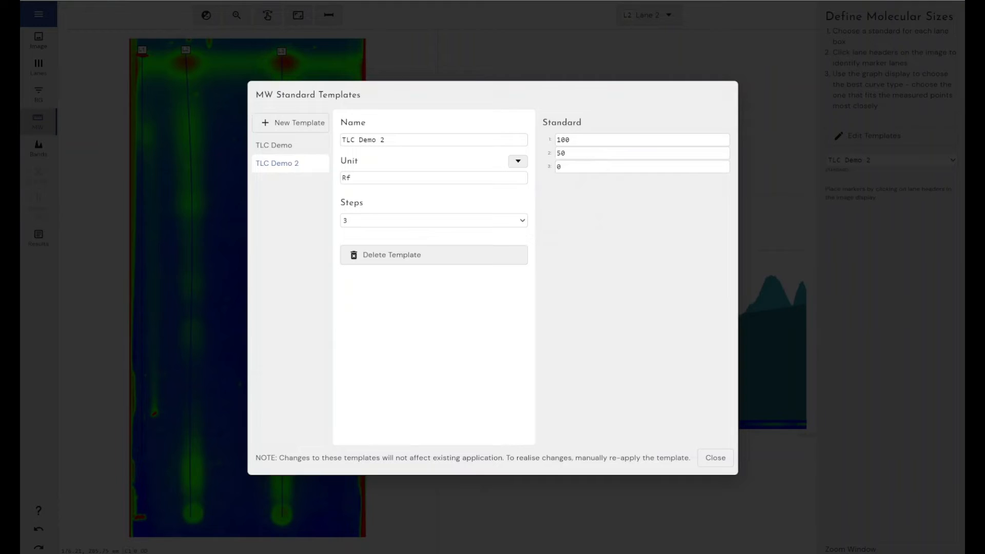
pyautogui.moveTo(578, 179)
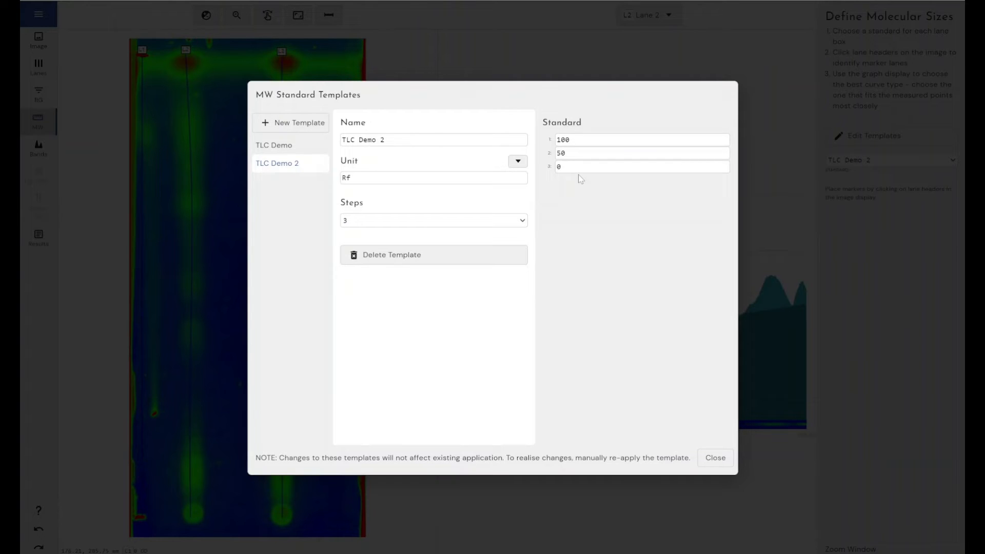
pyautogui.moveTo(740, 468)
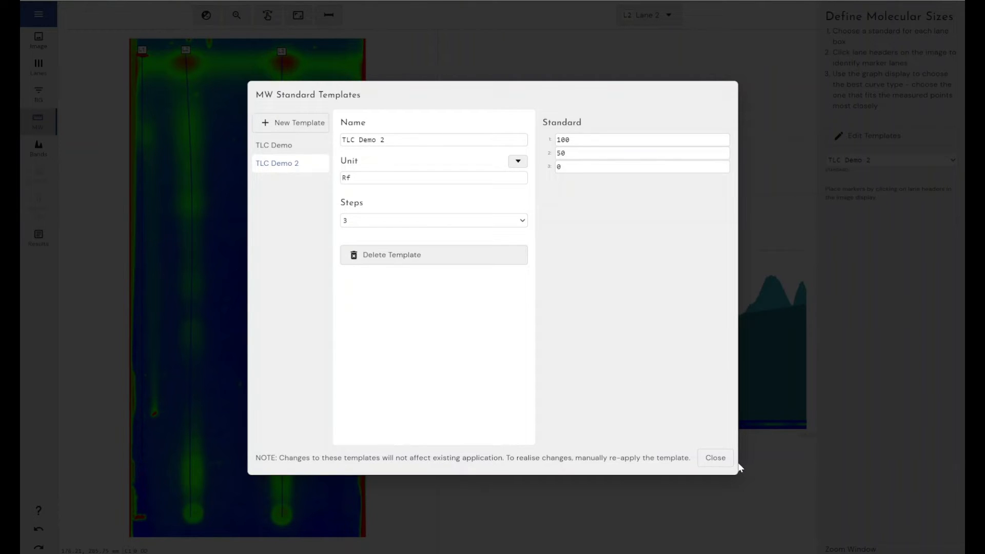
pyautogui.click(715, 457)
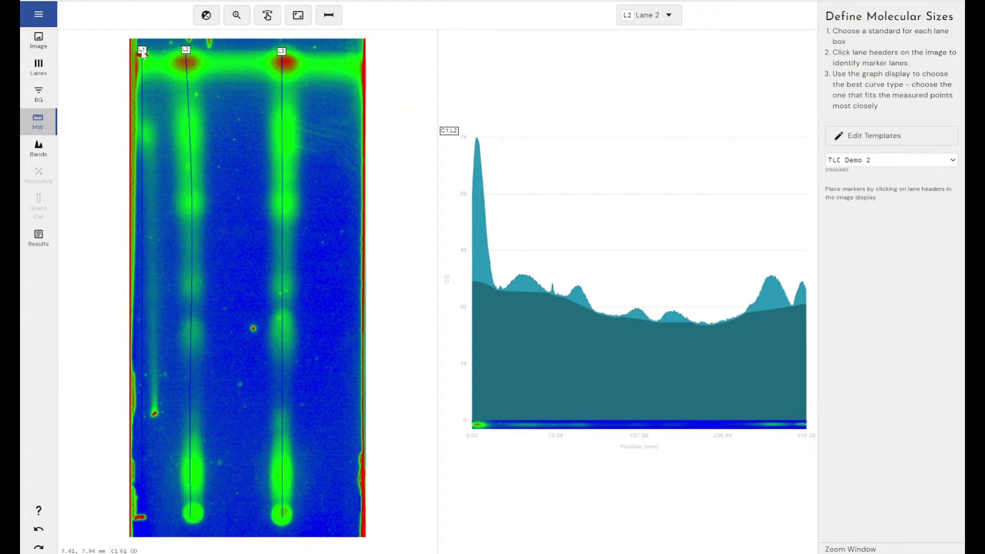
# Step: Show Lane 1's profile and make Lane 1 the marker lane for the TLC Demo 2 standard
pyautogui.click(648, 14)
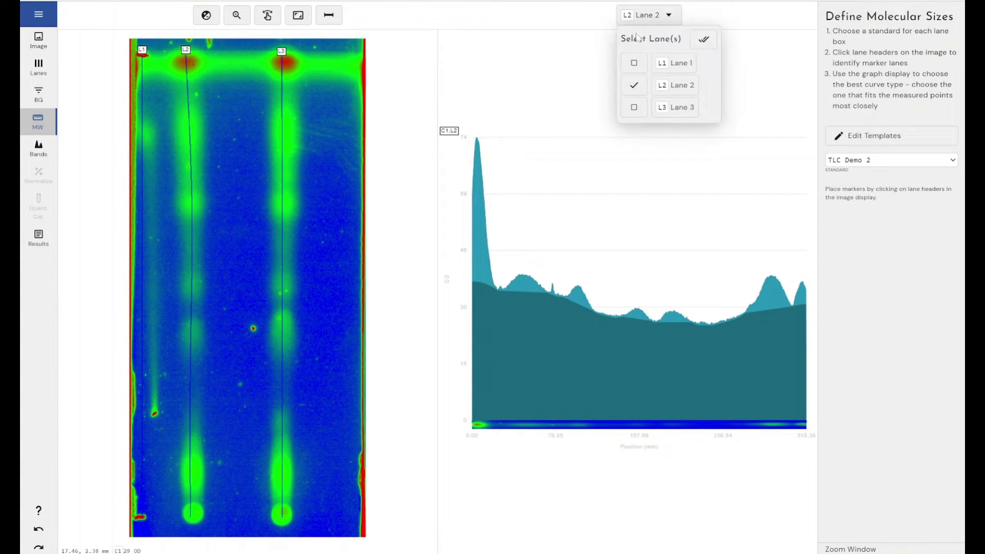
pyautogui.click(634, 63)
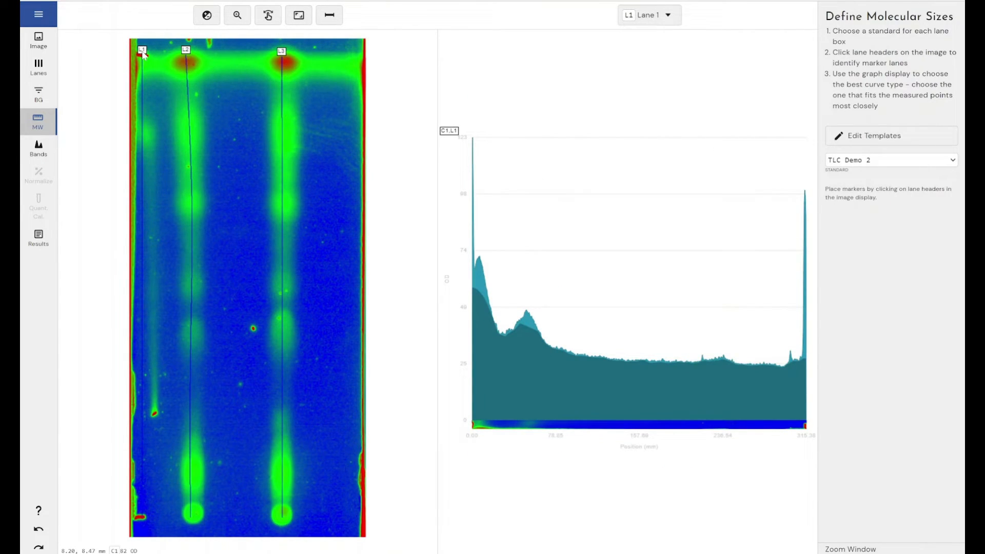
pyautogui.click(143, 51)
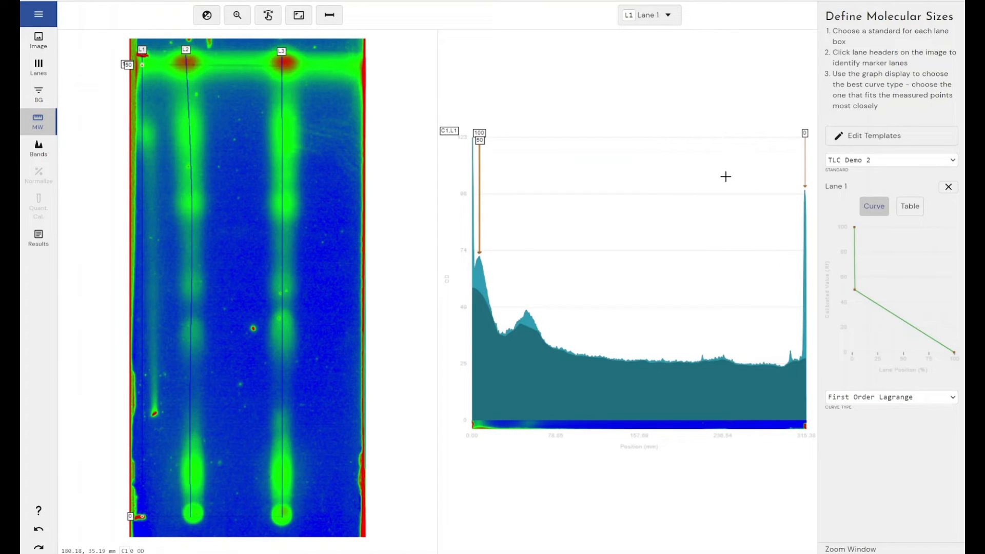
pyautogui.moveTo(156, 320)
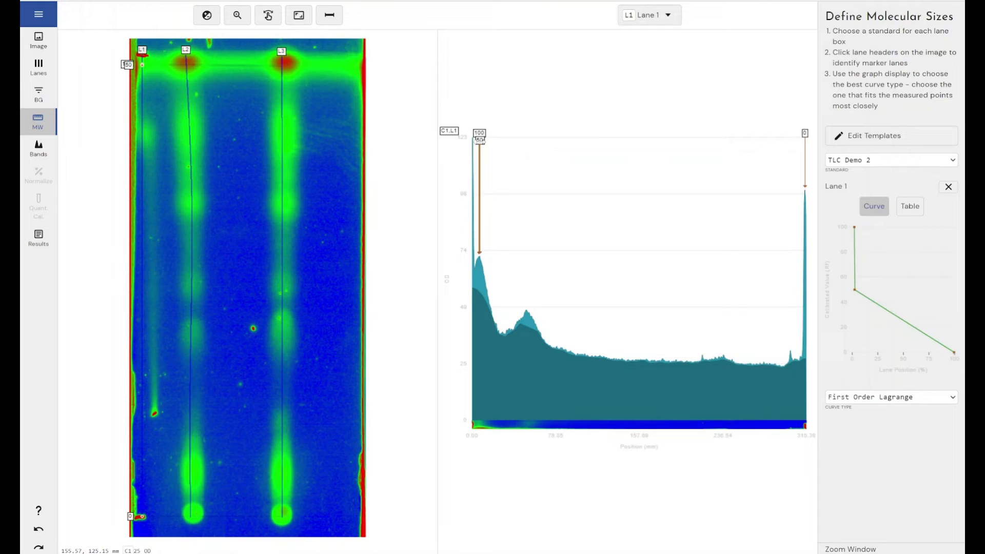
pyautogui.moveTo(348, 140)
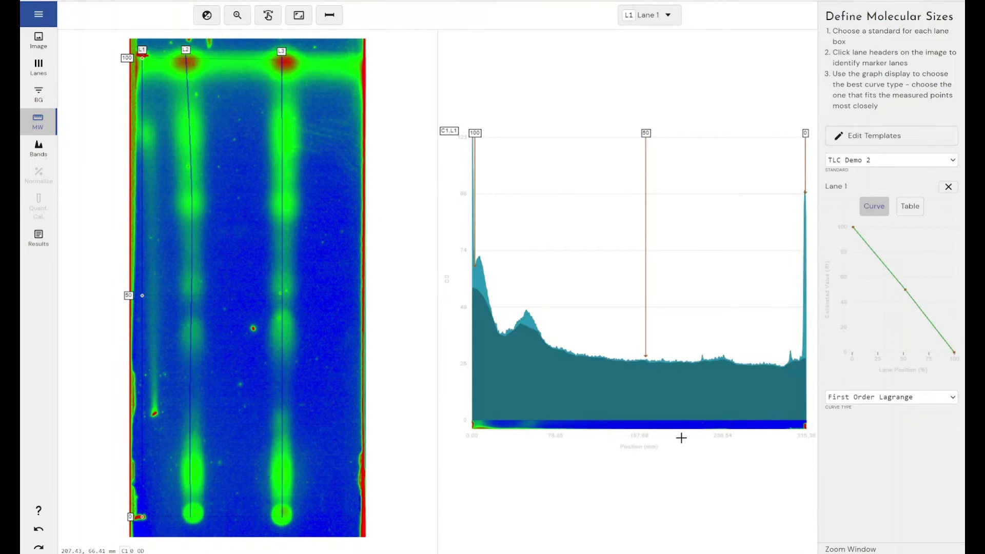
# Step: Place the 50 marker at Lane 1's midpoint and zoom the profile to check marker positions
pyautogui.click(237, 14)
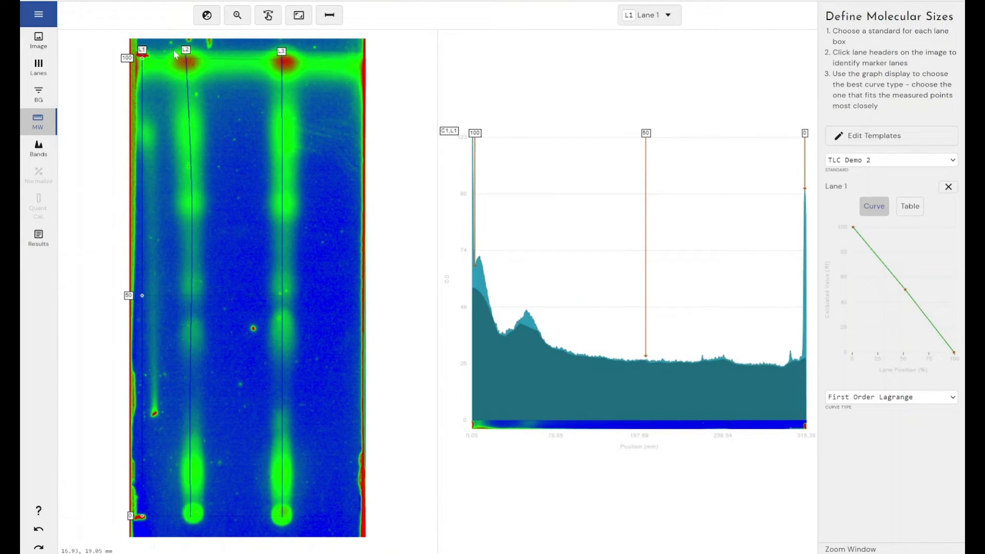
pyautogui.moveTo(453, 164); pyautogui.dragTo(507, 270)
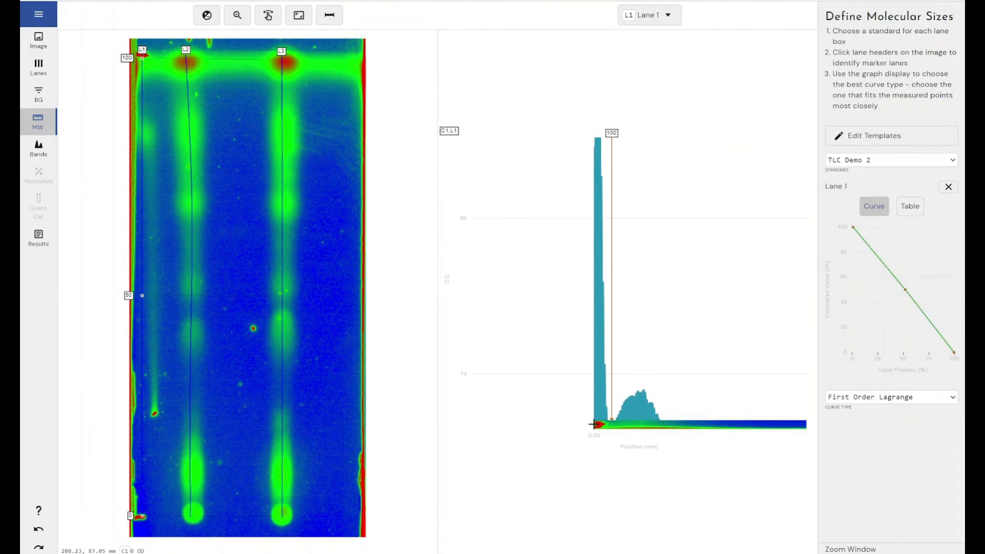
pyautogui.click(298, 15)
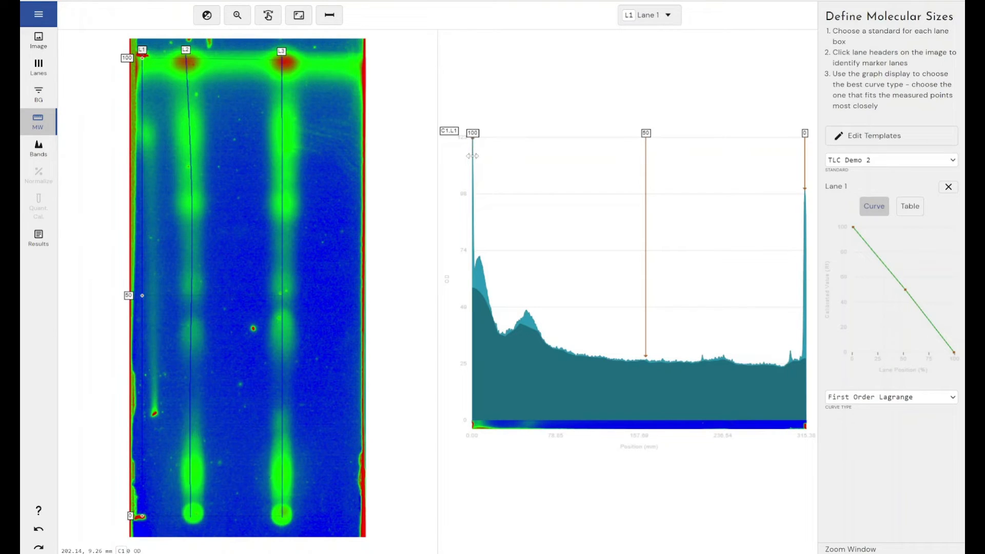
pyautogui.click(237, 15)
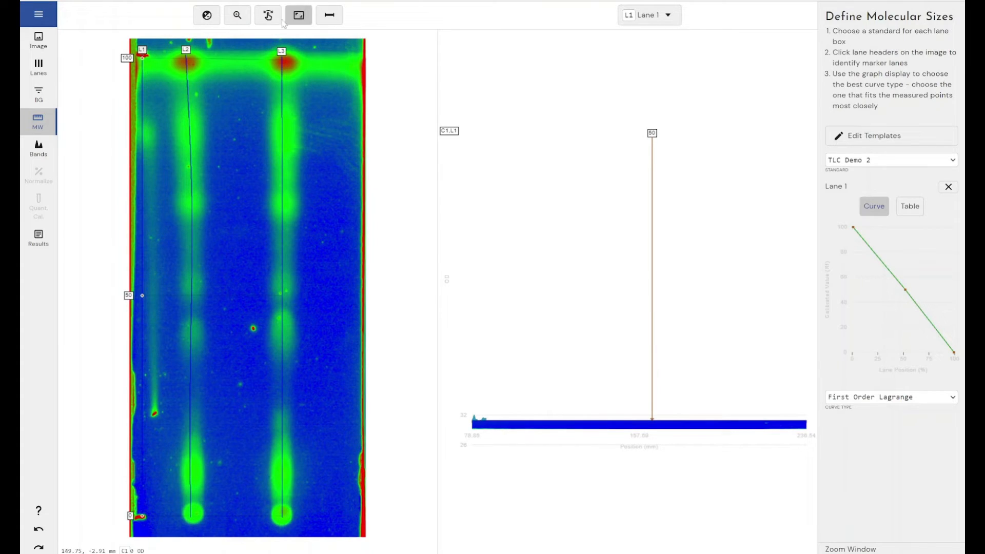
# Step: Restore the full profile view and nudge the 50 marker slightly past mid-lane
pyautogui.click(299, 15)
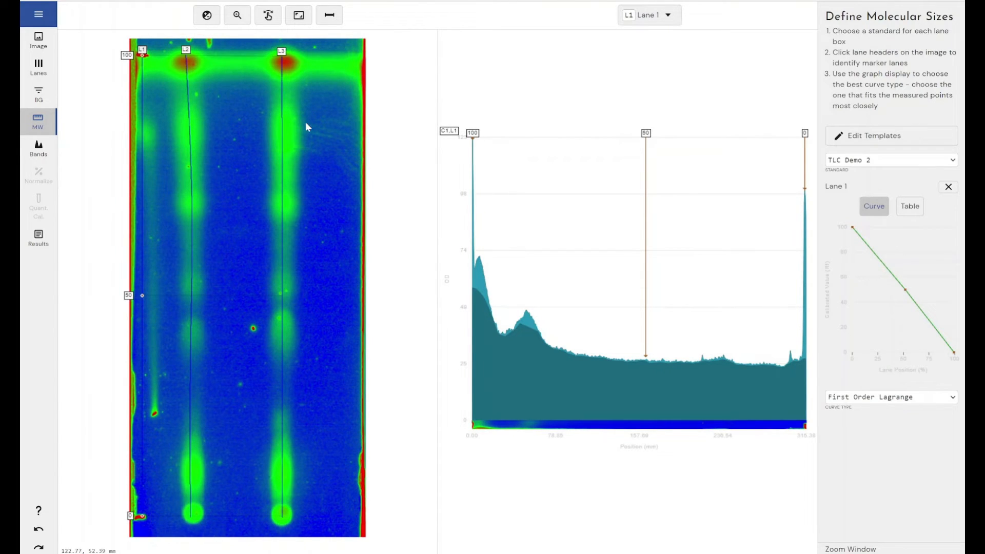
pyautogui.moveTo(98, 48)
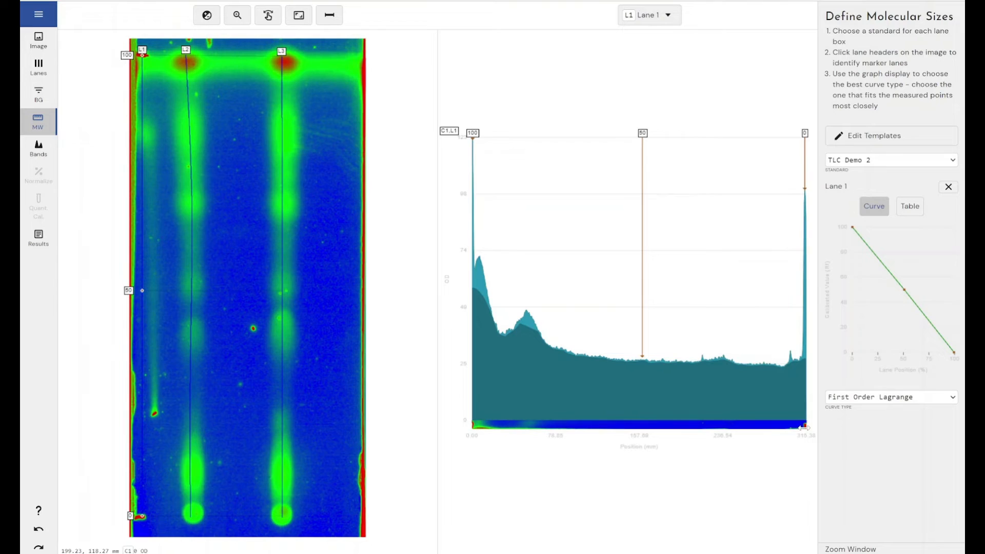
pyautogui.moveTo(296, 518)
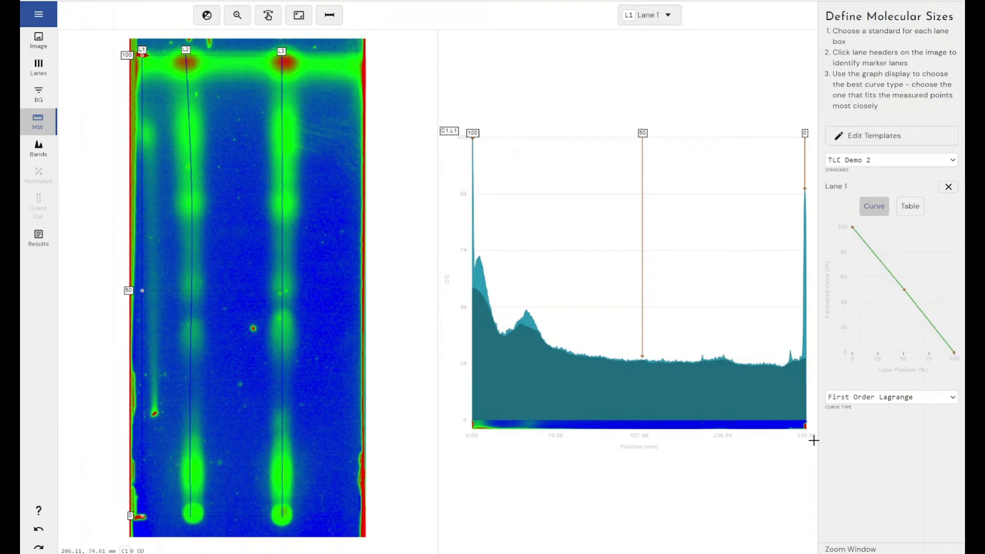
pyautogui.moveTo(655, 454)
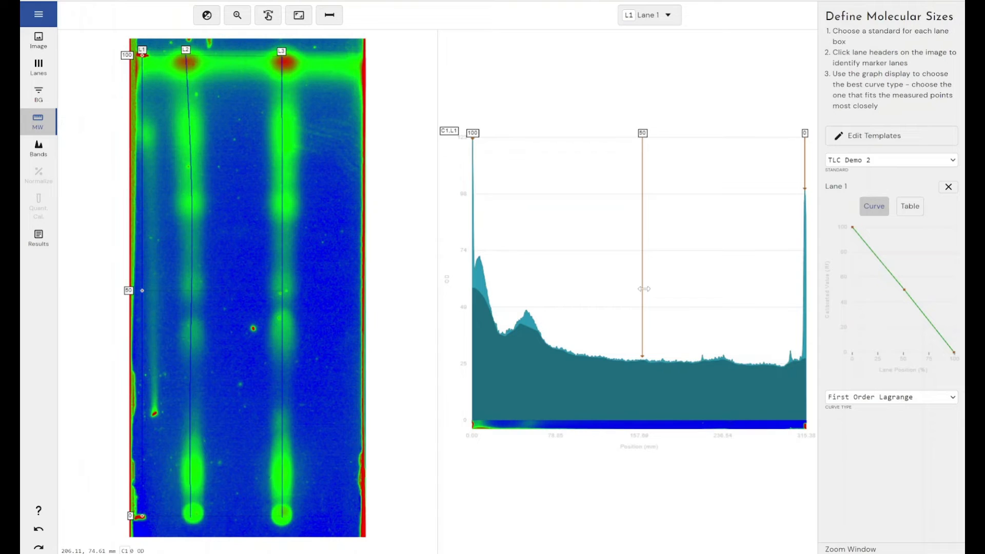
pyautogui.moveTo(641, 289); pyautogui.dragTo(659, 293)
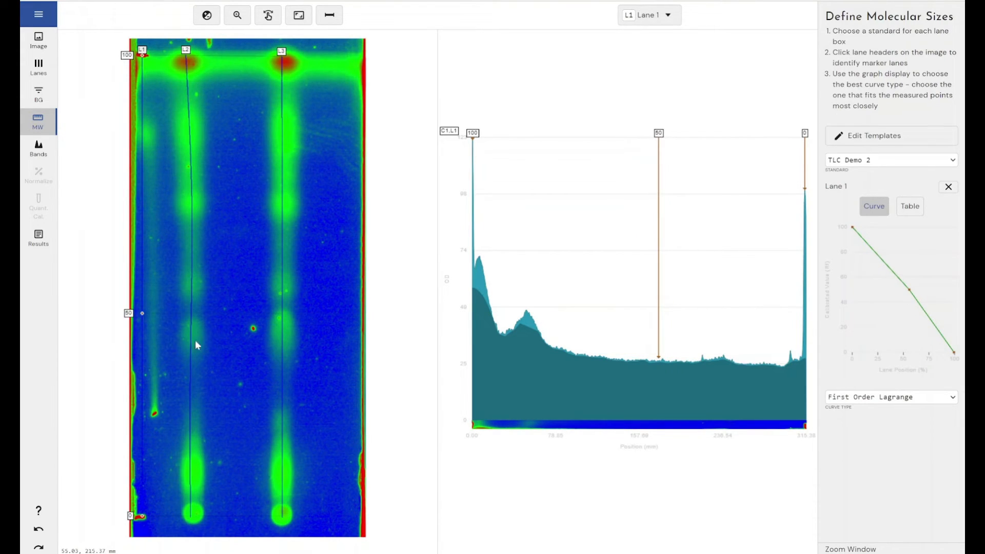
pyautogui.moveTo(143, 317)
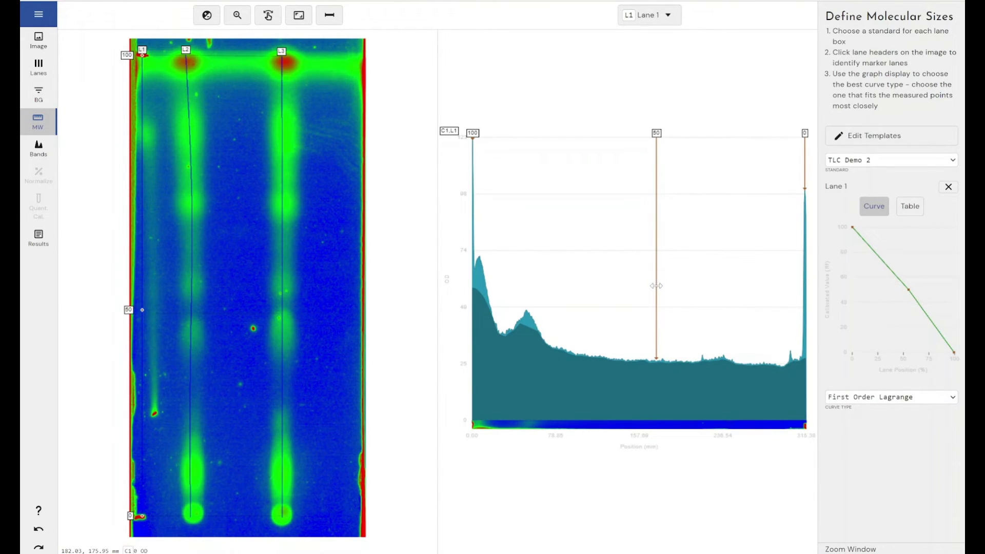
pyautogui.moveTo(629, 436)
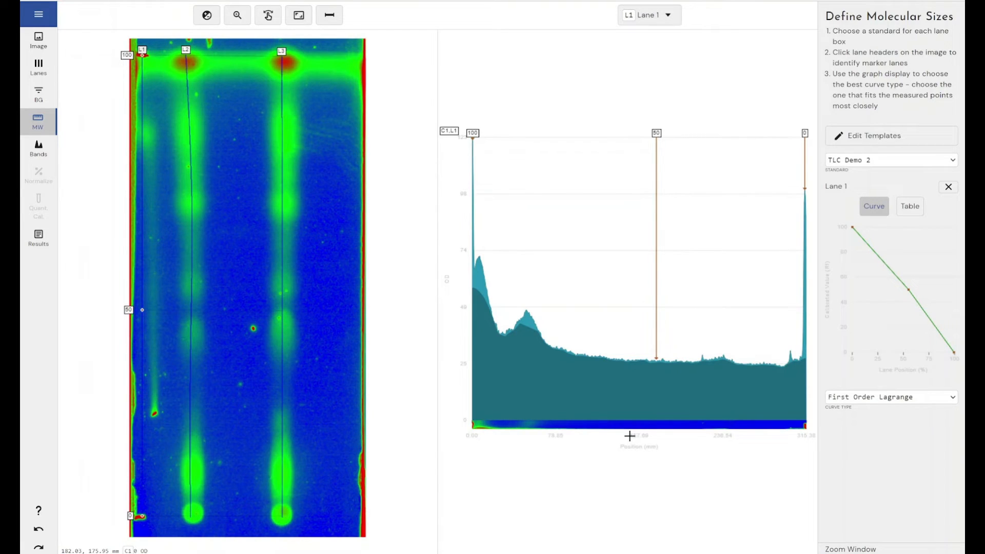
pyautogui.moveTo(168, 347)
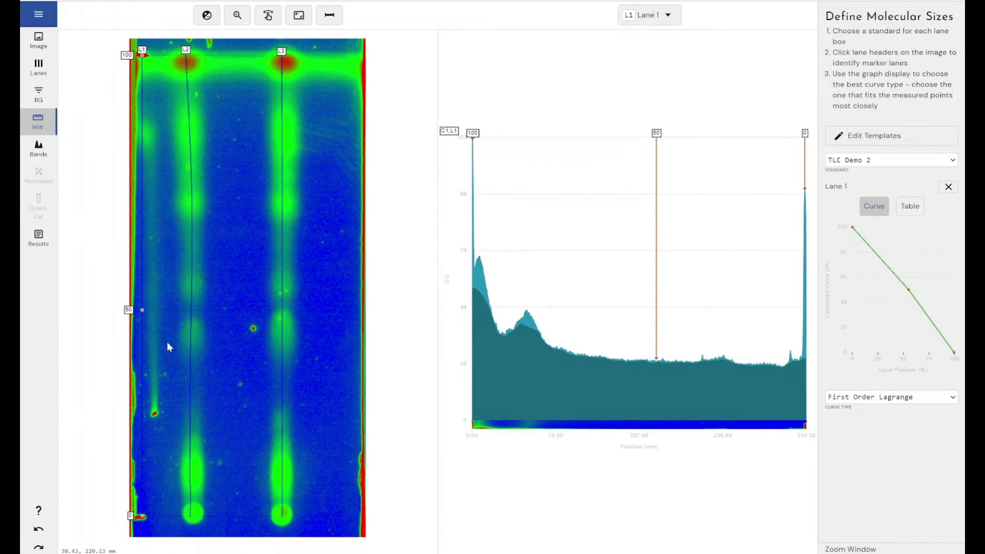
pyautogui.moveTo(142, 314)
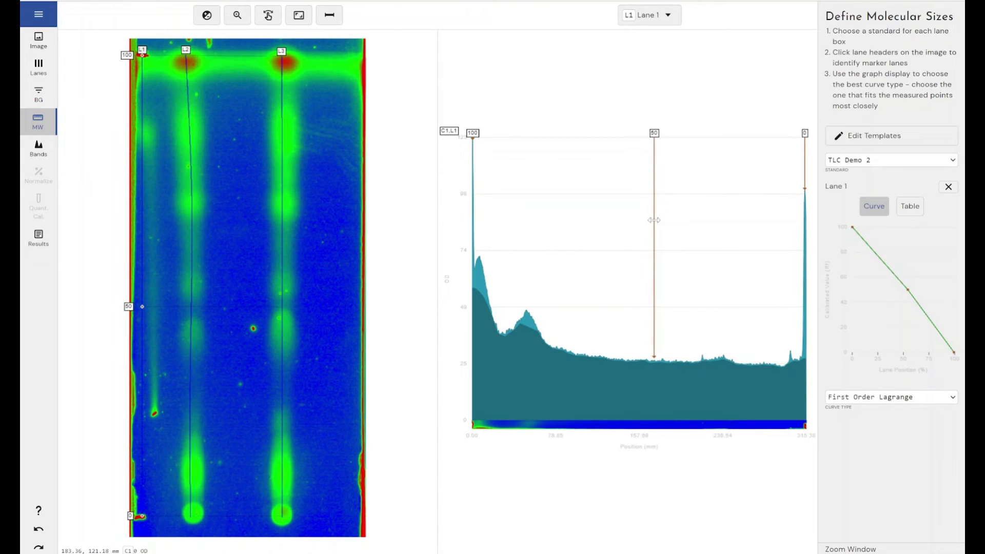
pyautogui.moveTo(161, 302)
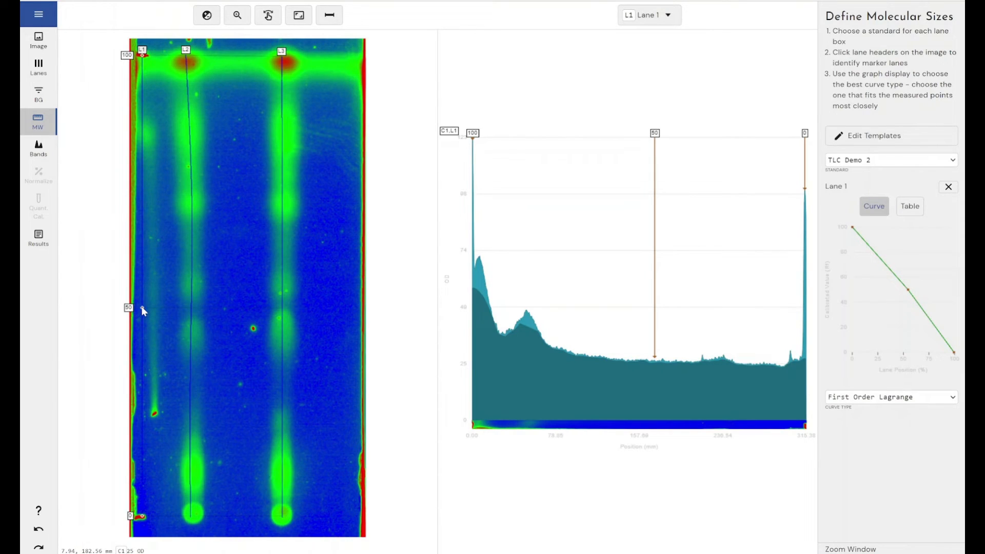
pyautogui.moveTo(215, 282)
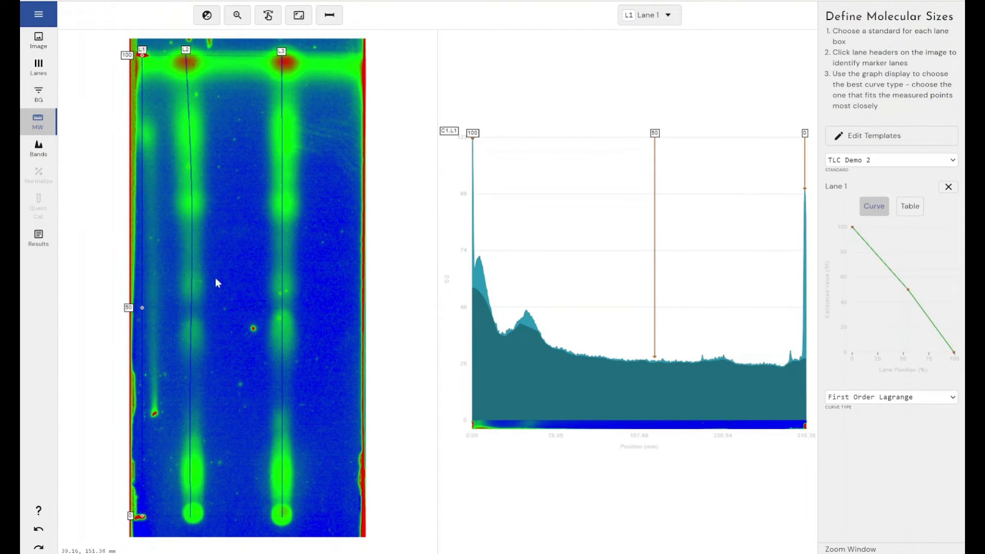
pyautogui.moveTo(185, 295)
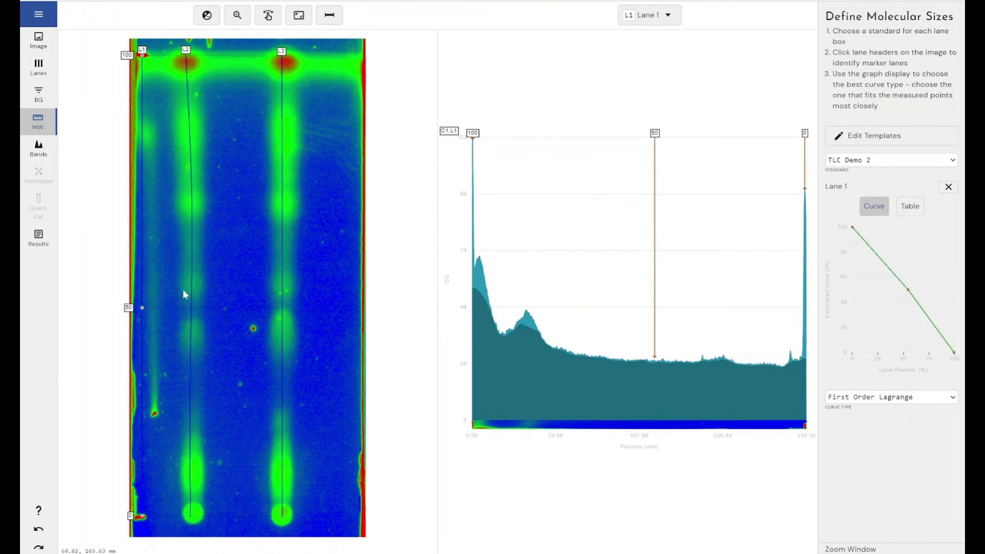
pyautogui.moveTo(261, 240)
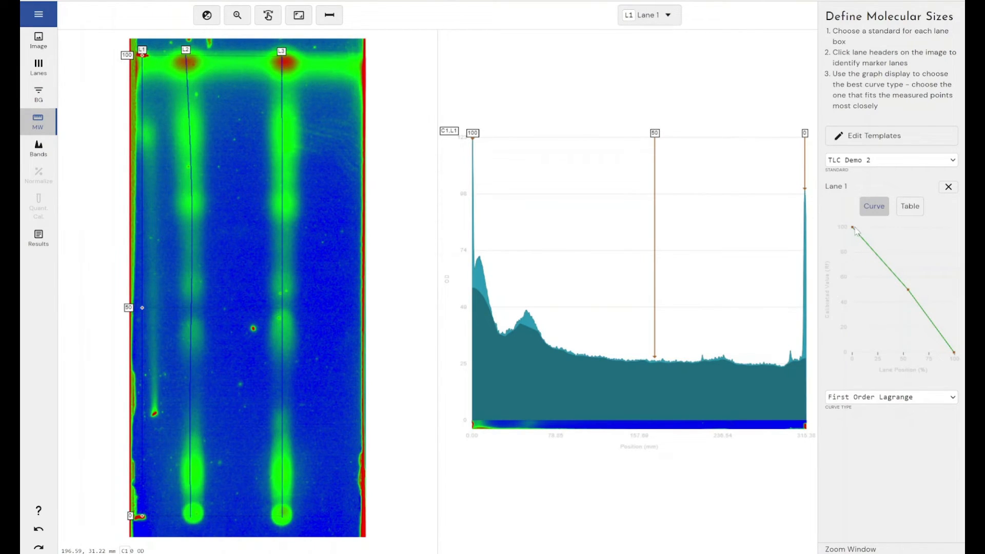
# Step: Switch Lane 1's calibration curve type to Linear, fitting y = -1.00x + 102, R² 0.9969
pyautogui.click(890, 396)
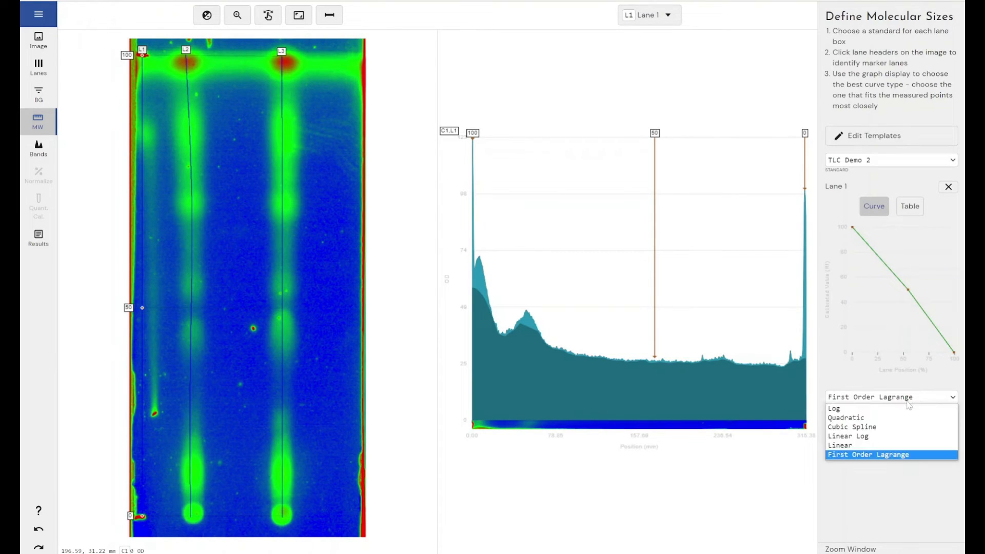
pyautogui.click(868, 454)
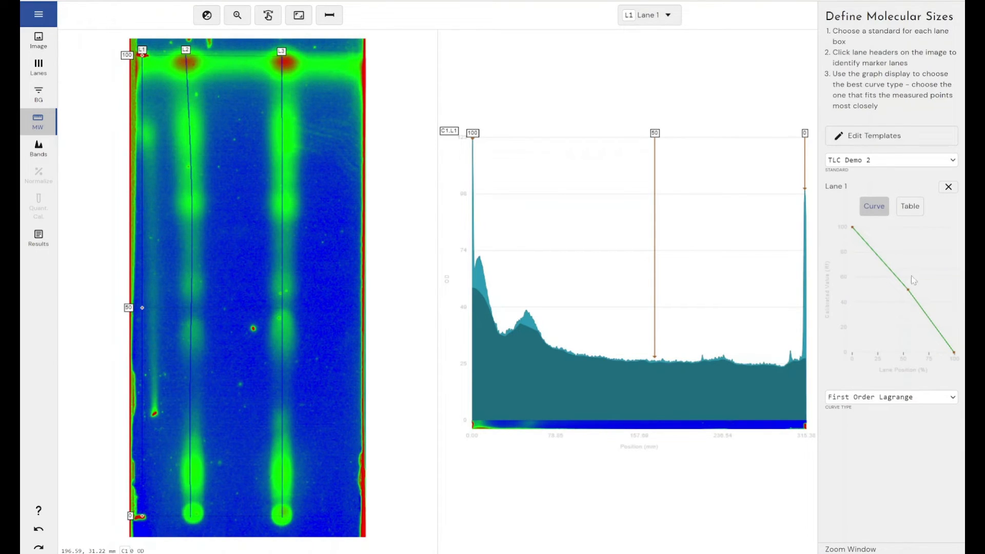
pyautogui.moveTo(864, 288)
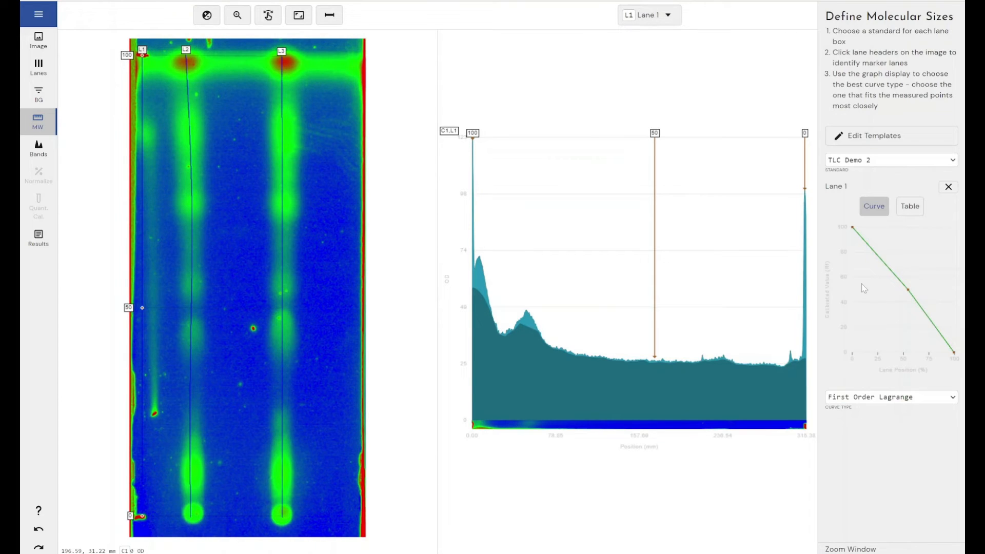
pyautogui.moveTo(894, 313)
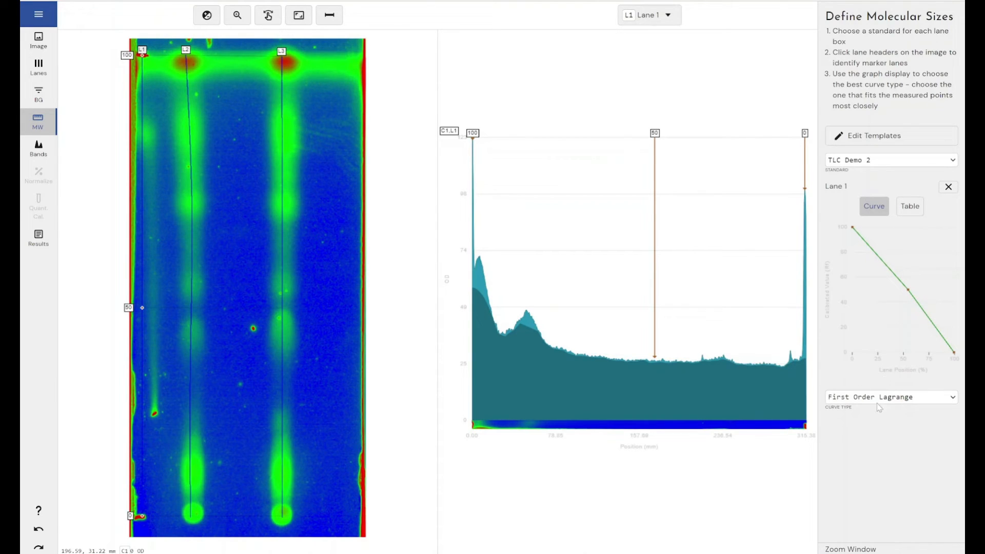
pyautogui.click(888, 396)
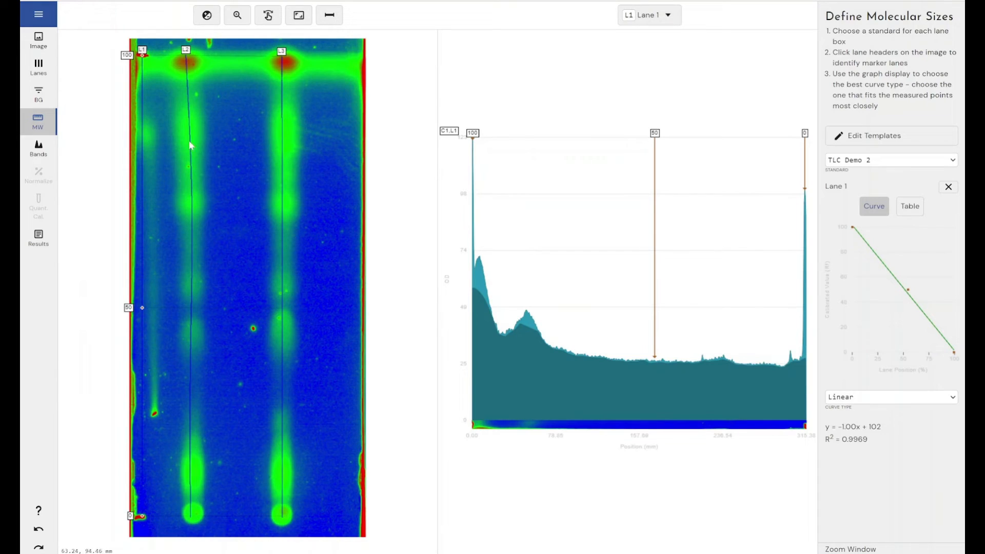
pyautogui.moveTo(135, 518)
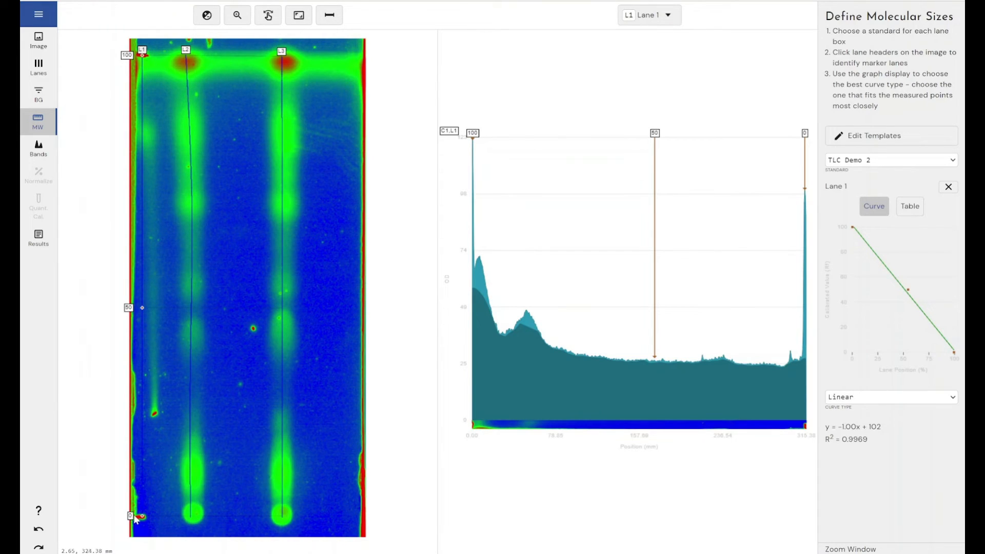
pyautogui.moveTo(185, 77)
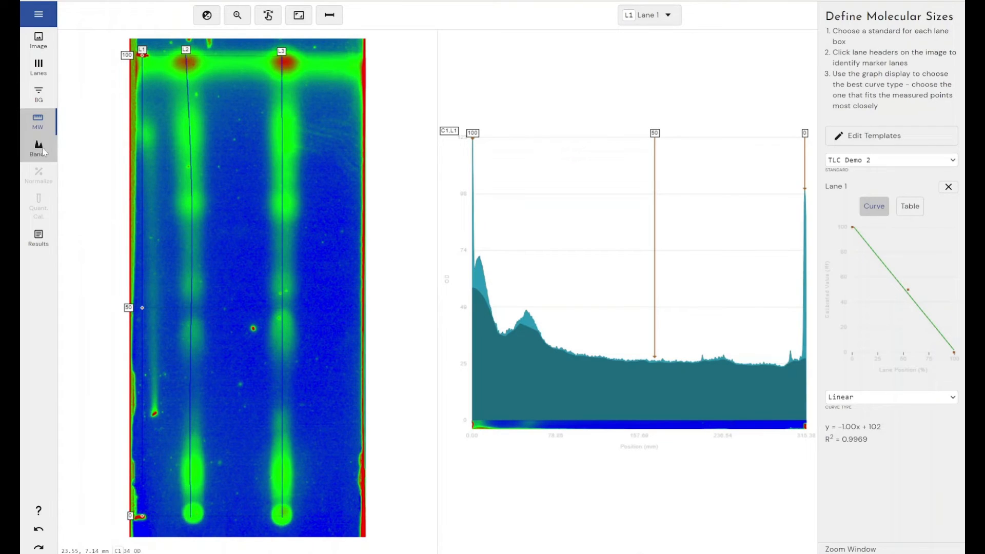
# Step: Move to band definition and exclude Lane 1 so only L2 and L3 profiles show
pyautogui.click(37, 148)
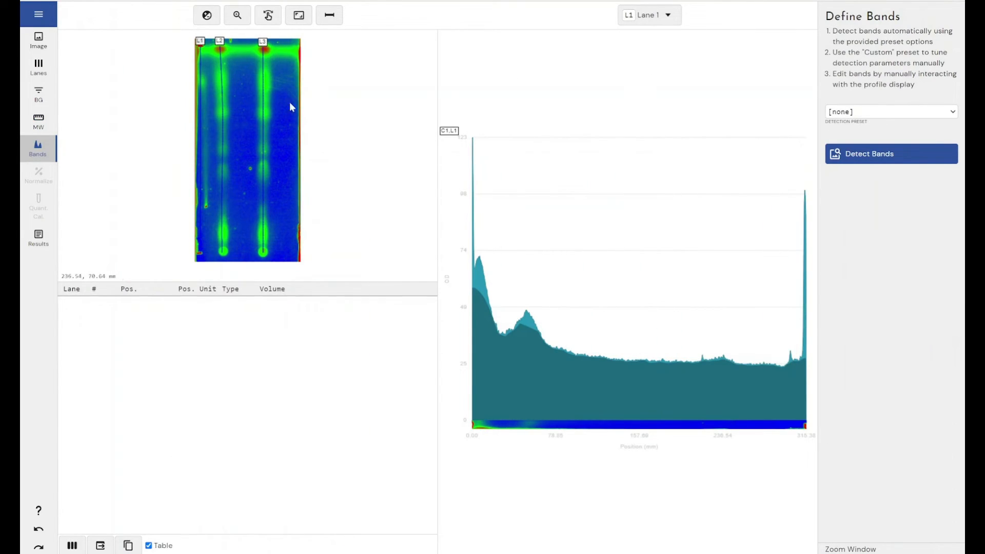
pyautogui.moveTo(339, 75)
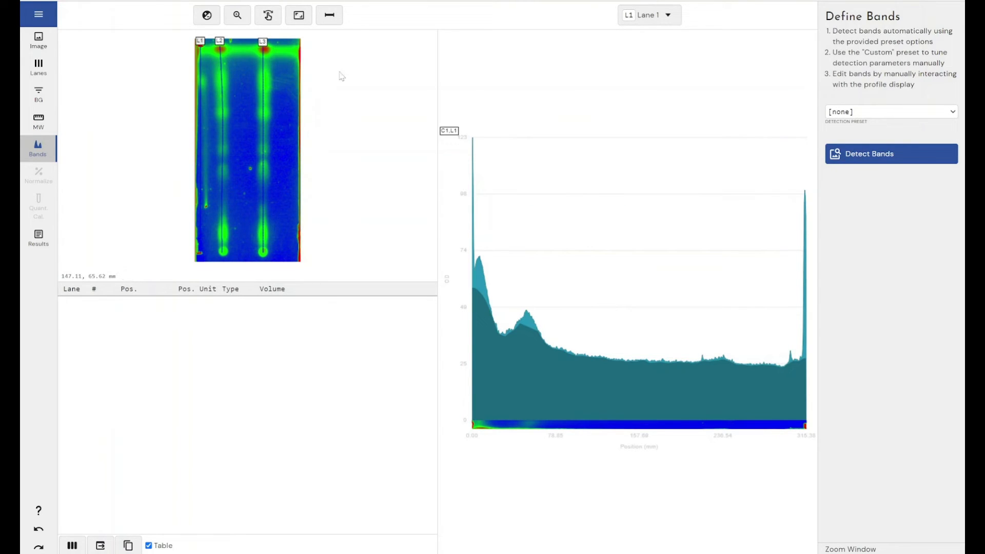
pyautogui.click(649, 14)
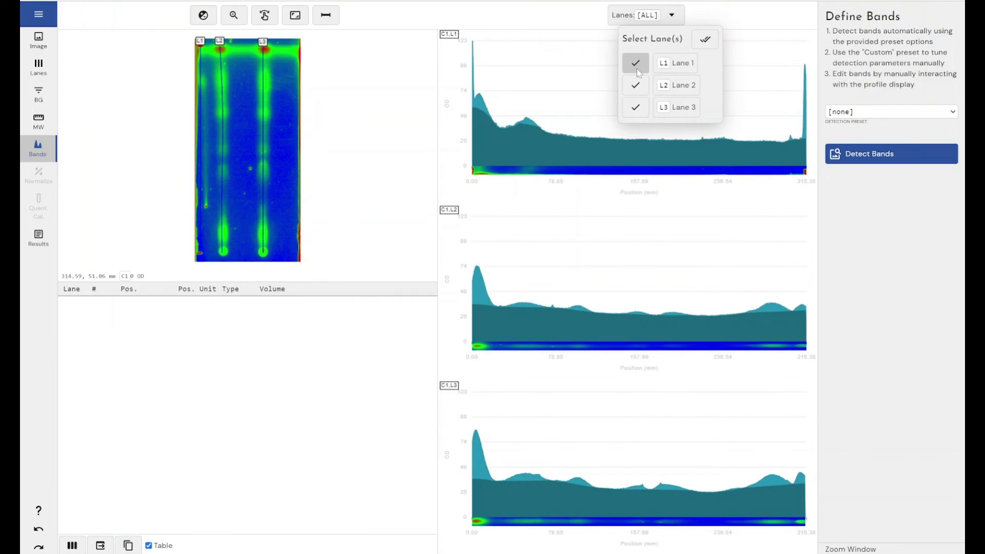
pyautogui.click(635, 63)
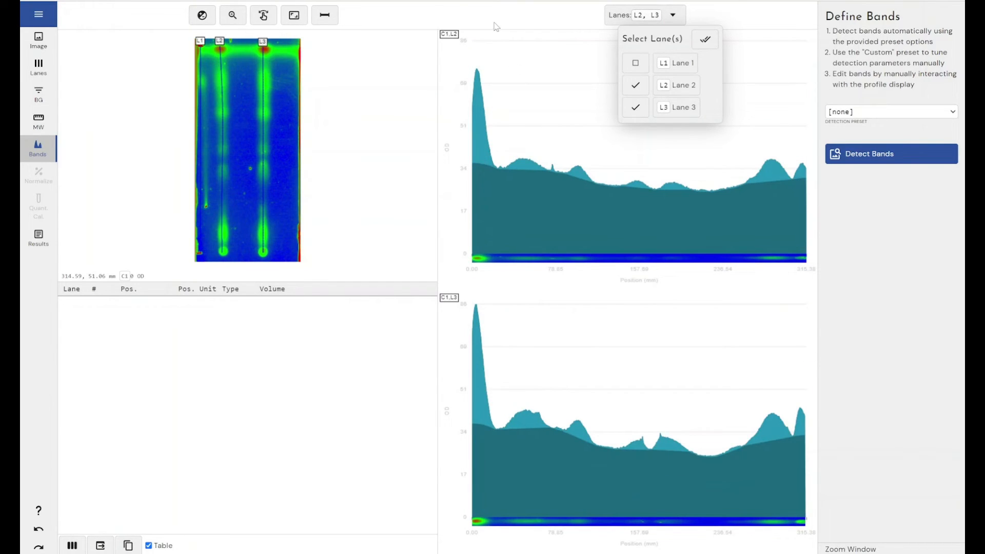
# Step: Close the lane selection list before marking bands on lane 2
pyautogui.click(496, 105)
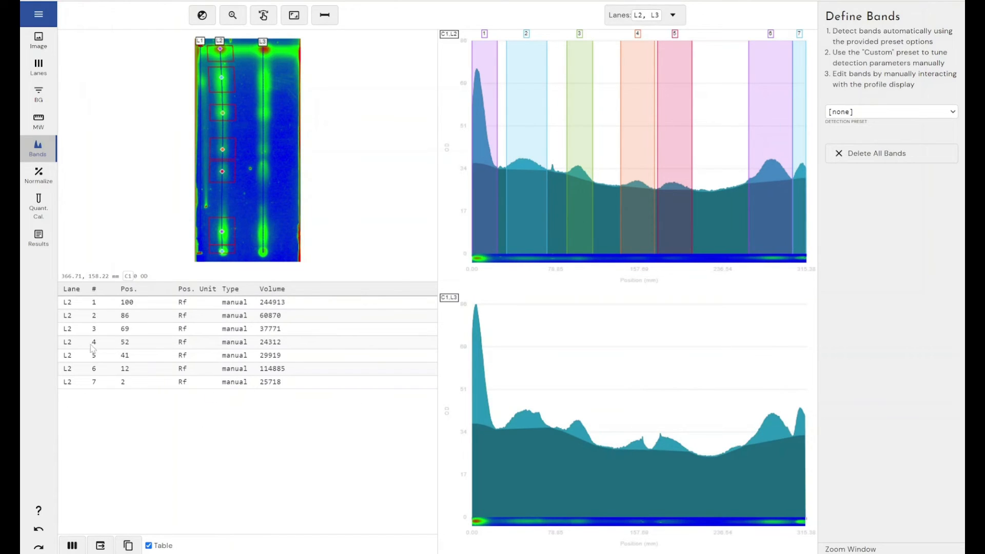
pyautogui.moveTo(202, 377)
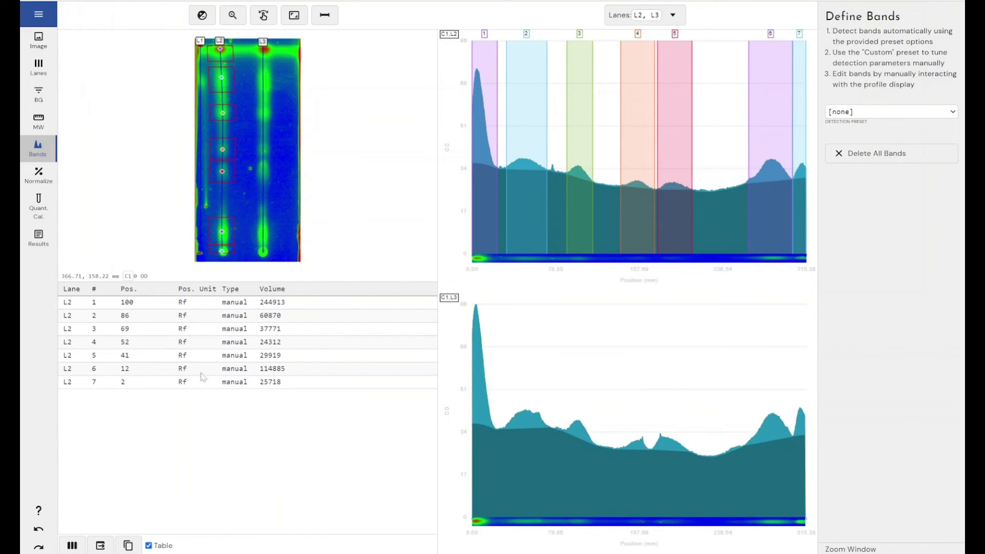
pyautogui.moveTo(130, 341)
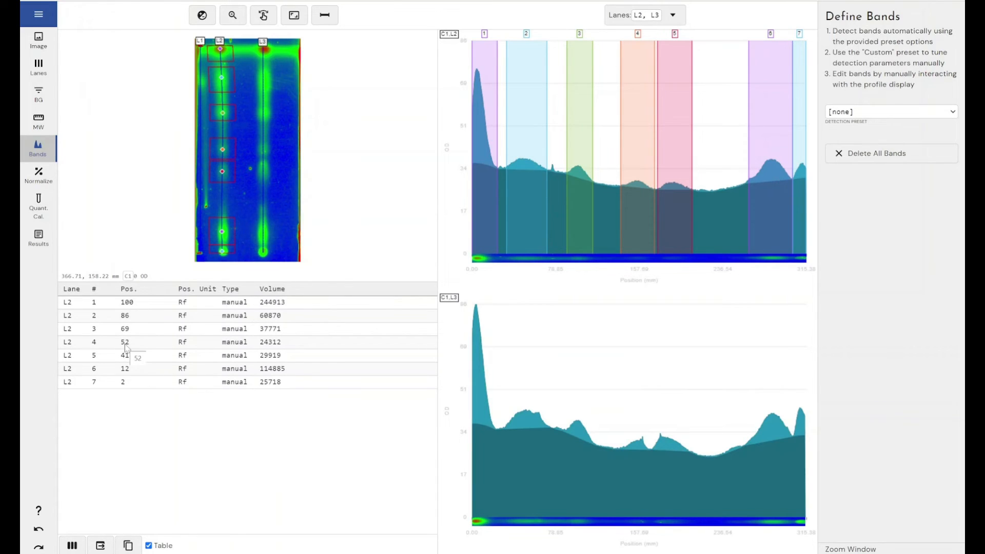
pyautogui.moveTo(278, 356)
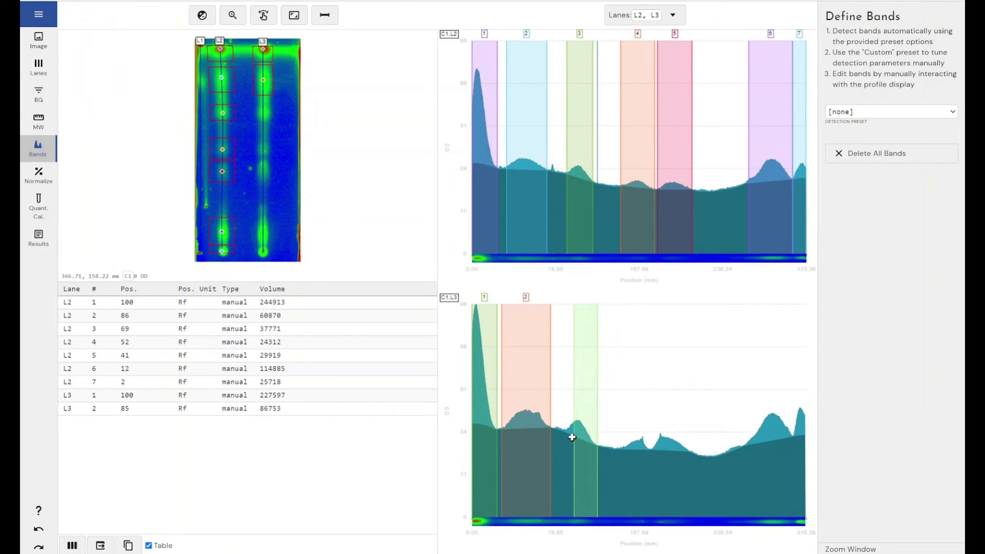
# Step: Mark the remaining bands along lane 3's profile so it carries seven bands
pyautogui.click(571, 438)
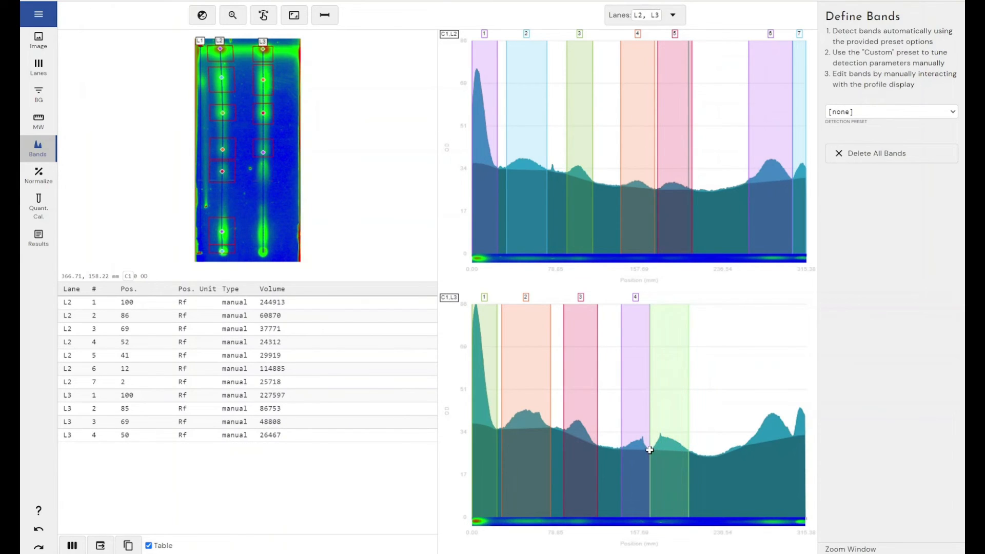
pyautogui.click(778, 438)
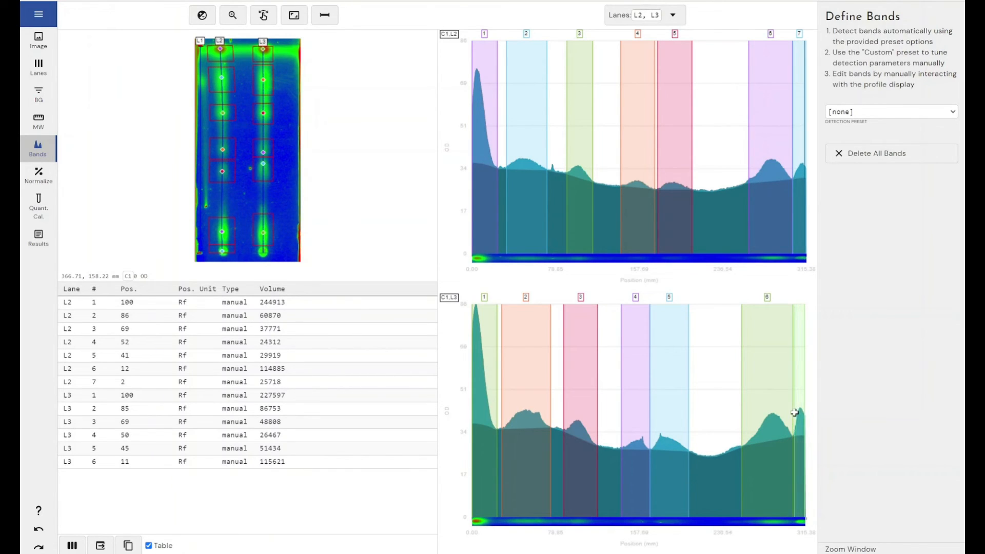
pyautogui.click(794, 414)
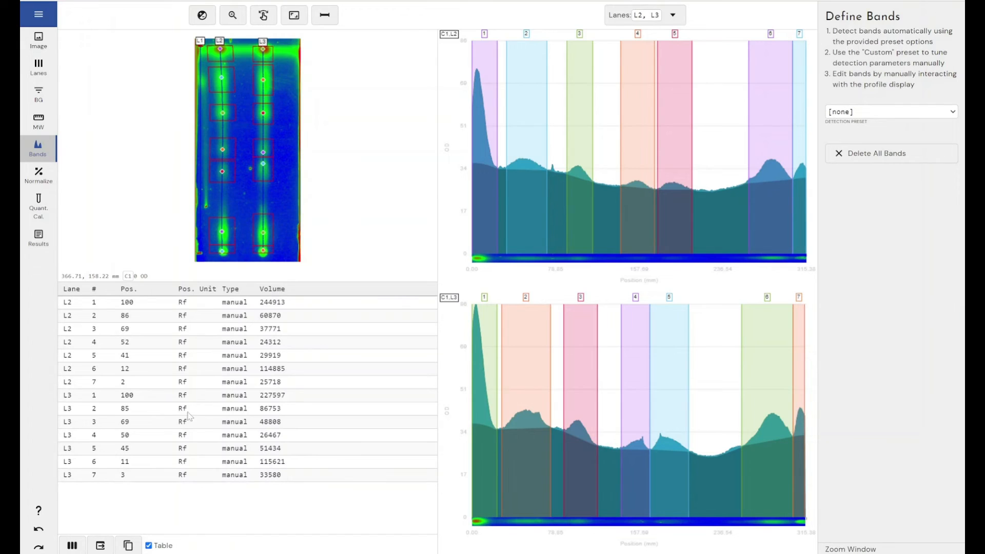
pyautogui.moveTo(93, 389)
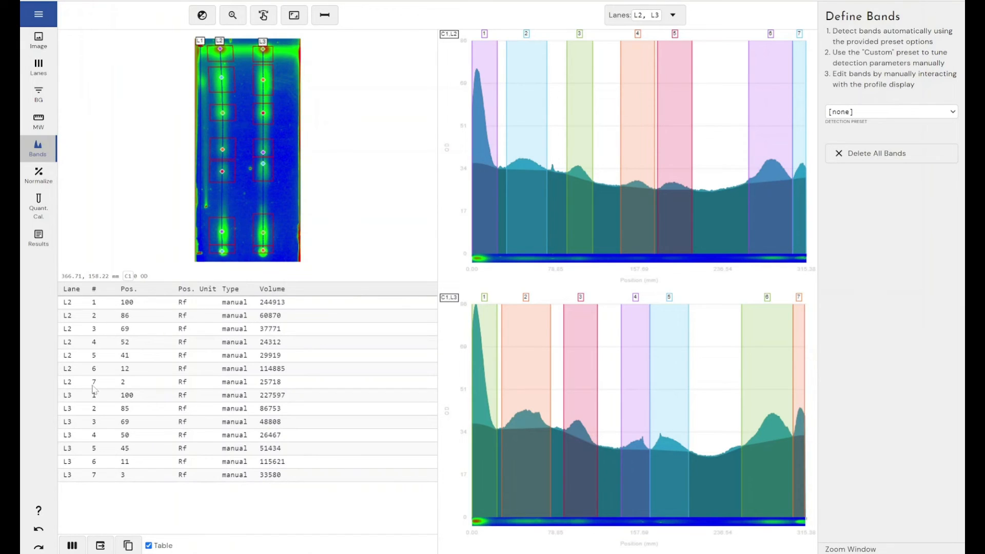
pyautogui.moveTo(124, 386)
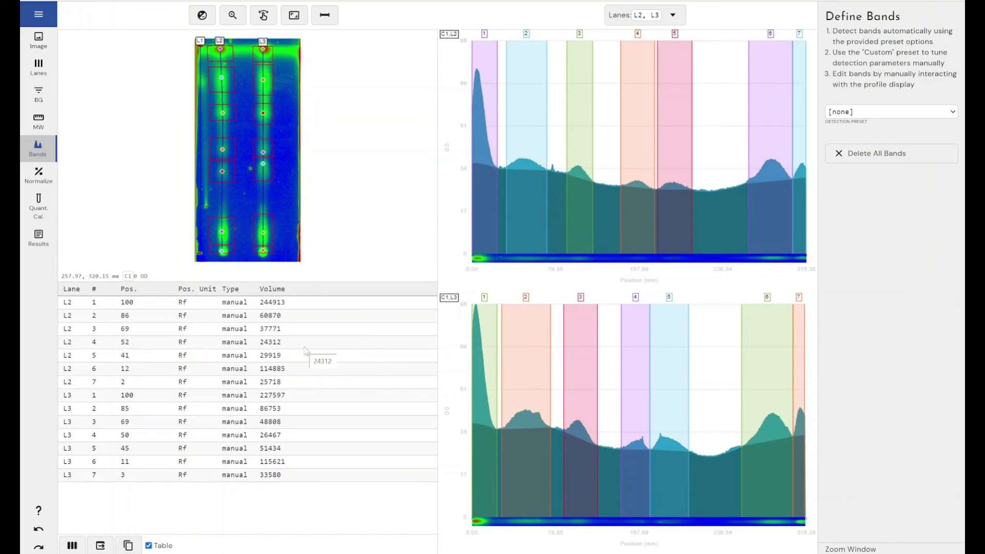
pyautogui.moveTo(71, 180)
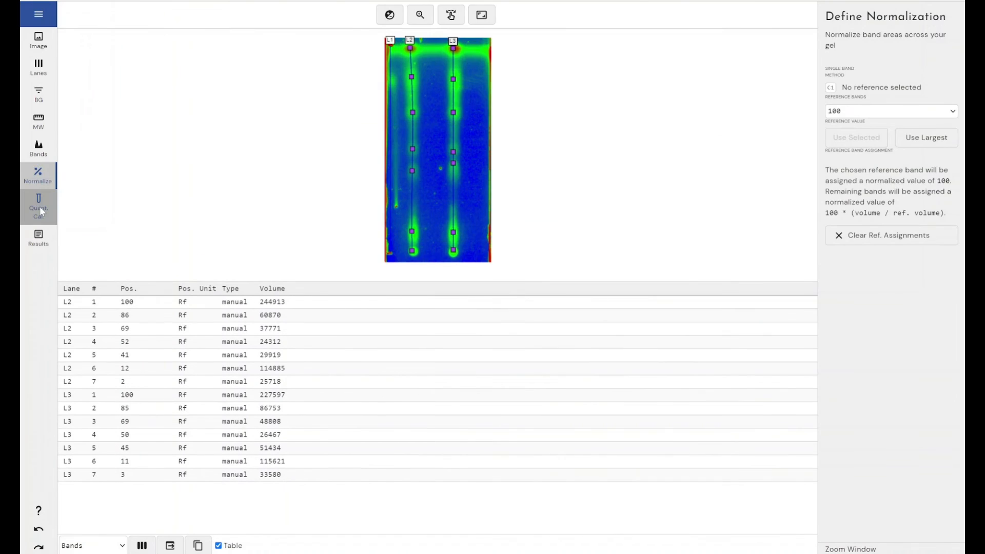
# Step: Visit the quantity calibration stage briefly and return to the normalization stage
pyautogui.click(37, 207)
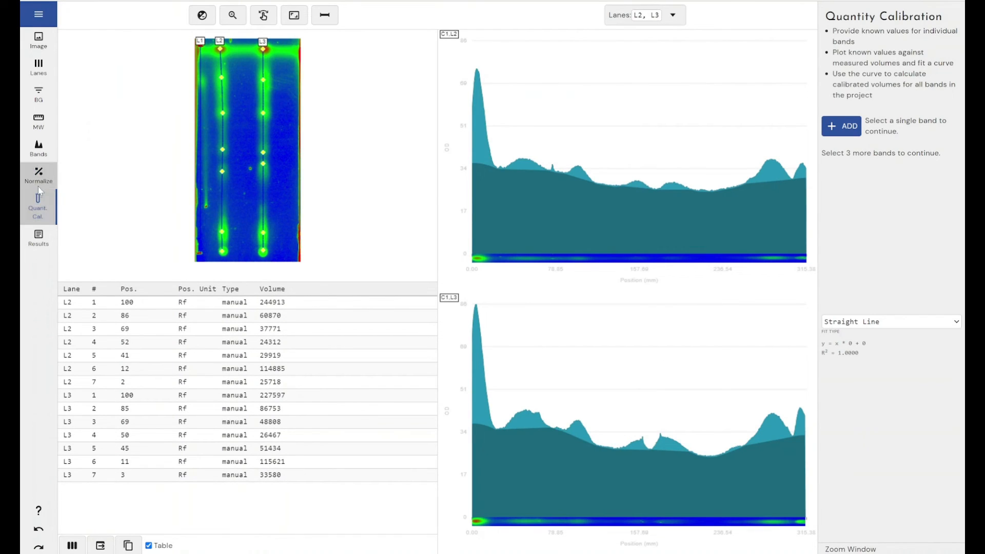
pyautogui.click(38, 176)
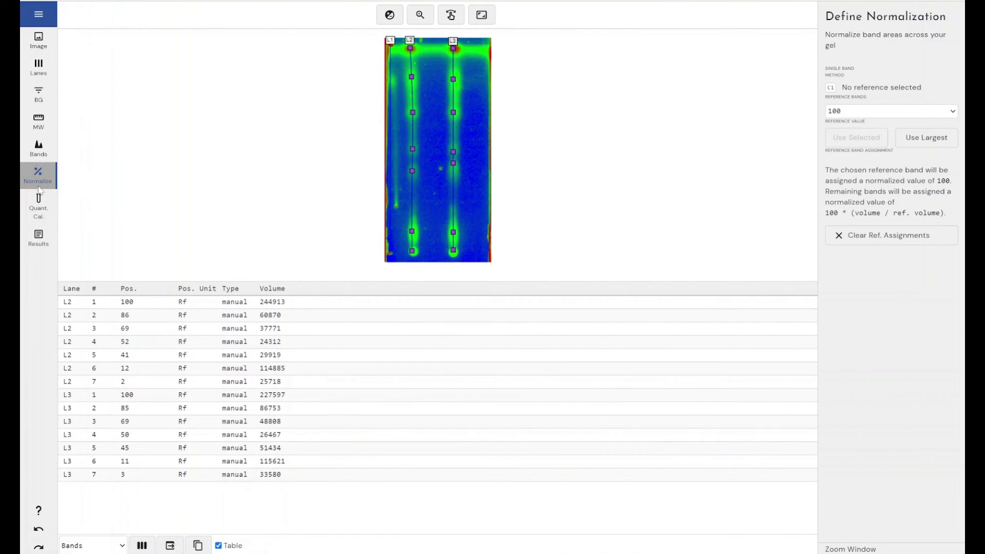
pyautogui.moveTo(123, 204)
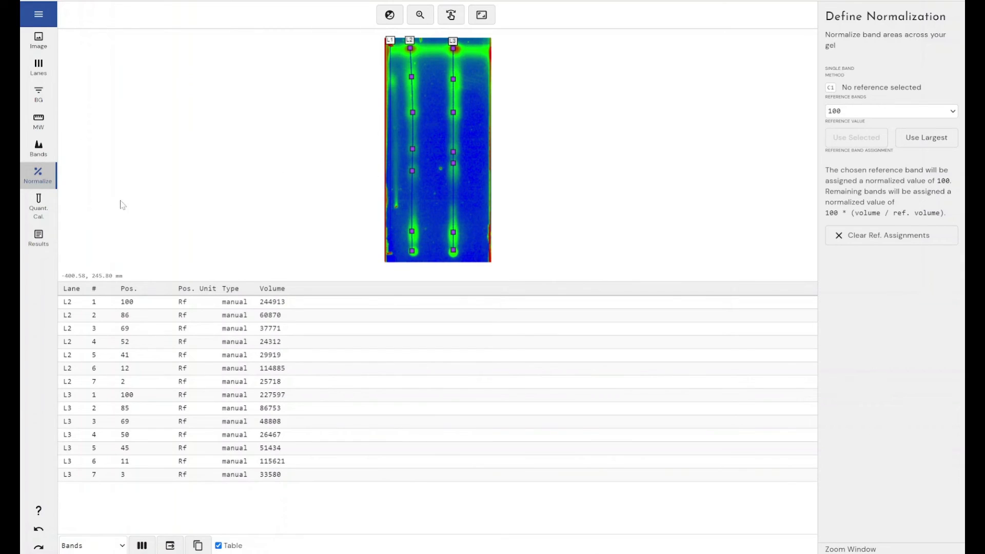
pyautogui.moveTo(412, 55)
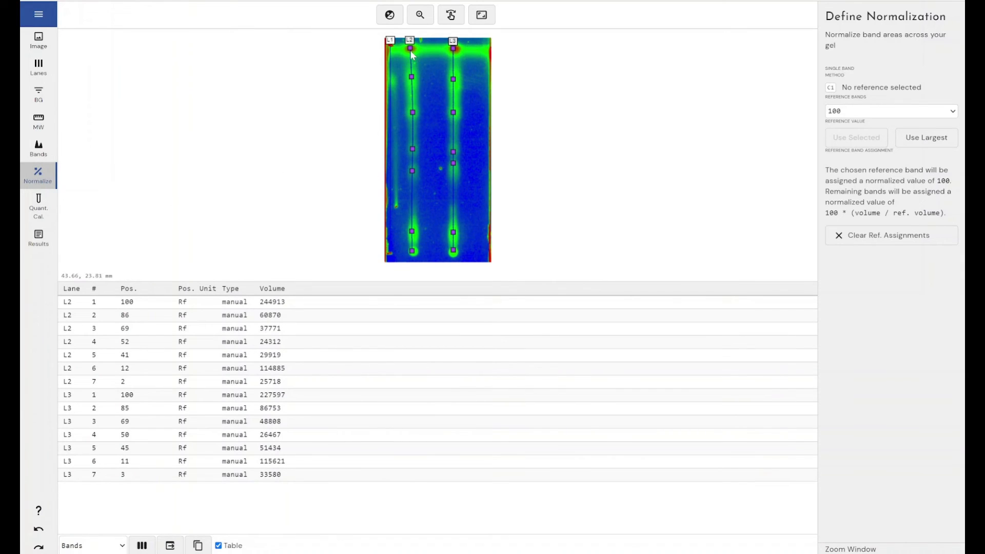
pyautogui.moveTo(436, 111)
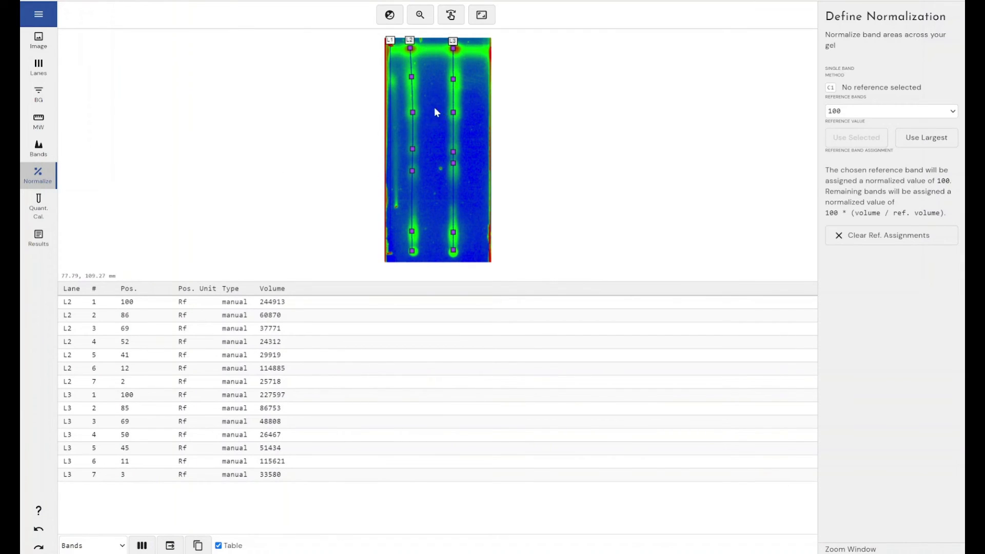
pyautogui.moveTo(456, 87)
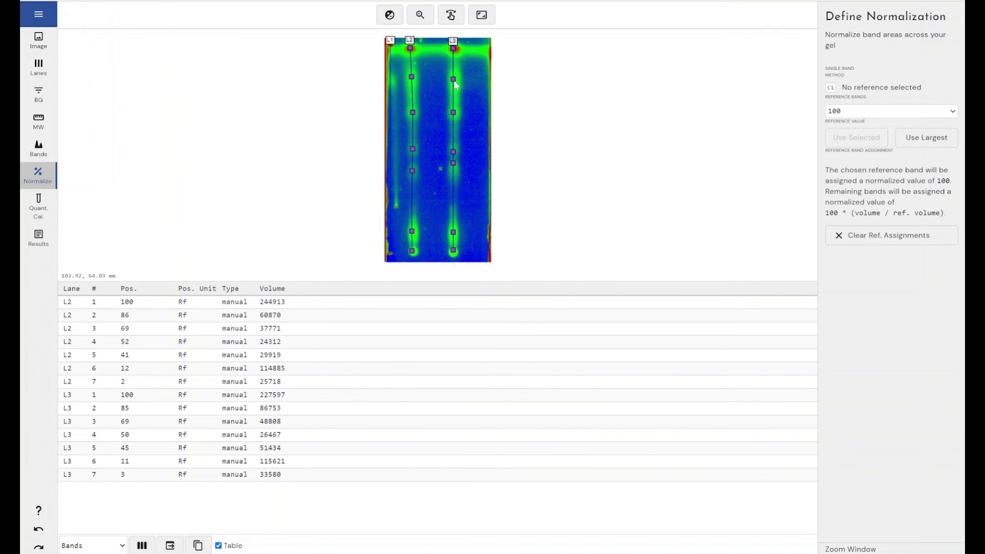
pyautogui.moveTo(452, 84)
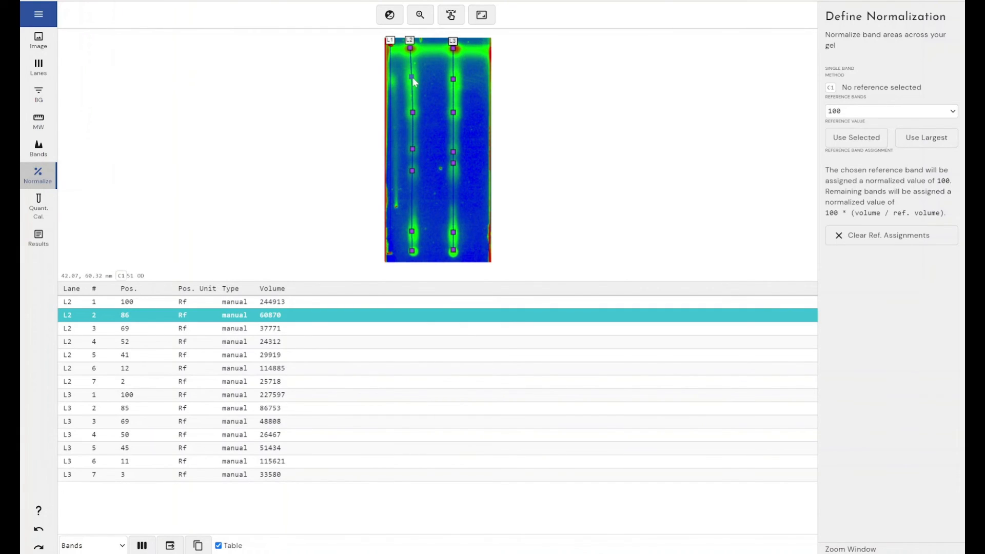
# Step: Use lane 2 band 2 as reference at value 100 and show normalized volumes in the table
pyautogui.click(889, 112)
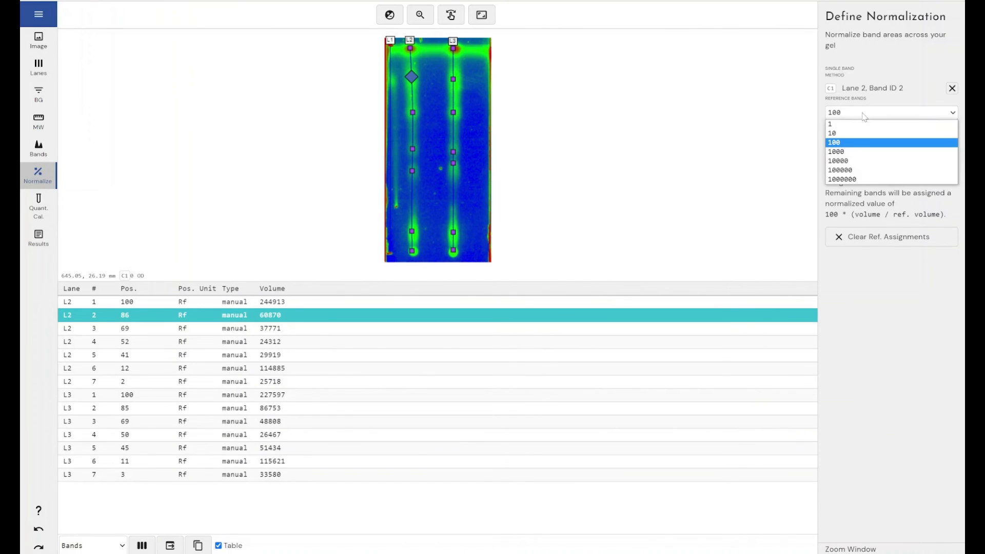
pyautogui.click(836, 142)
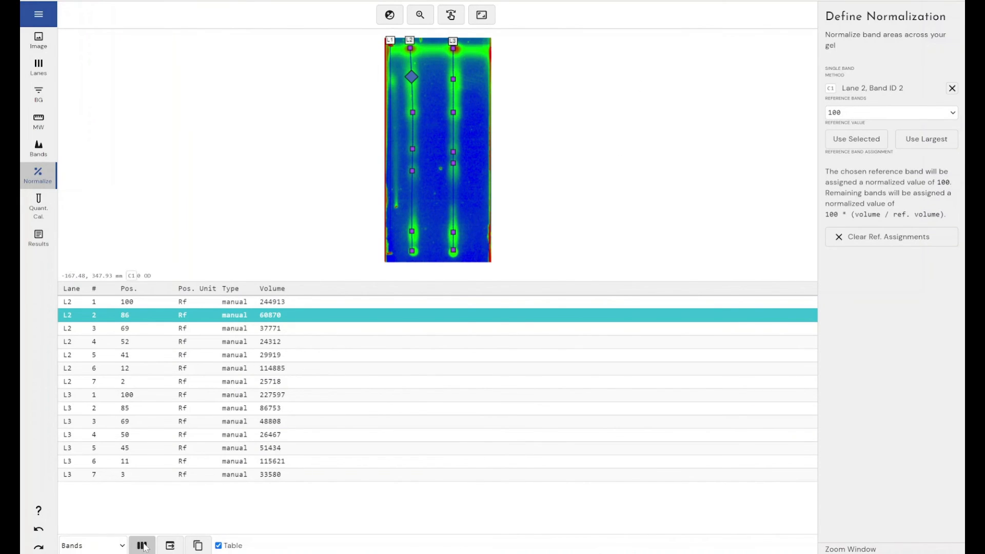
pyautogui.click(142, 545)
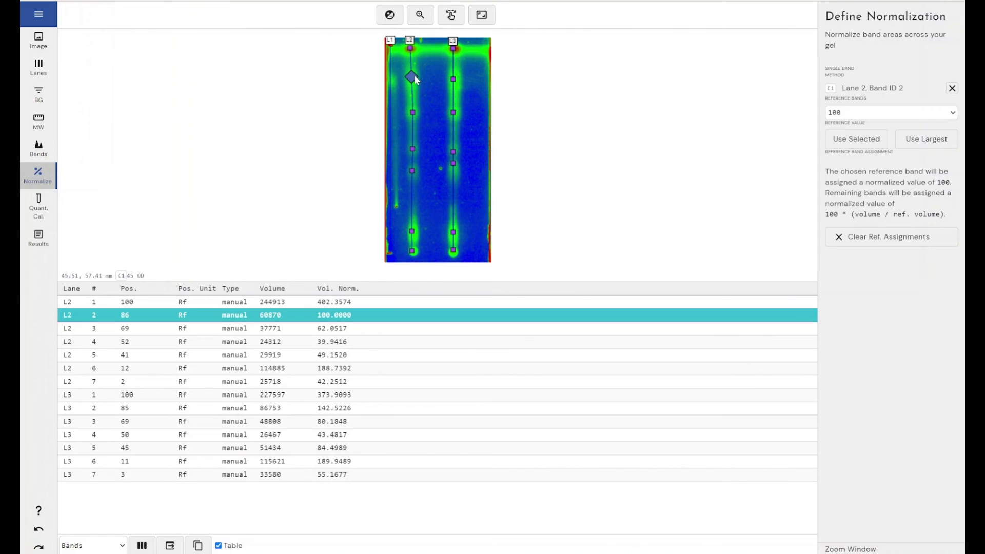
pyautogui.moveTo(420, 195)
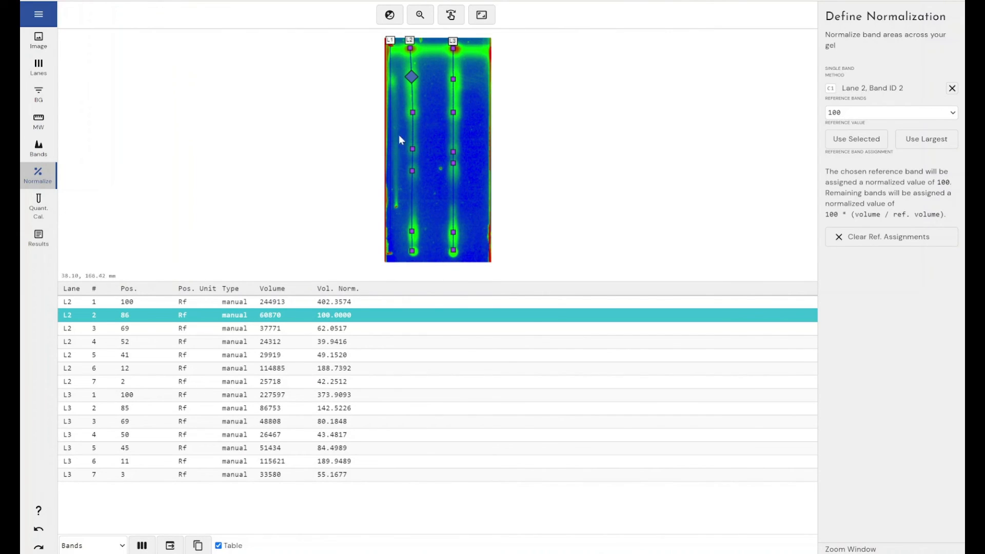
pyautogui.moveTo(418, 88)
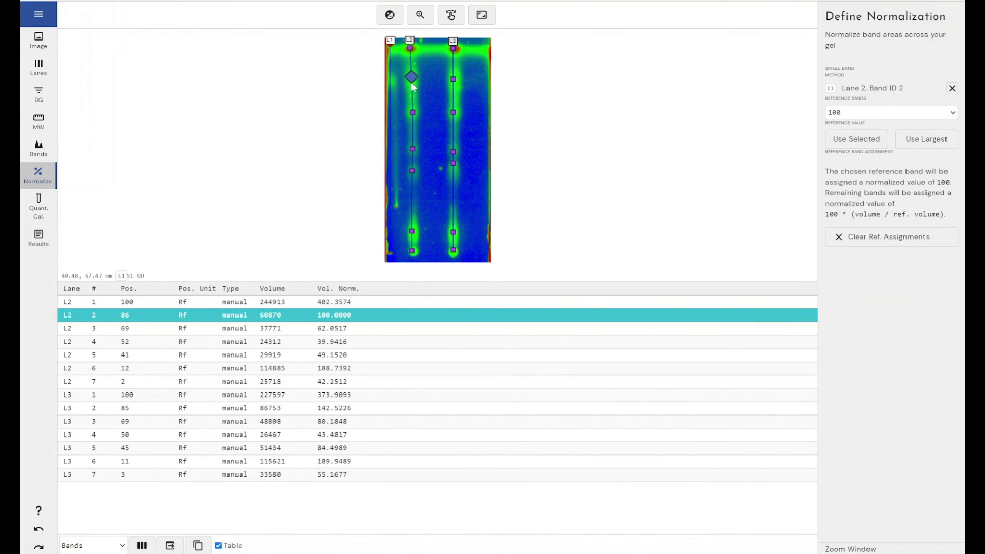
pyautogui.moveTo(456, 89)
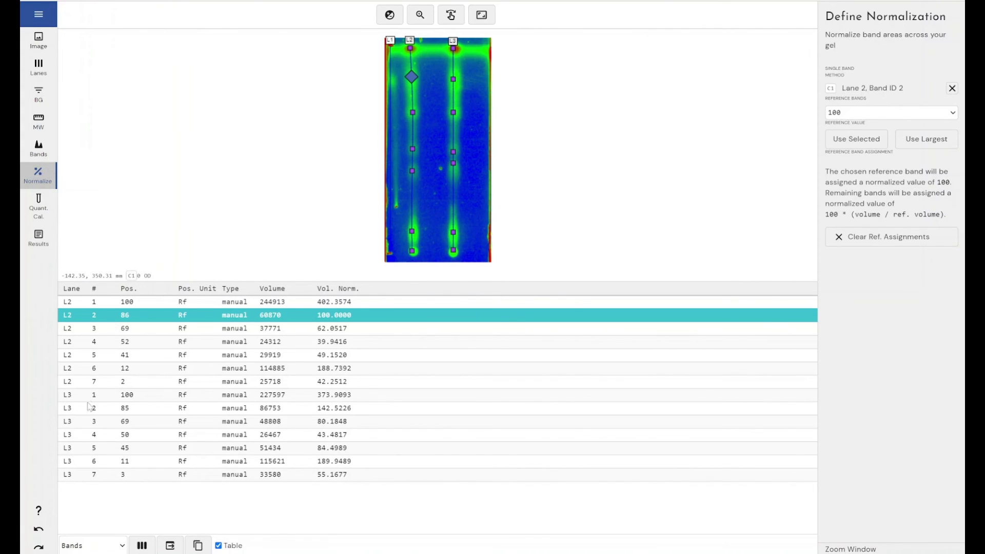
pyautogui.moveTo(281, 413)
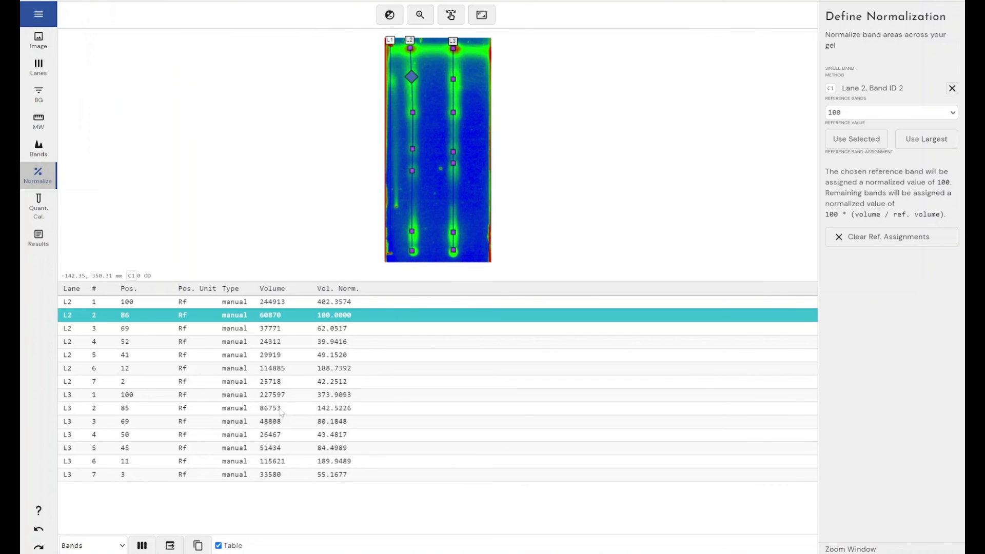
pyautogui.moveTo(327, 414)
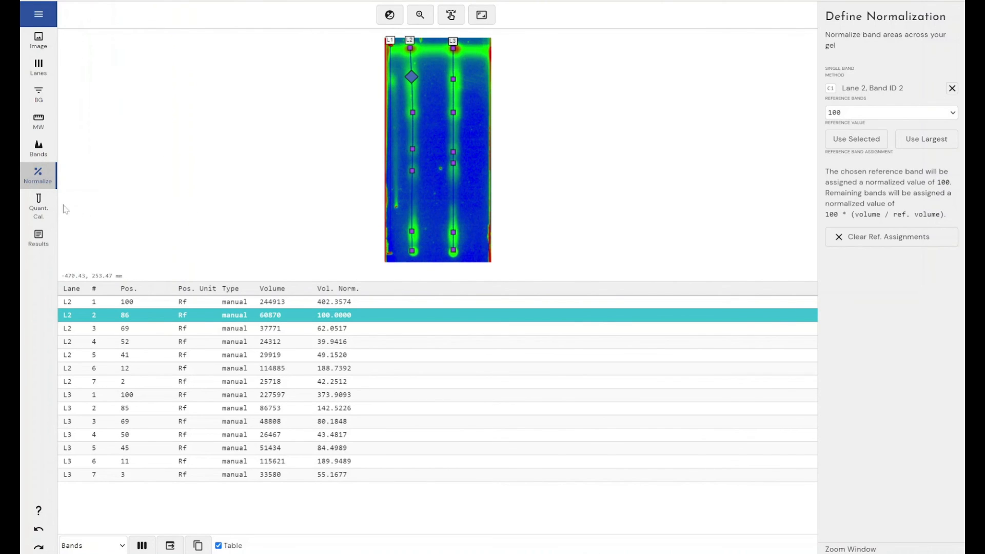
# Step: In Quant. Cal., pick lane 2 bands as standards and enter known values such as 0.5
pyautogui.click(38, 207)
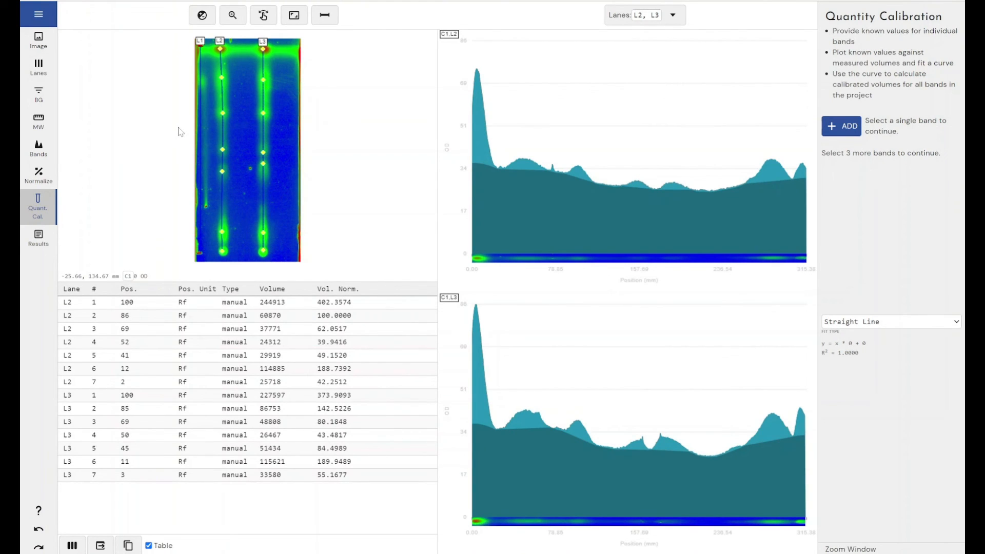
pyautogui.click(224, 115)
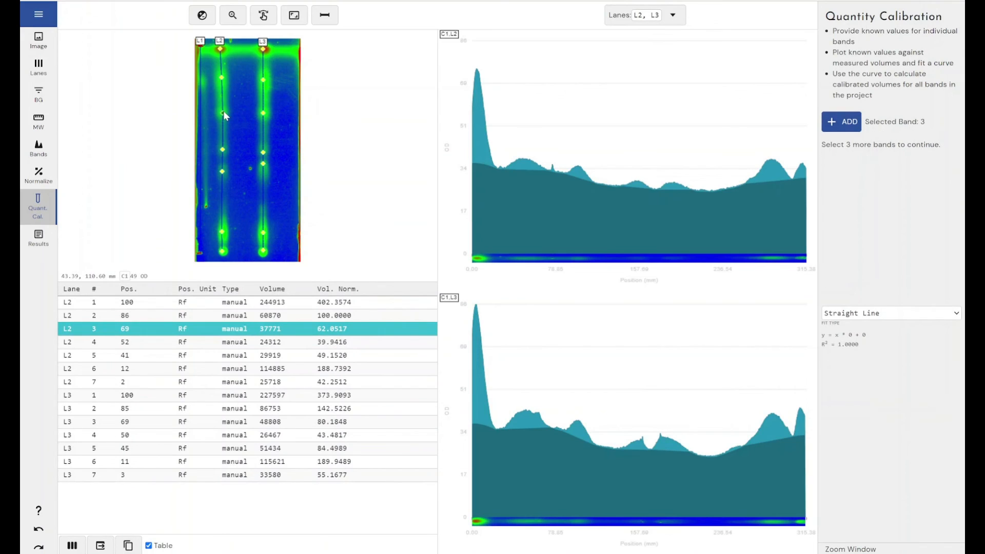
pyautogui.moveTo(224, 171)
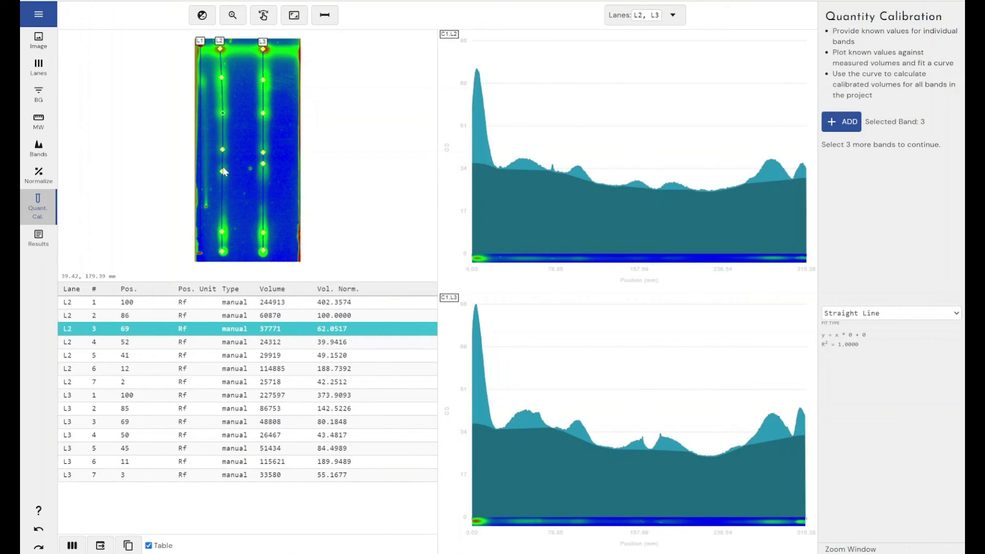
pyautogui.moveTo(792, 108)
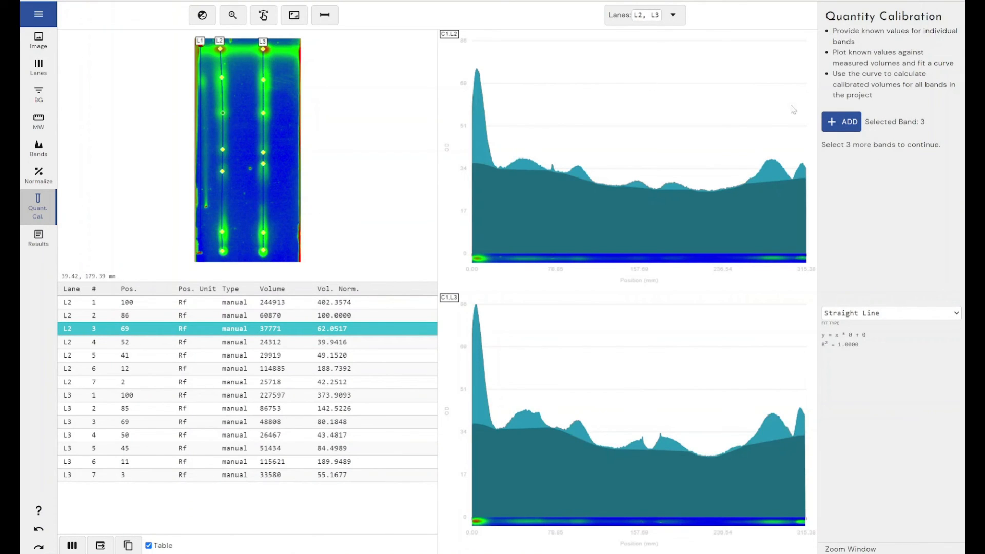
pyautogui.click(232, 171)
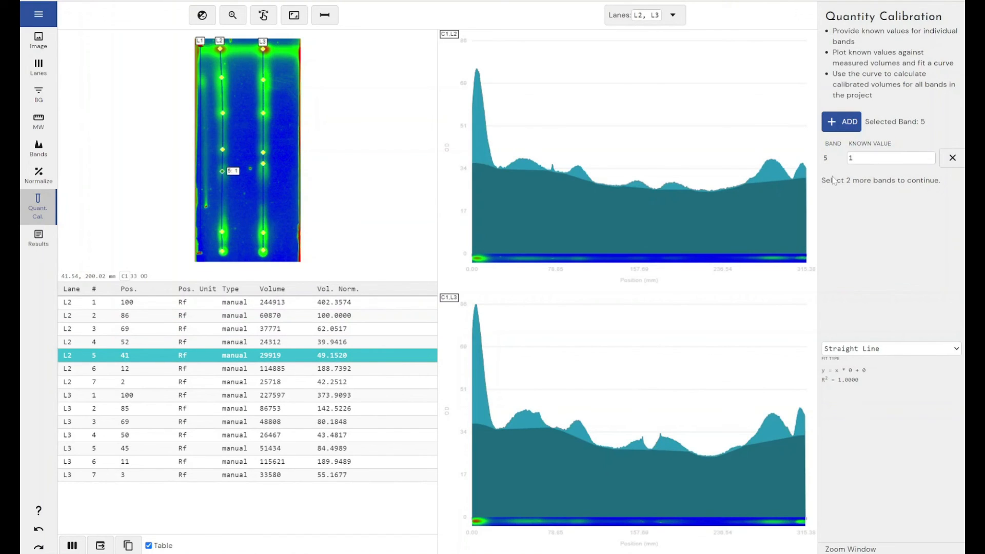
pyautogui.moveTo(218, 240)
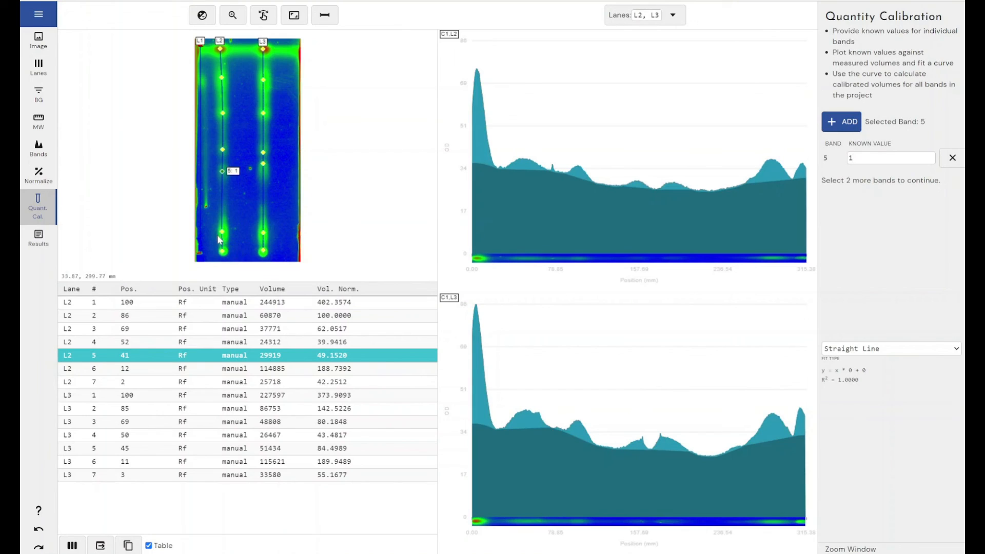
pyautogui.moveTo(221, 238)
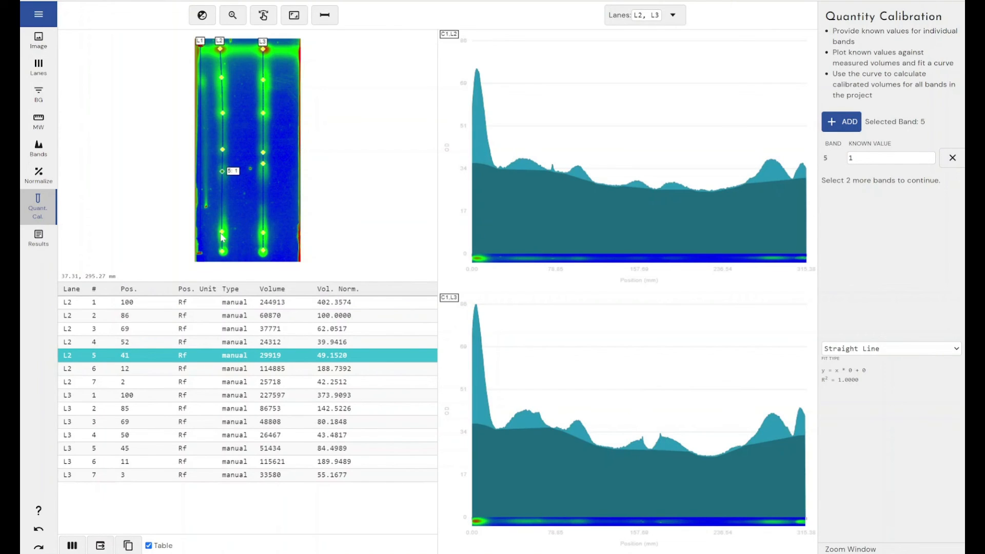
pyautogui.click(221, 231)
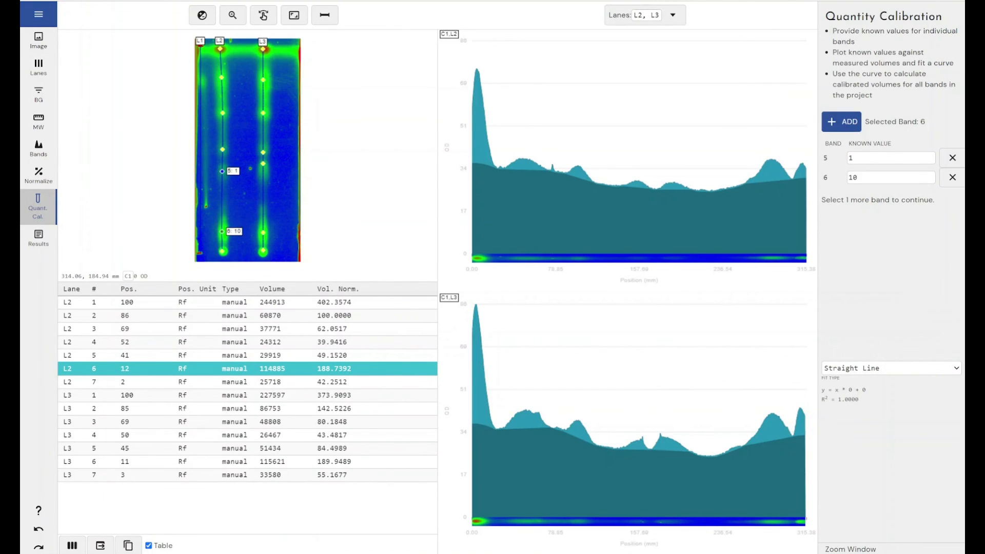
pyautogui.write('0.5')
pyautogui.write('2')
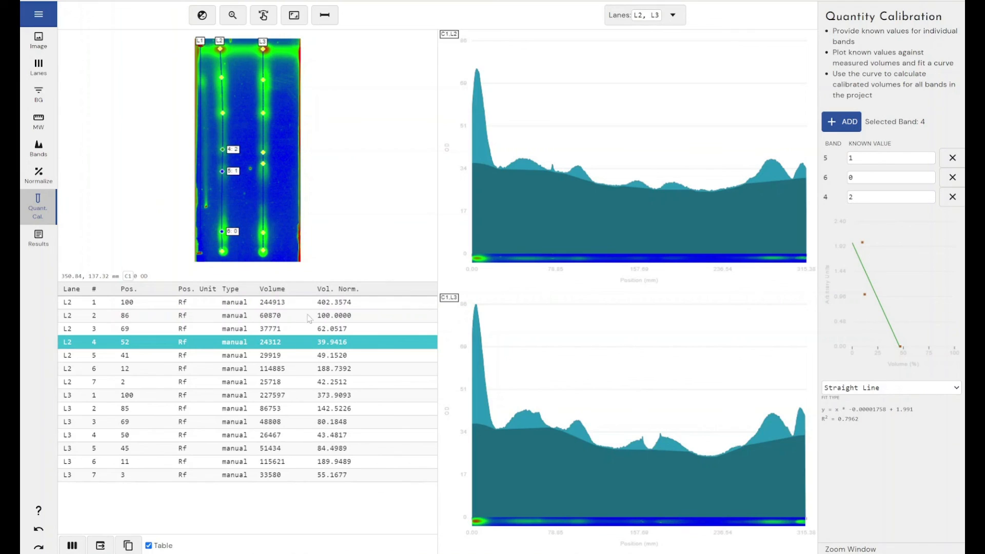
pyautogui.moveTo(292, 104)
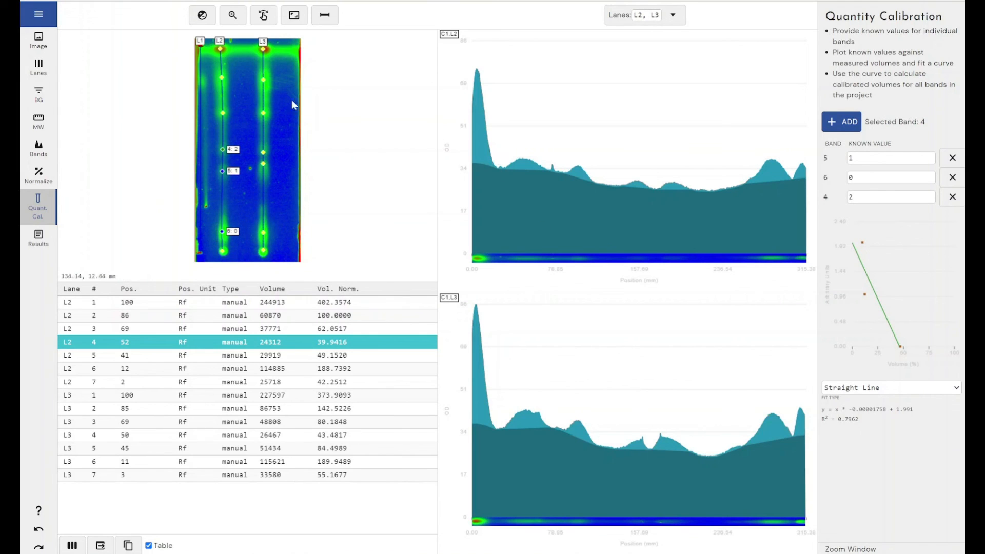
pyautogui.moveTo(254, 157)
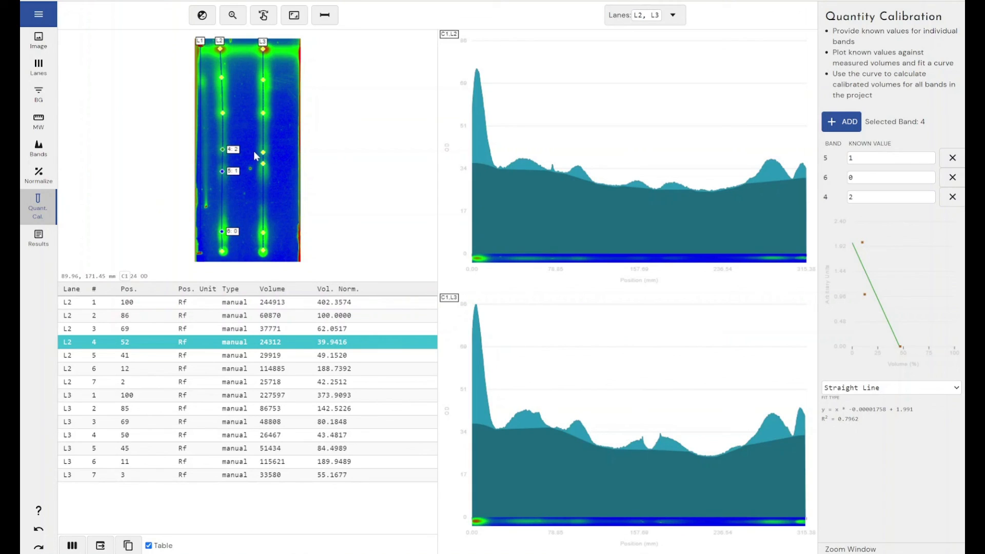
pyautogui.moveTo(254, 155)
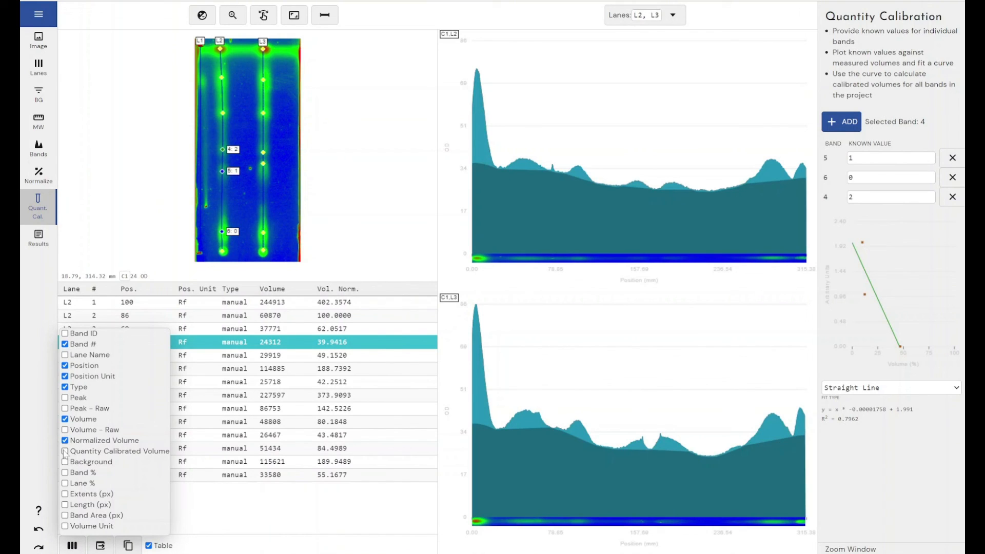
# Step: Add the Quantity Calibrated Volume column and open the results overview for lanes 2 and 3
pyautogui.click(64, 451)
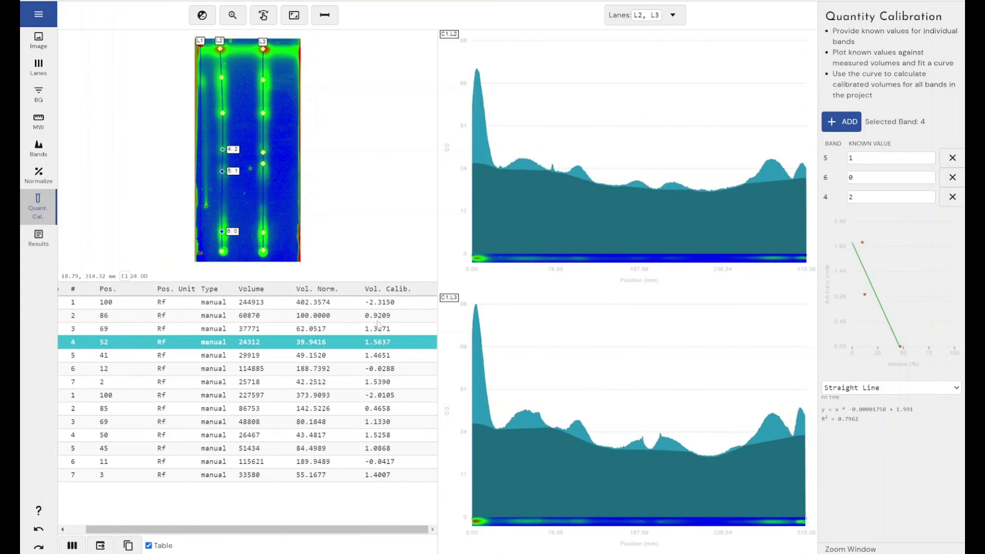
pyautogui.moveTo(247, 183)
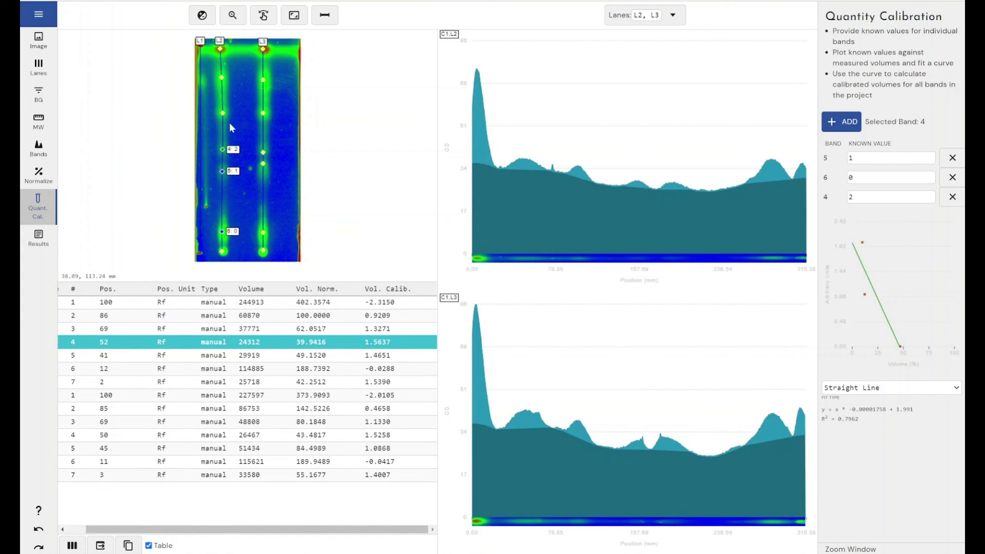
pyautogui.moveTo(216, 130)
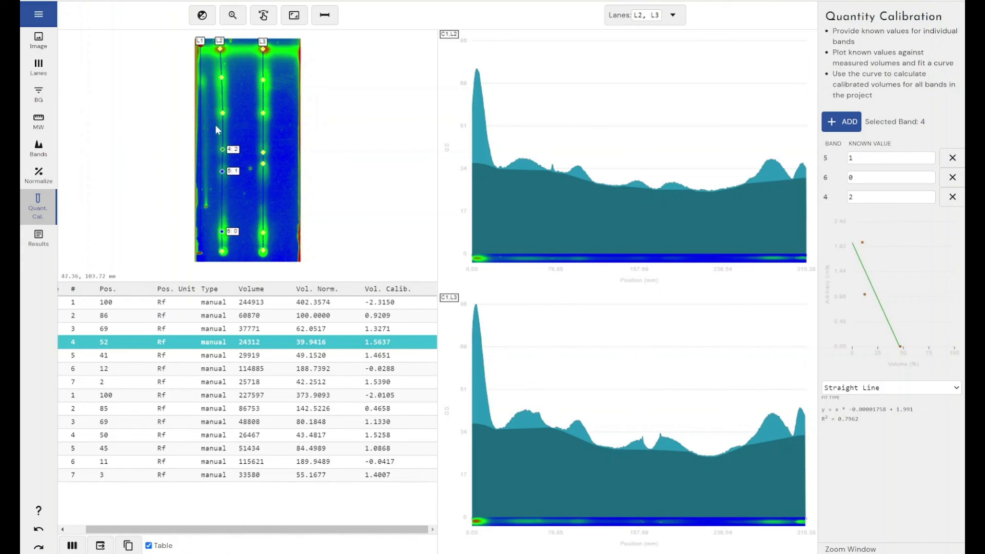
pyautogui.moveTo(264, 219)
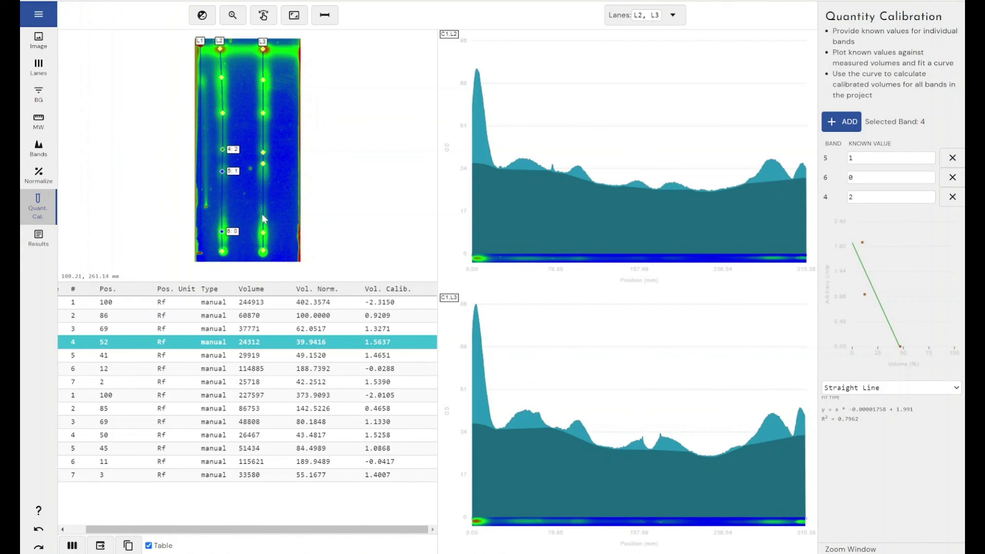
pyautogui.moveTo(233, 200)
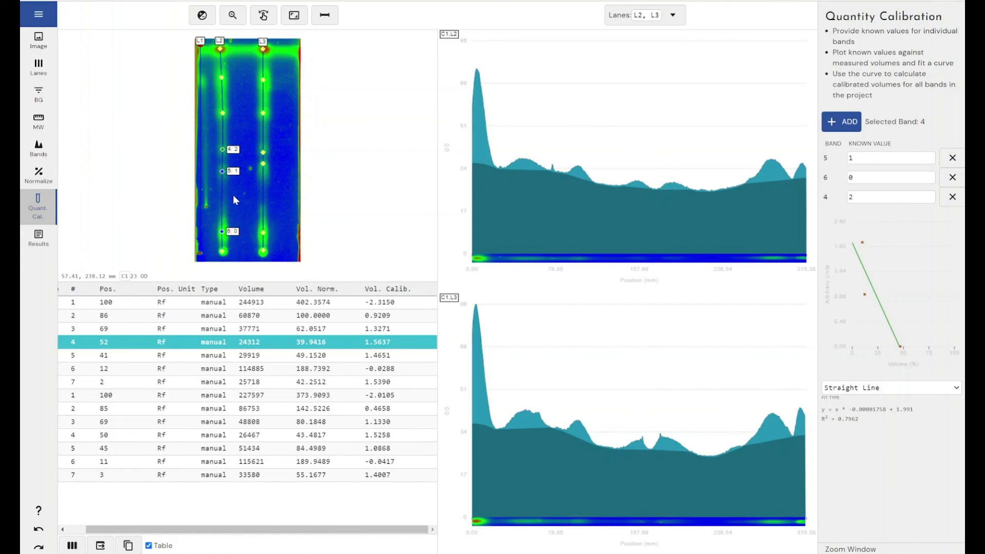
pyautogui.click(38, 239)
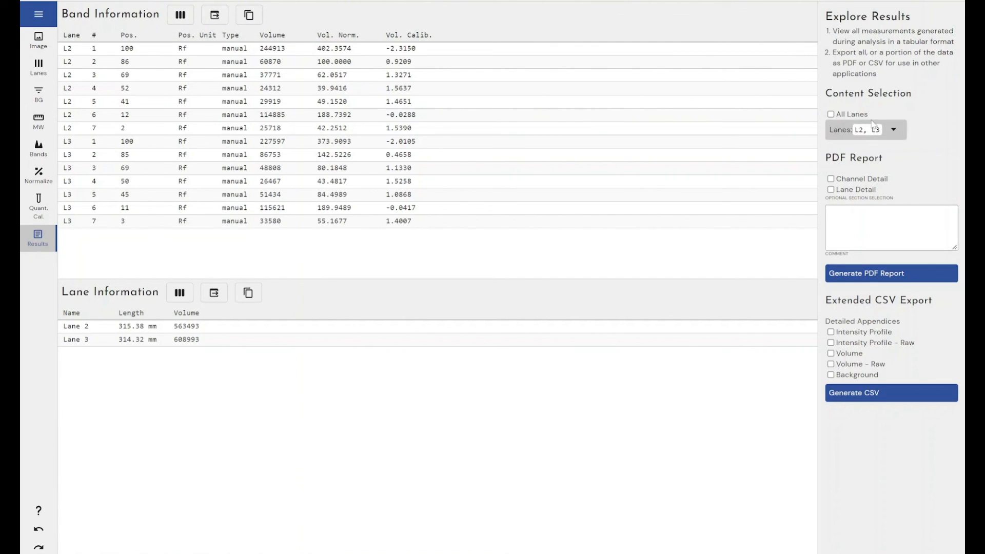
pyautogui.click(864, 130)
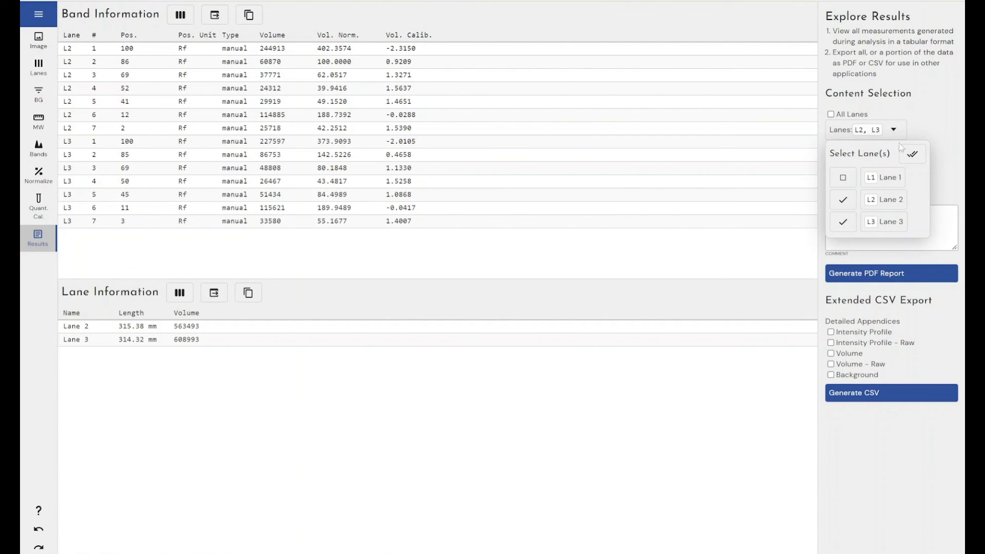
pyautogui.click(912, 154)
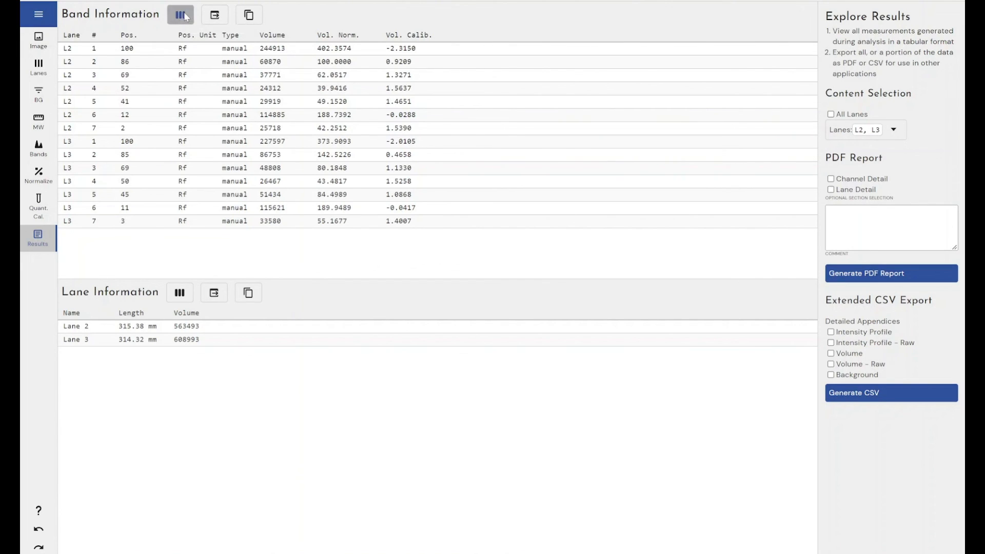
pyautogui.click(180, 14)
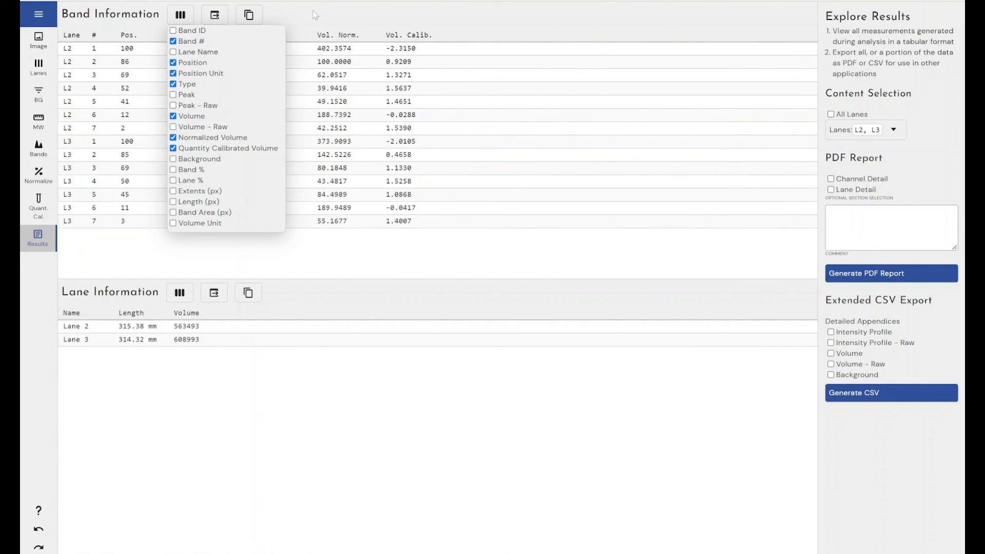
pyautogui.click(174, 170)
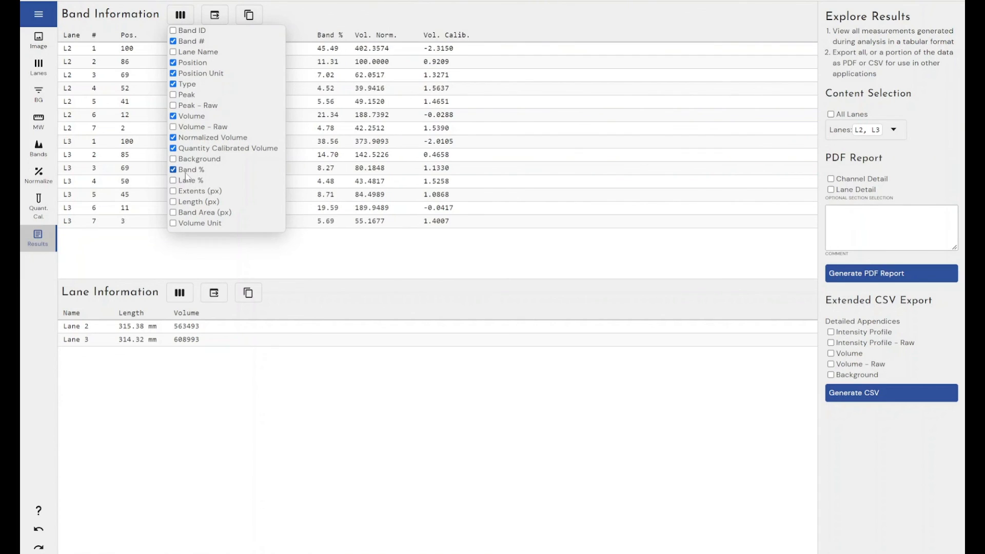
pyautogui.click(173, 180)
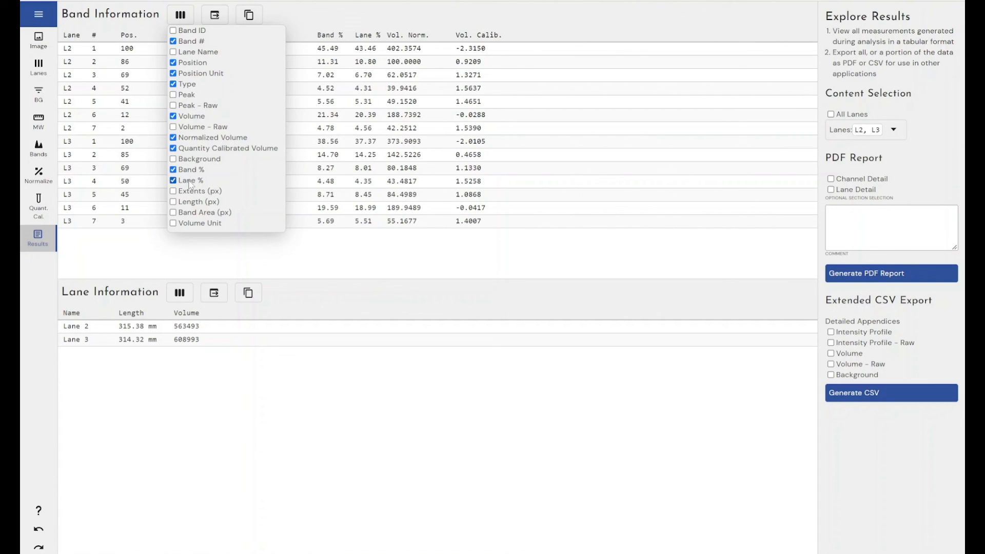
pyautogui.click(173, 180)
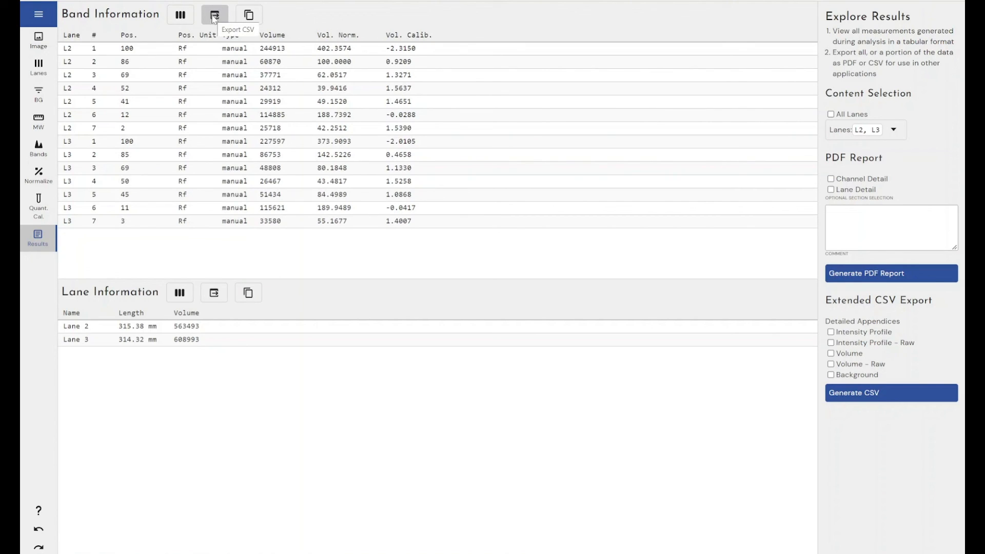
pyautogui.moveTo(248, 15)
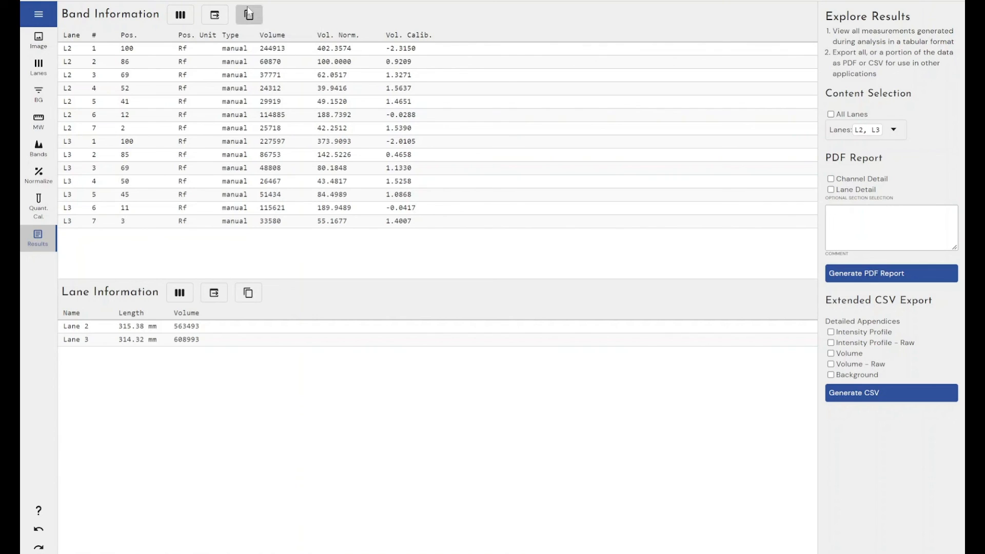
pyautogui.moveTo(248, 15)
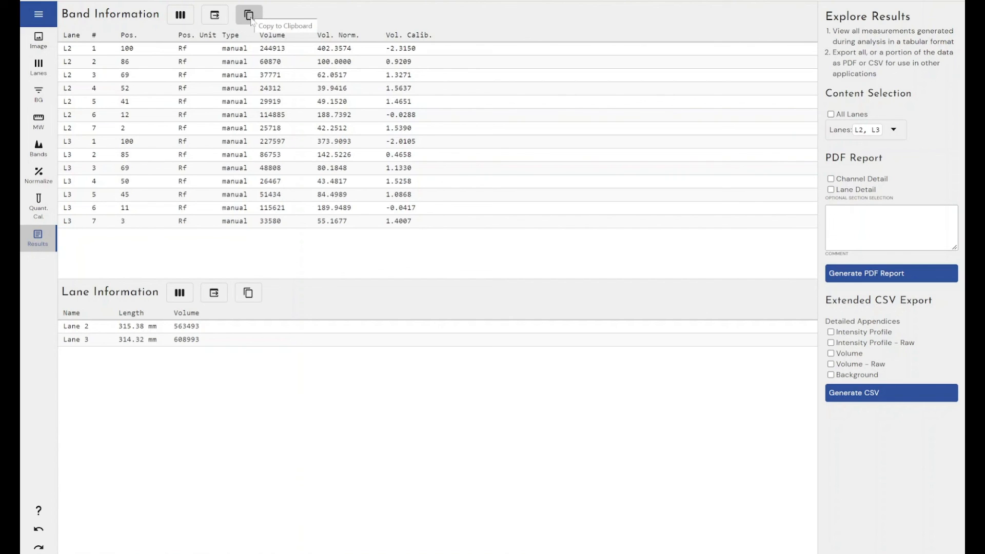
pyautogui.moveTo(877, 283)
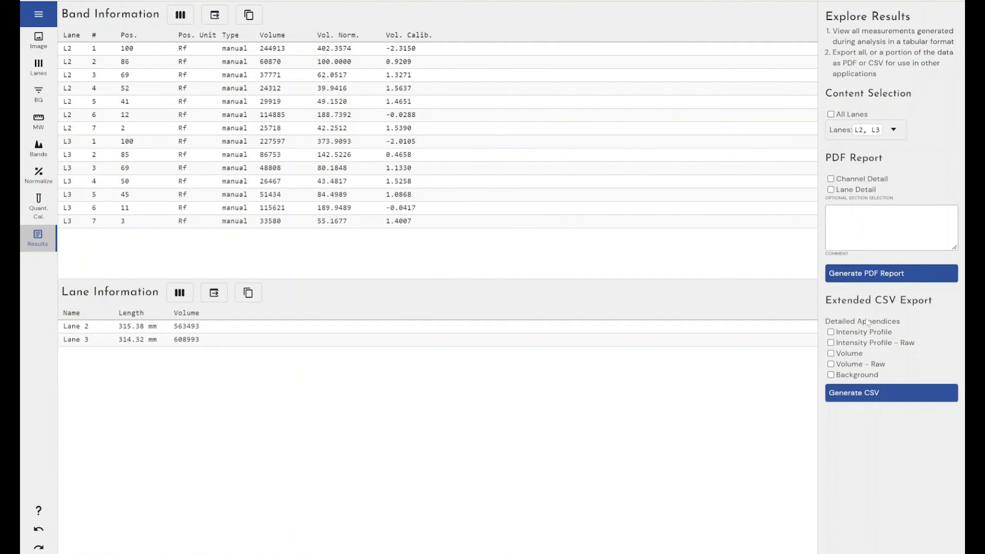
pyautogui.moveTo(890, 333)
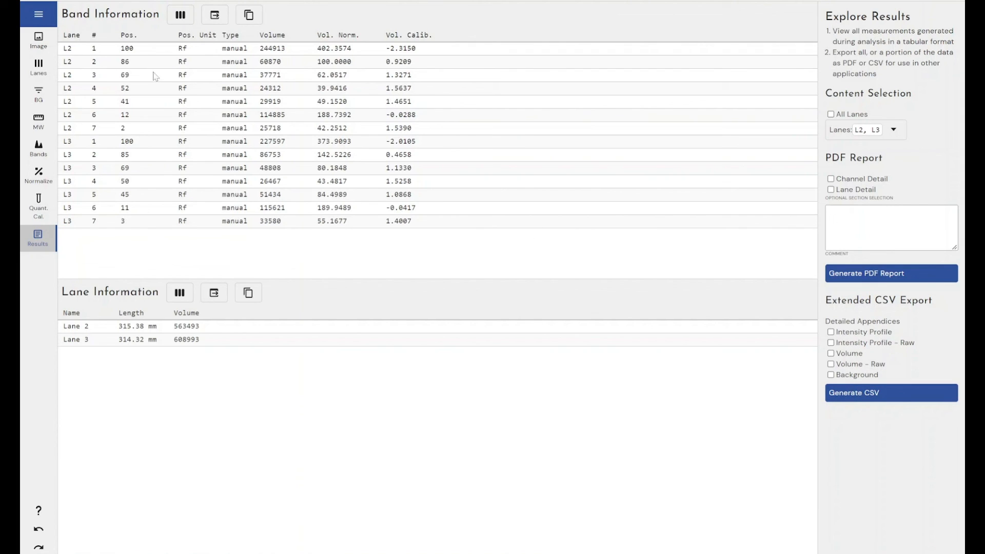
# Step: Refresh the band table to show Vol. (R), Band %, Lane % and Vol. Unit columns
pyautogui.click(180, 15)
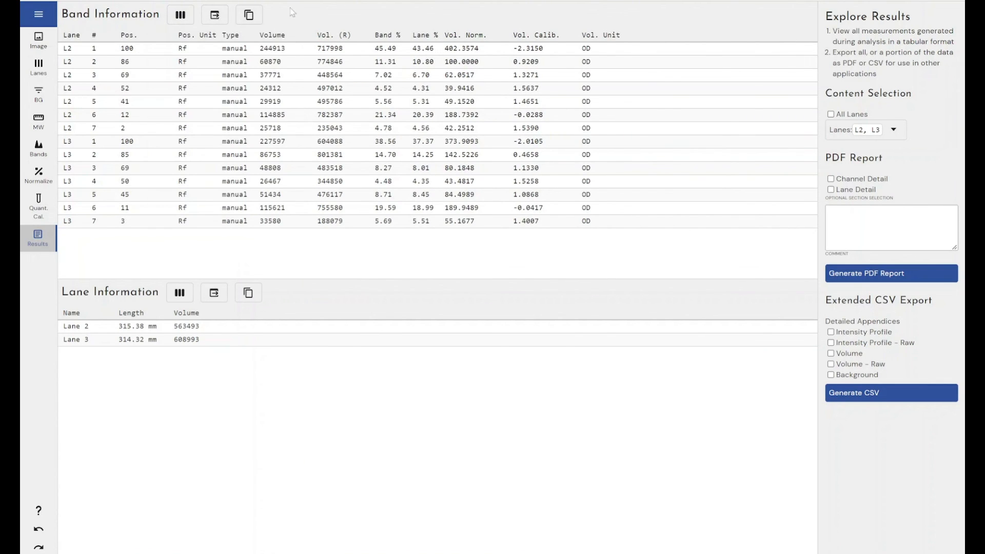
pyautogui.moveTo(406, 19)
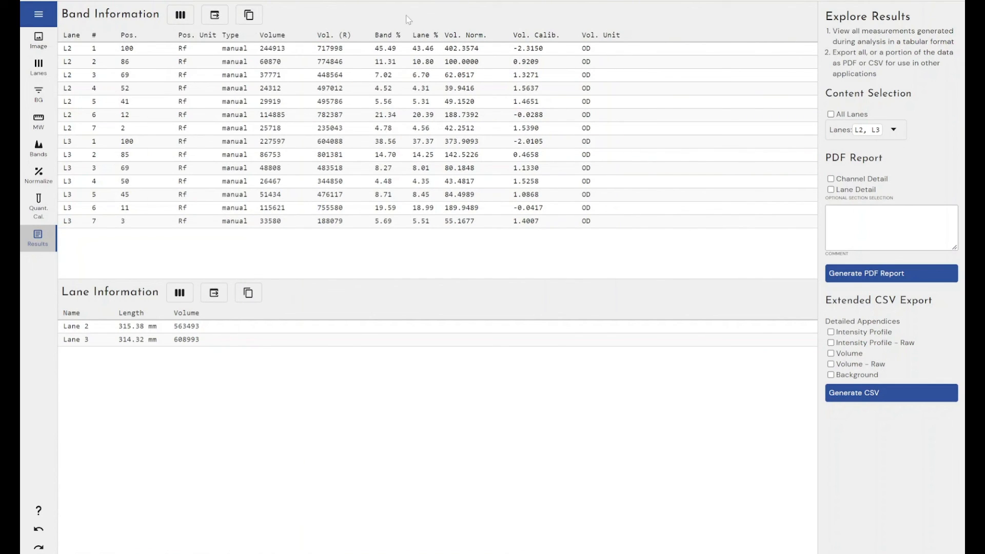
pyautogui.moveTo(679, 108)
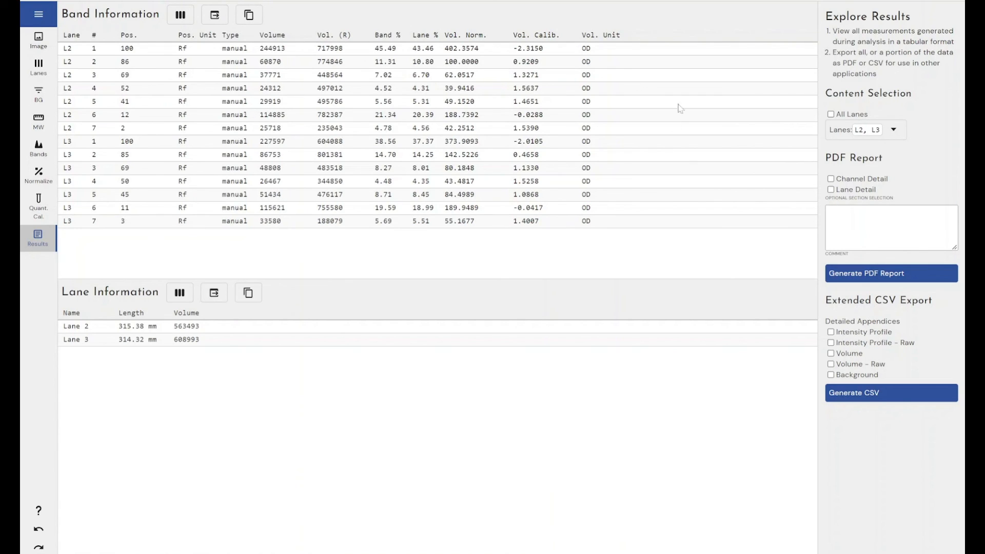
pyautogui.moveTo(476, 223)
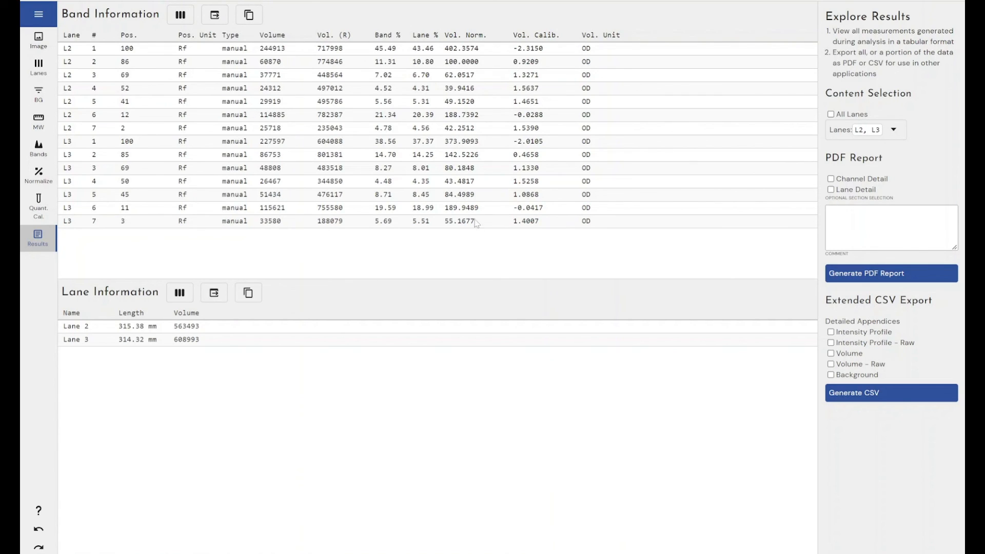